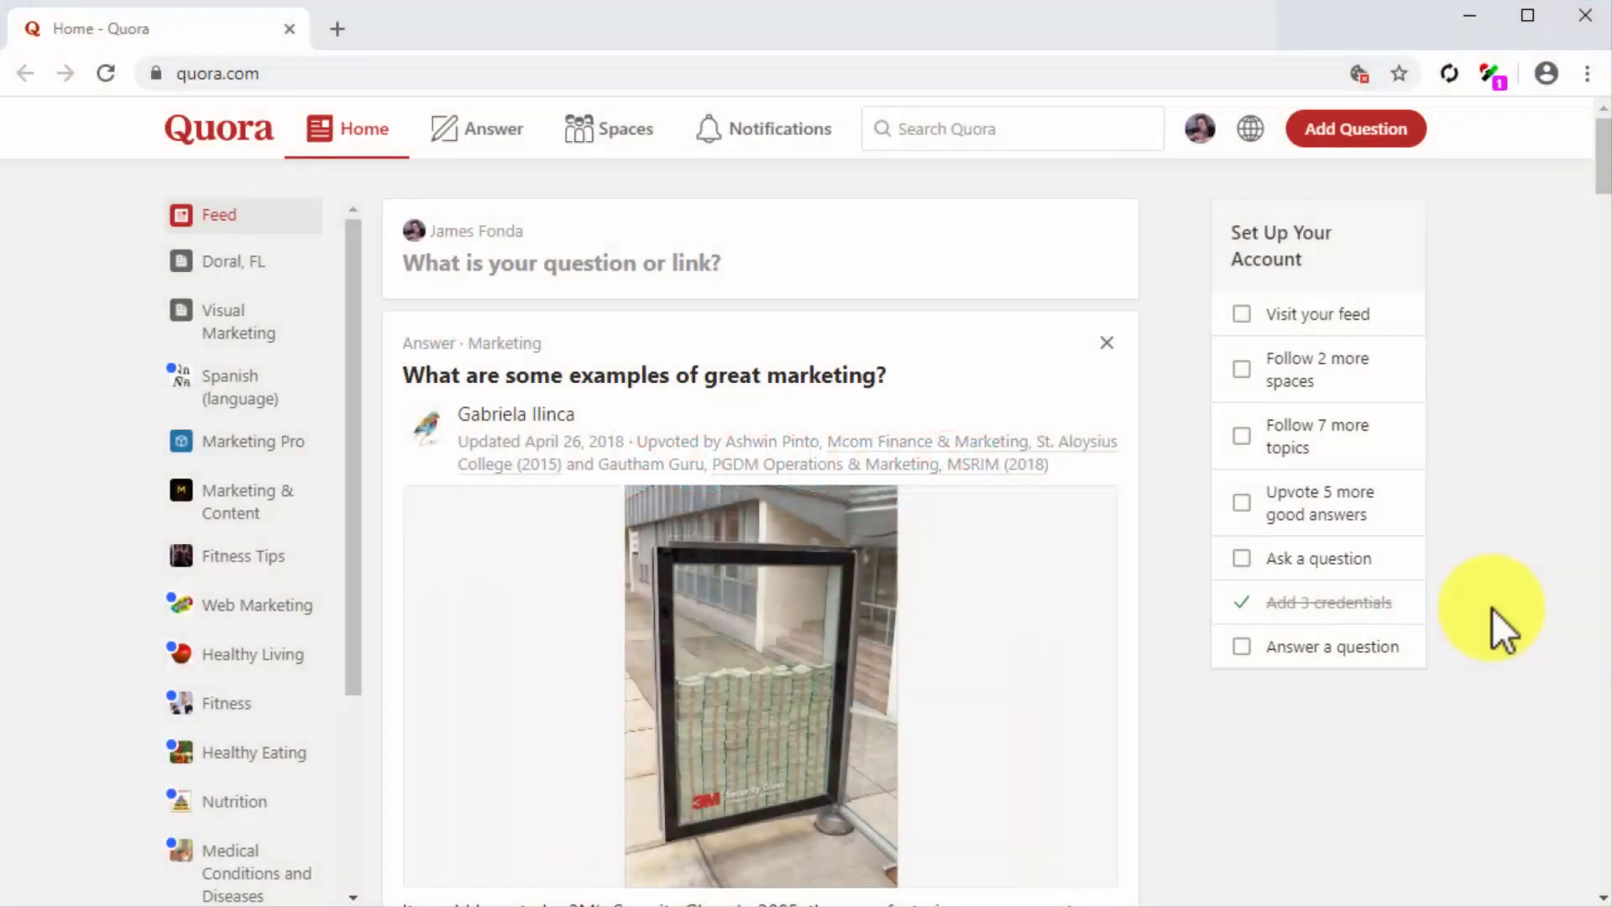
mouse_move(1476, 576)
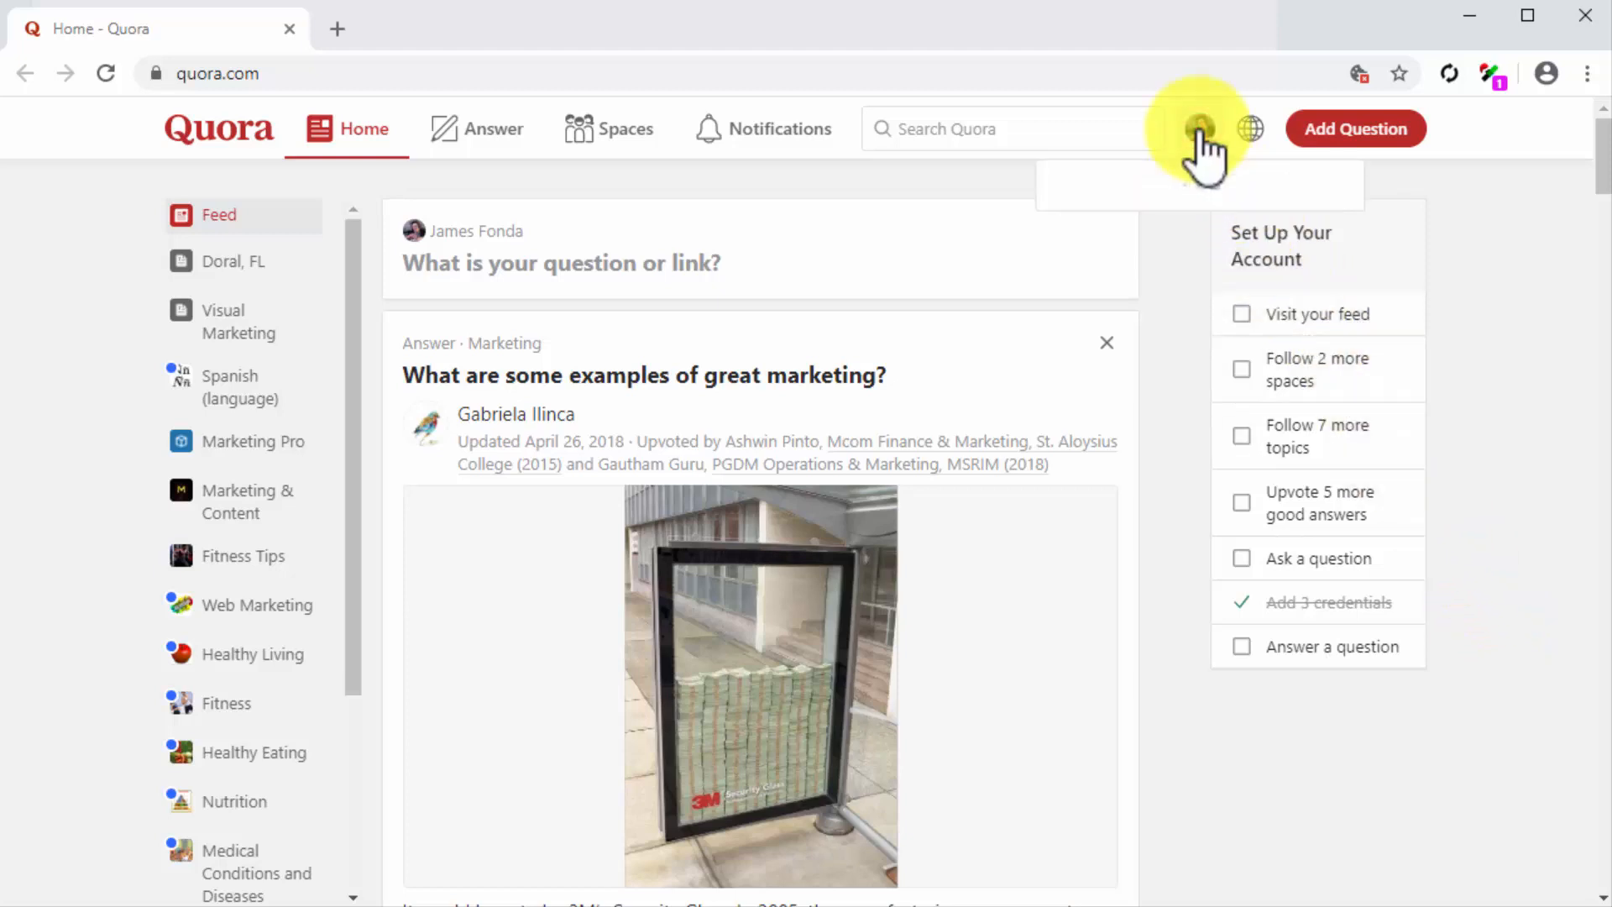
Step: Bring up the account menu from the profile avatar on the home feed
click(1198, 130)
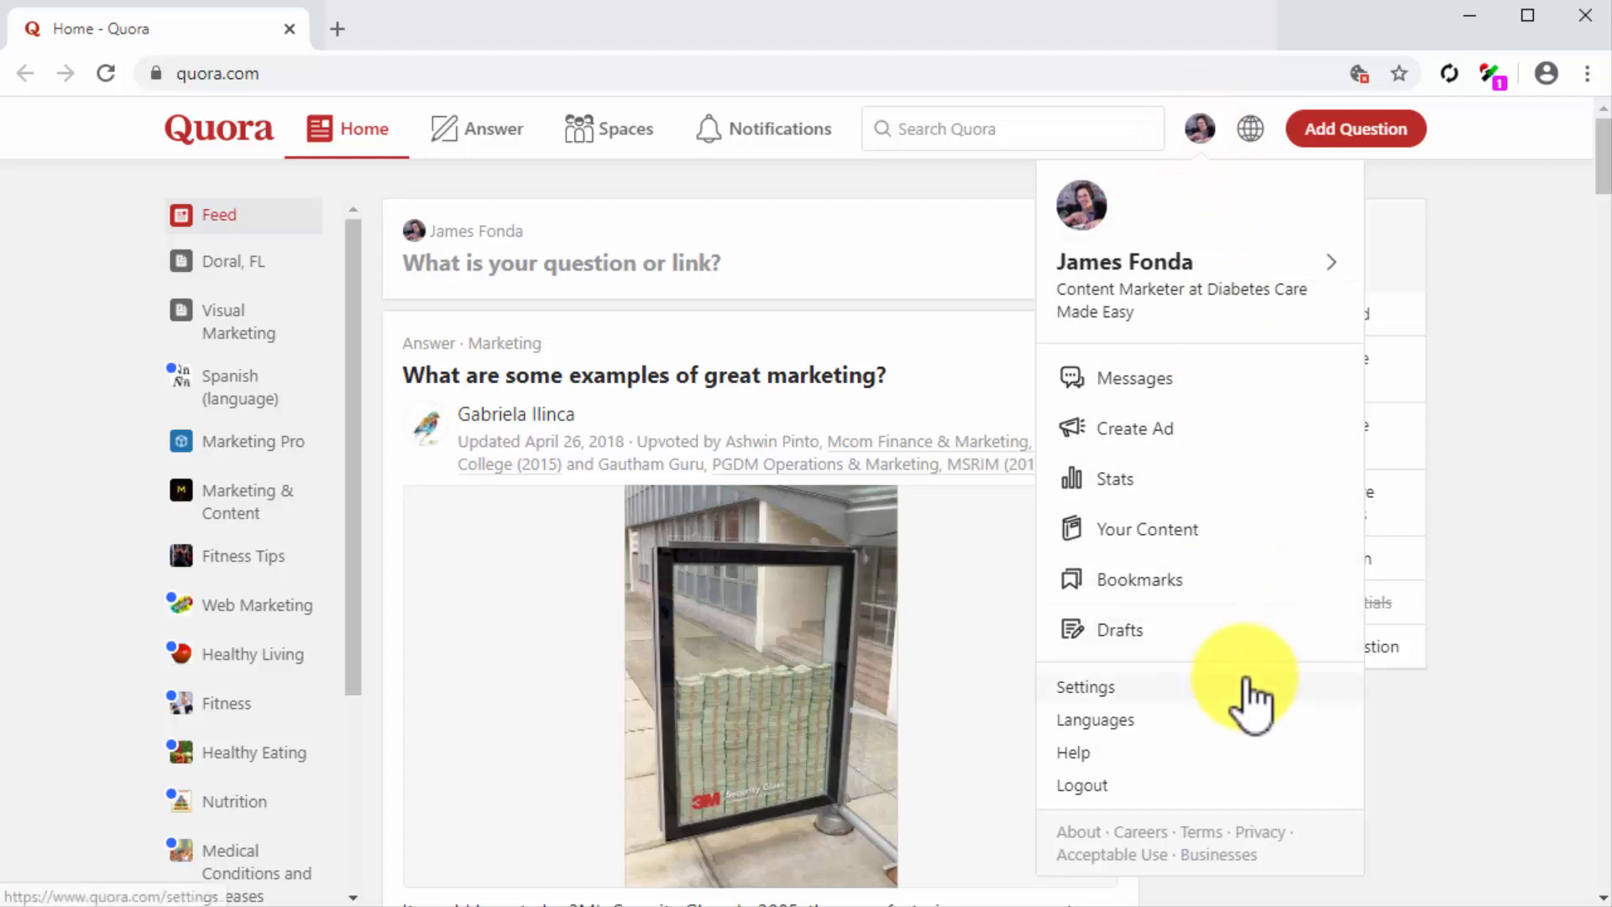
Step: Go to Settings from the account menu to reach Account Settings
click(1085, 686)
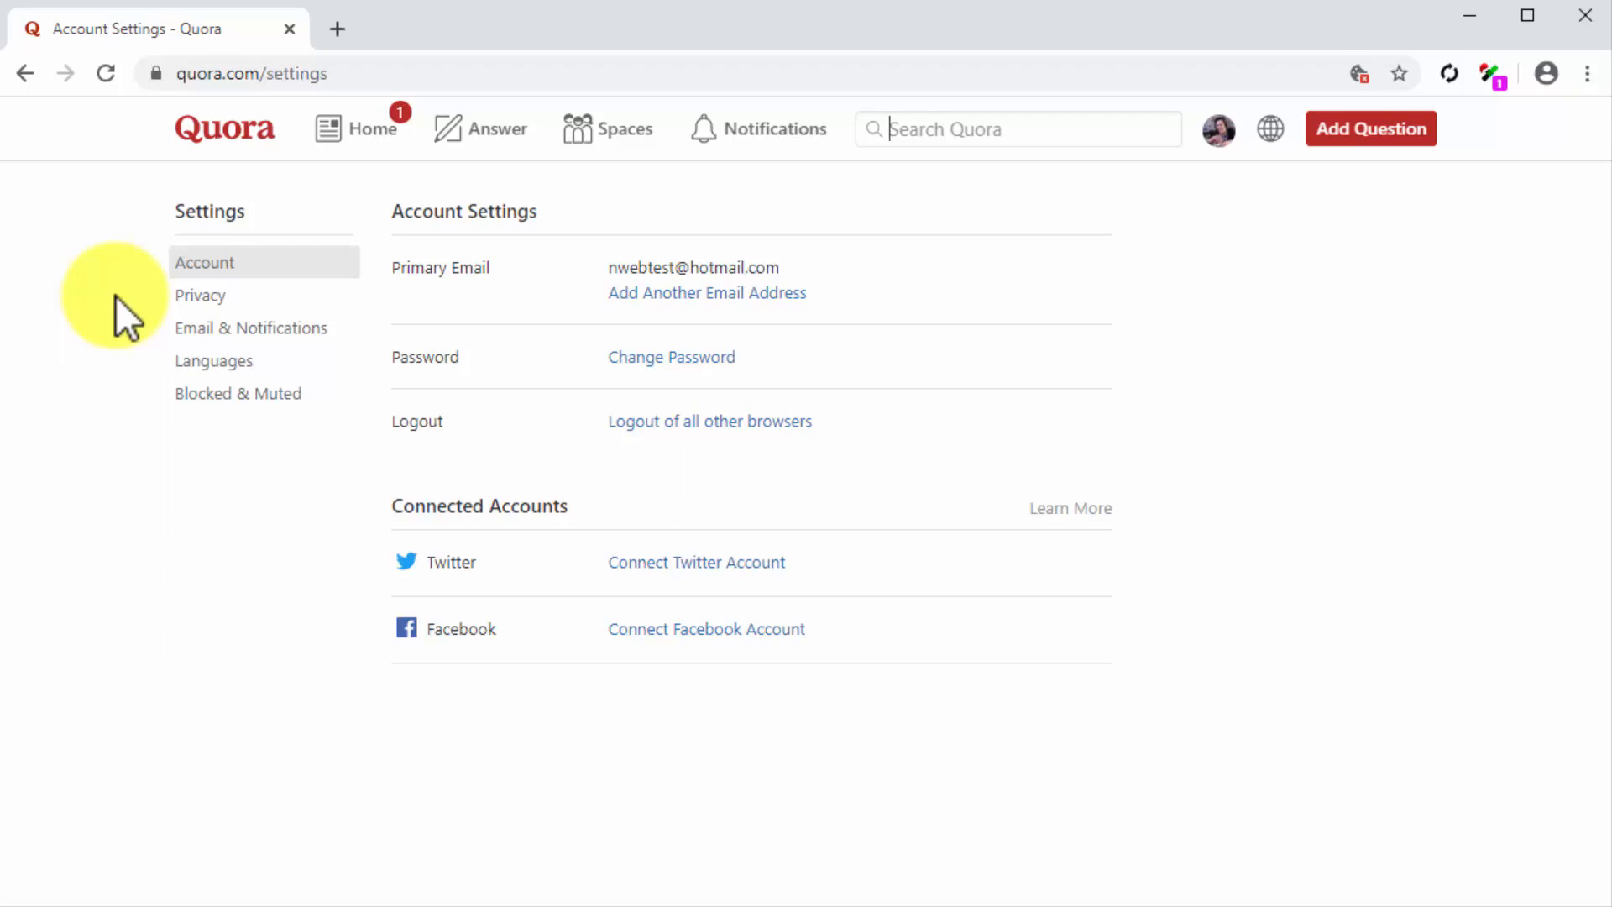
mouse_move(237, 309)
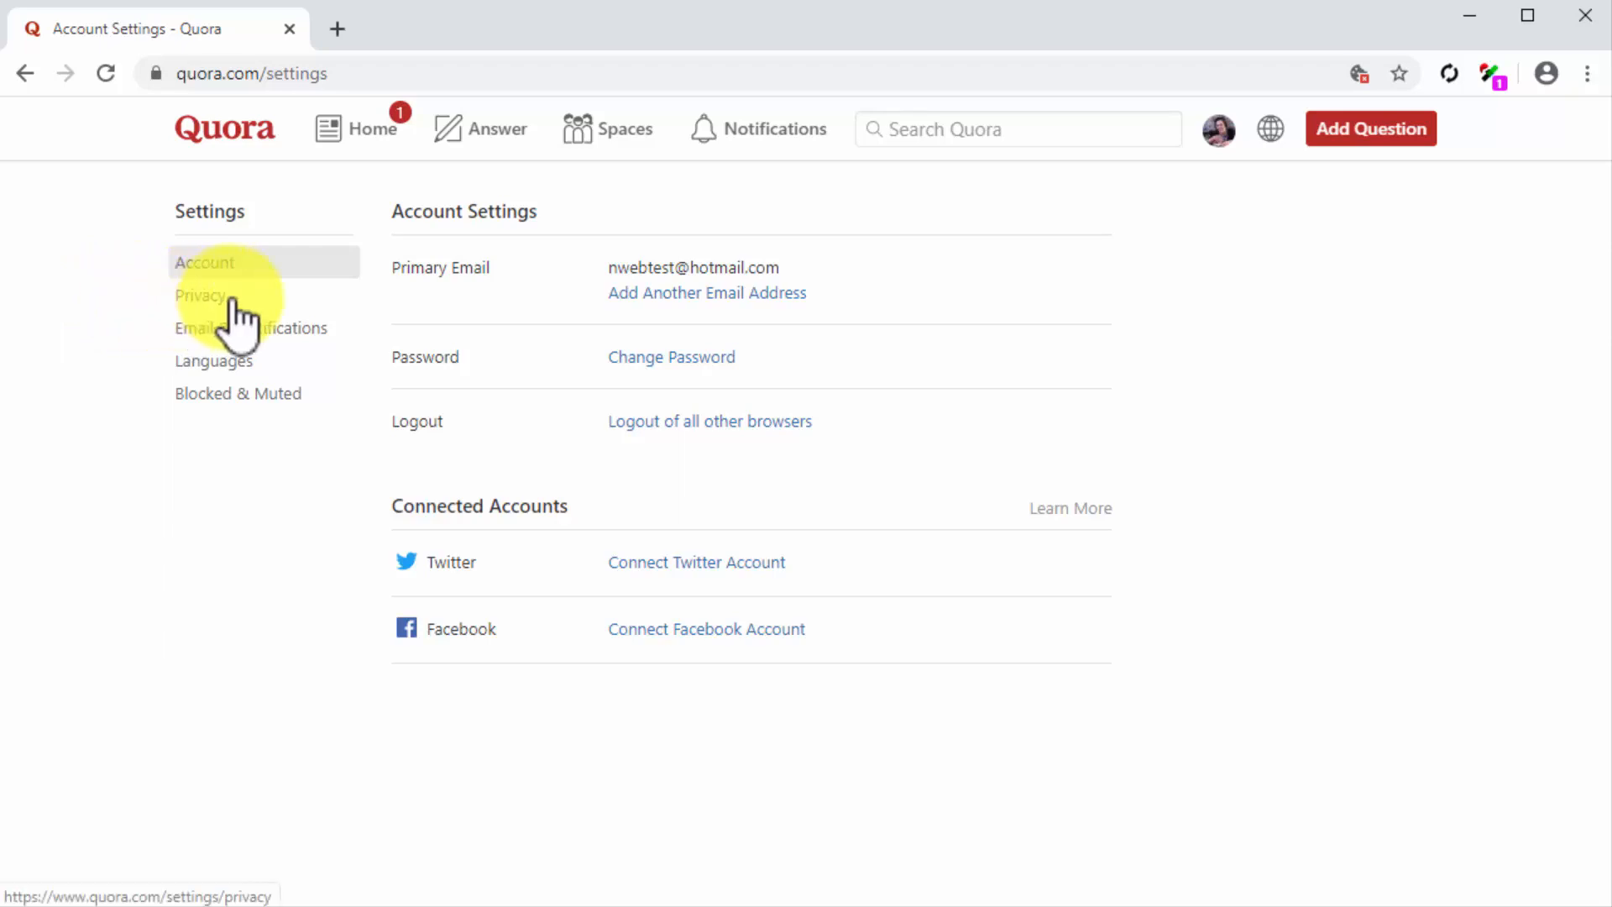
Step: In Privacy settings, allow any person on Quora to send messages and review the remaining options
click(190, 296)
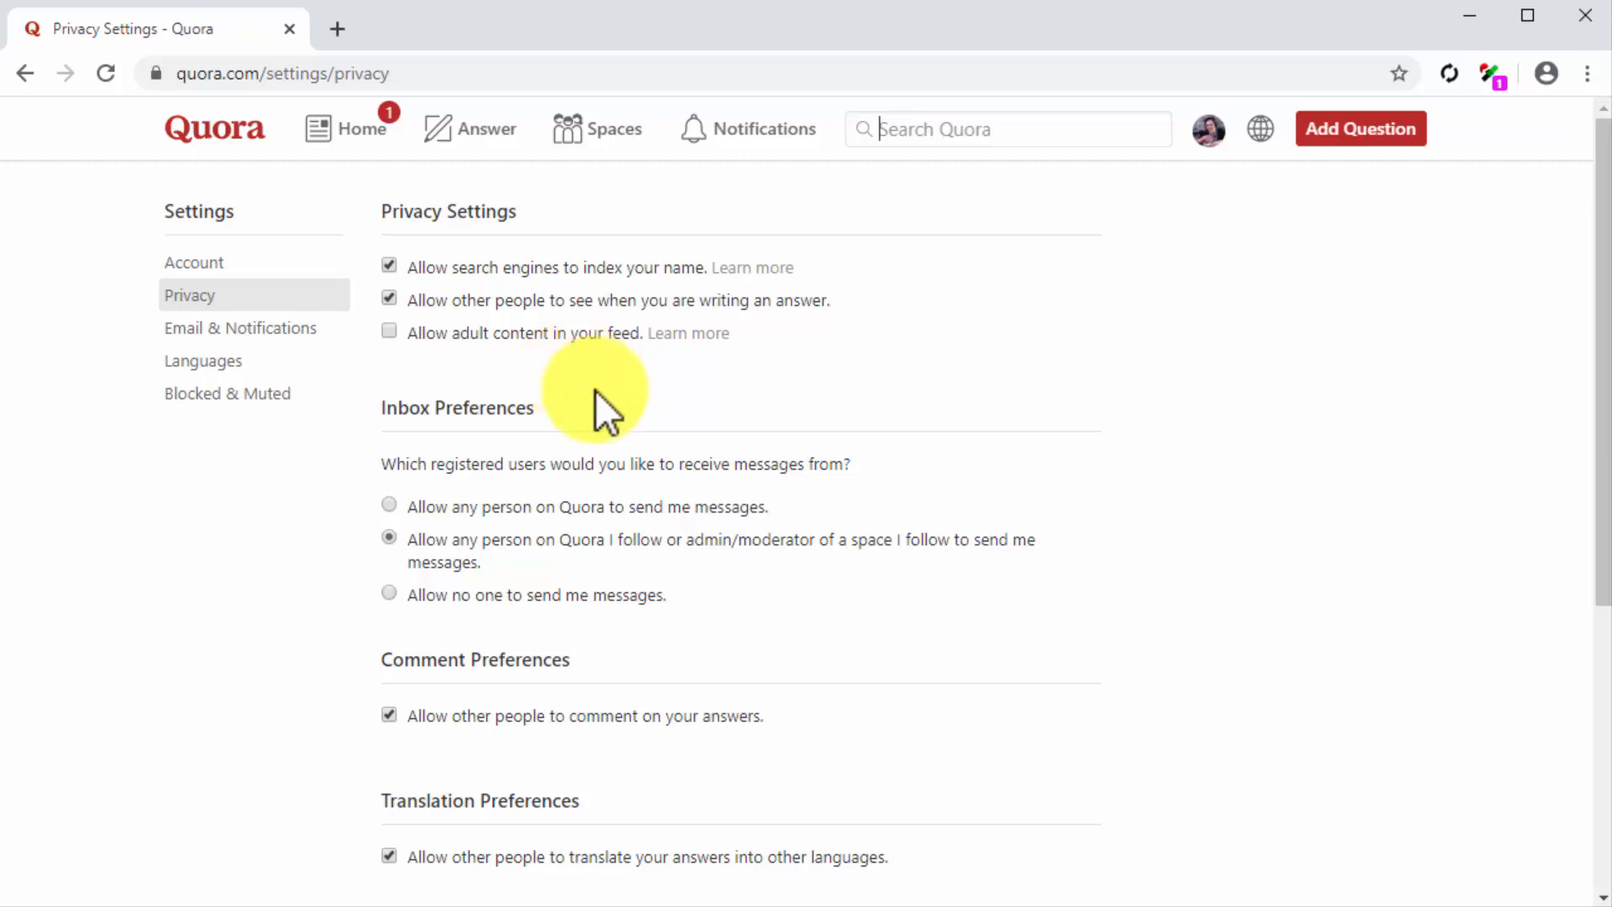
mouse_move(730, 606)
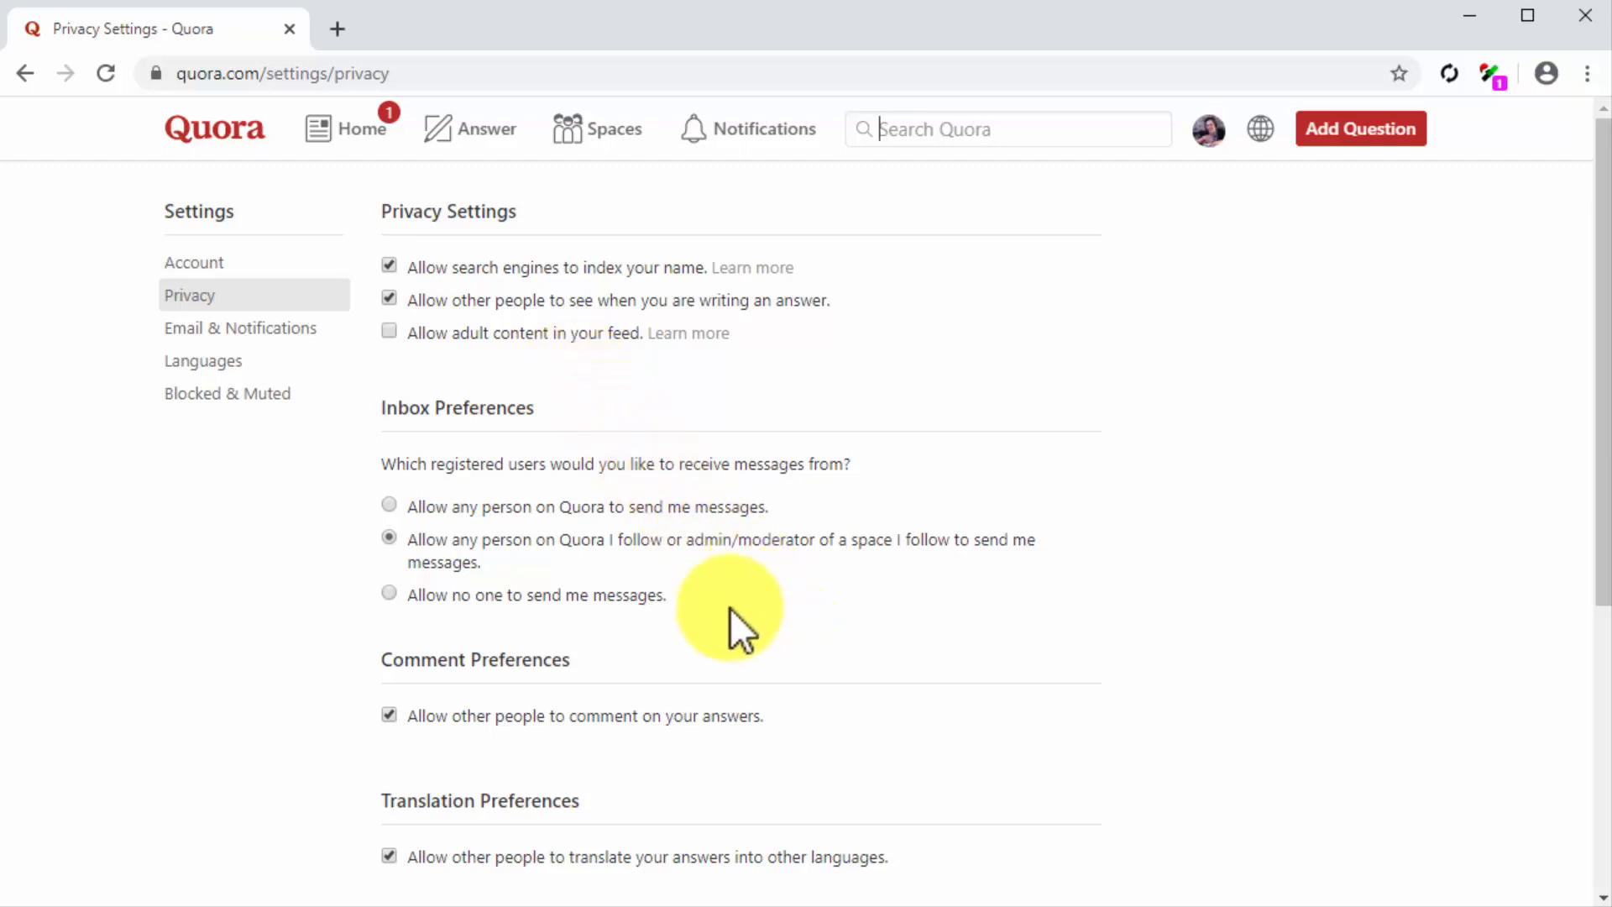
click(388, 505)
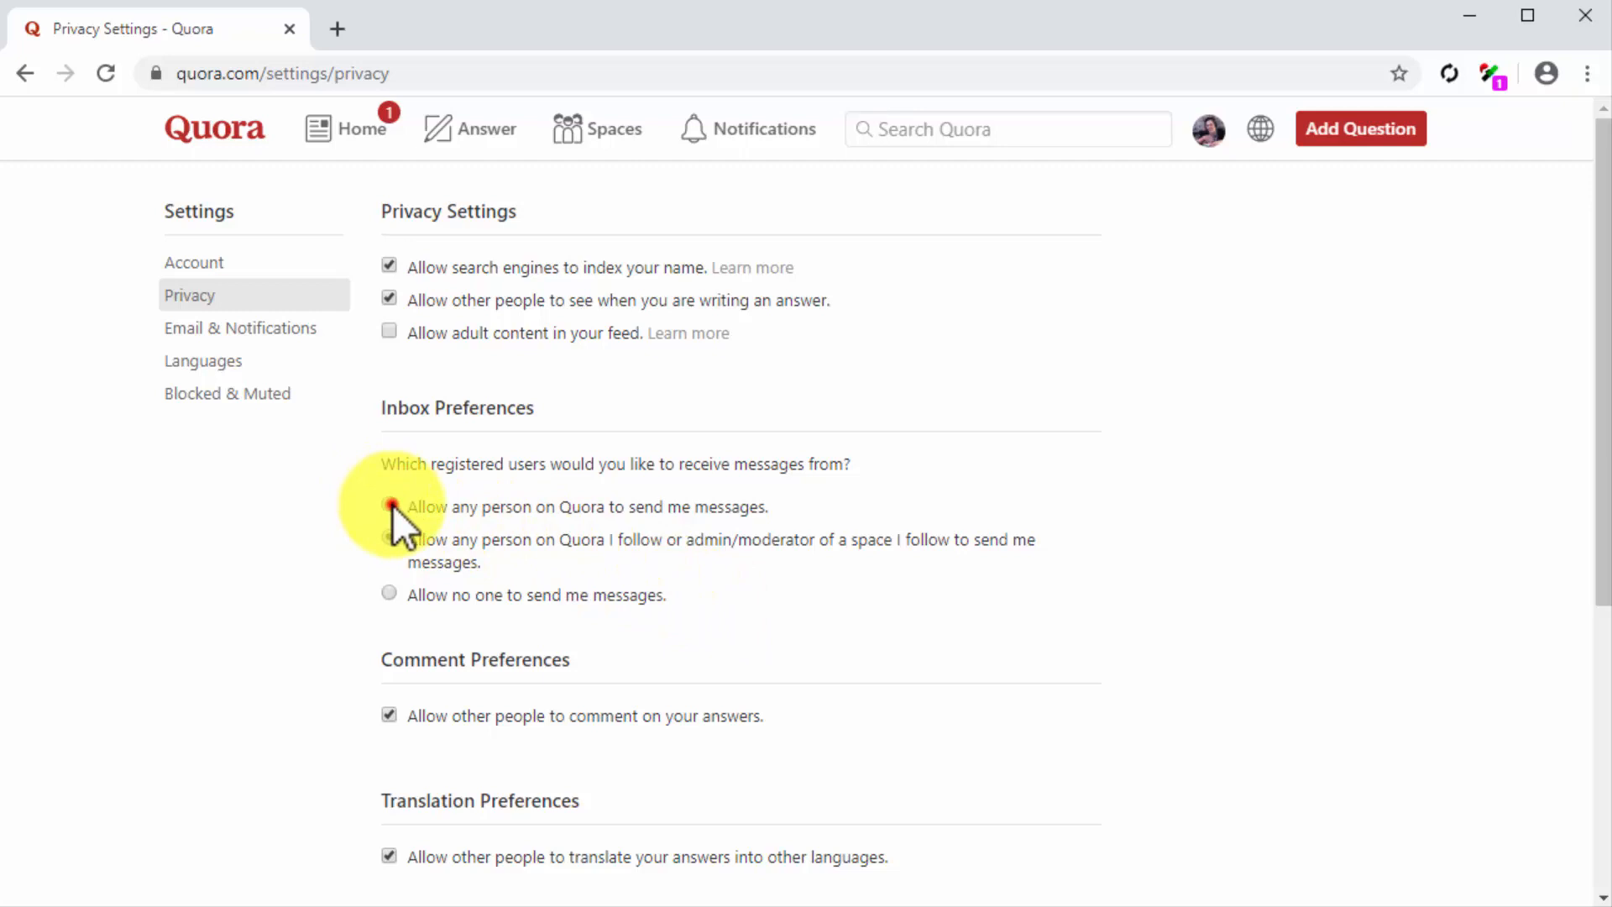
click(387, 505)
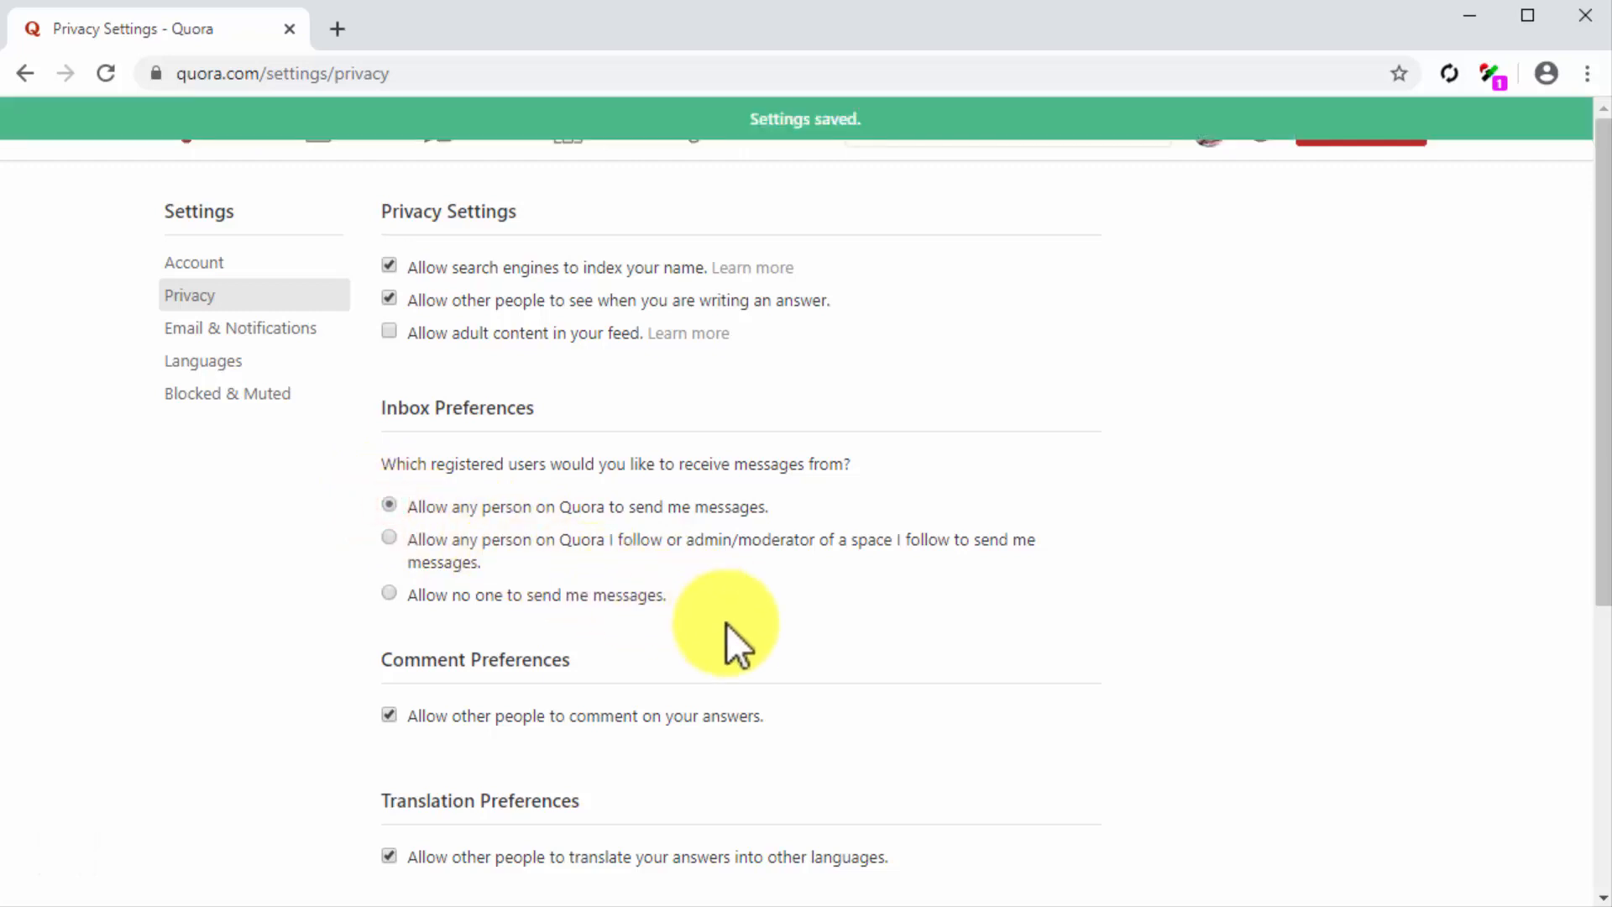
scroll(down, 3)
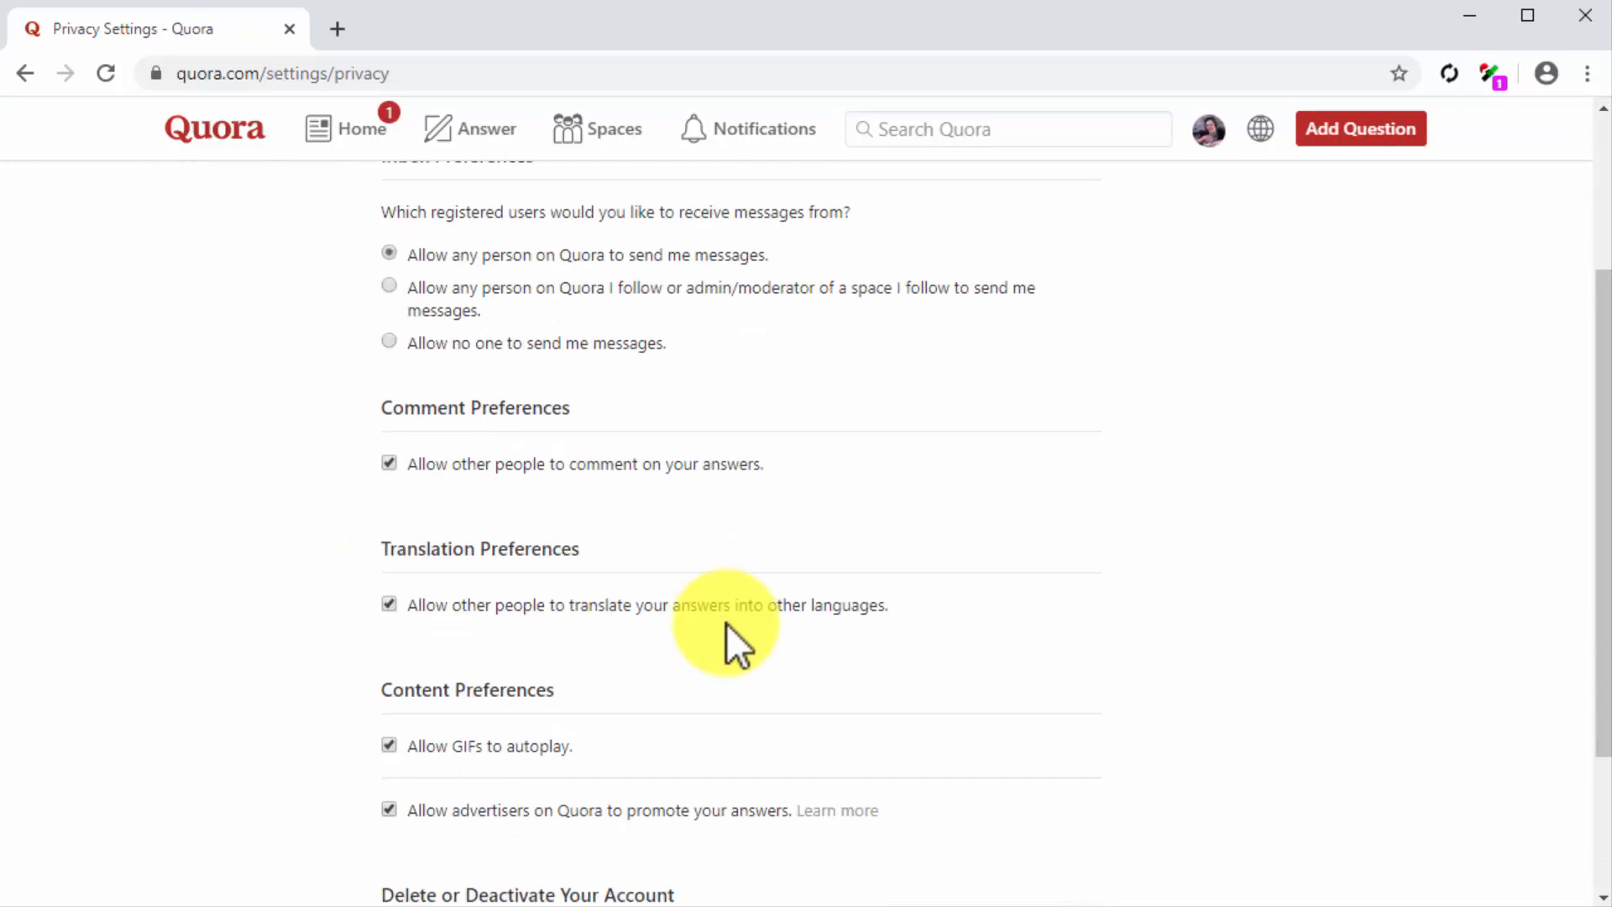
scroll(down, 3)
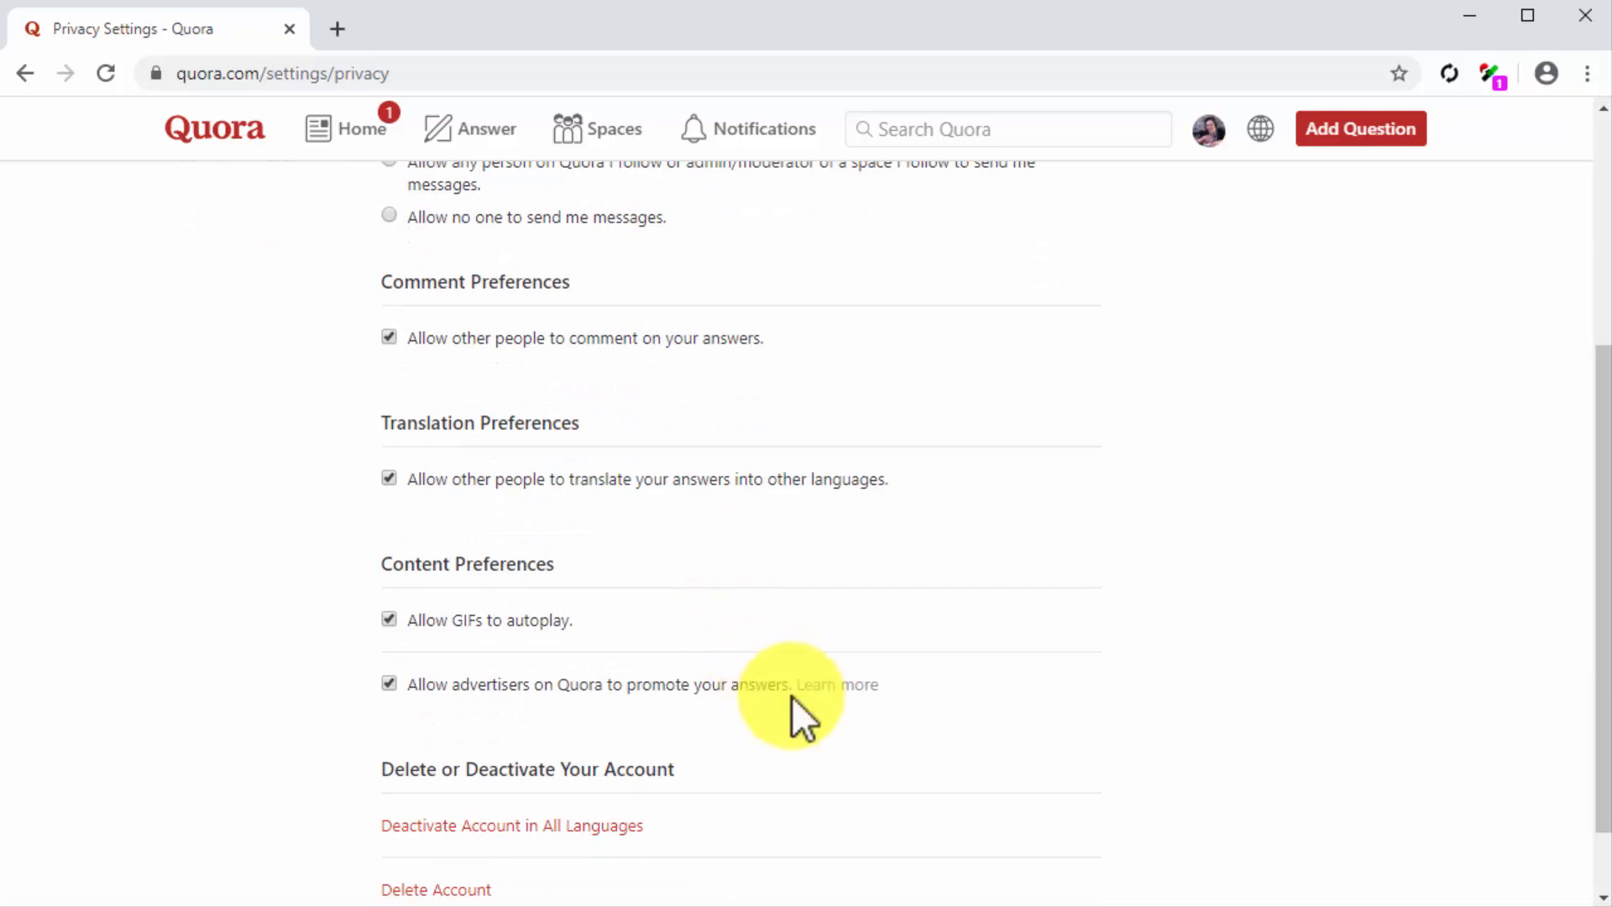
scroll(up, 3)
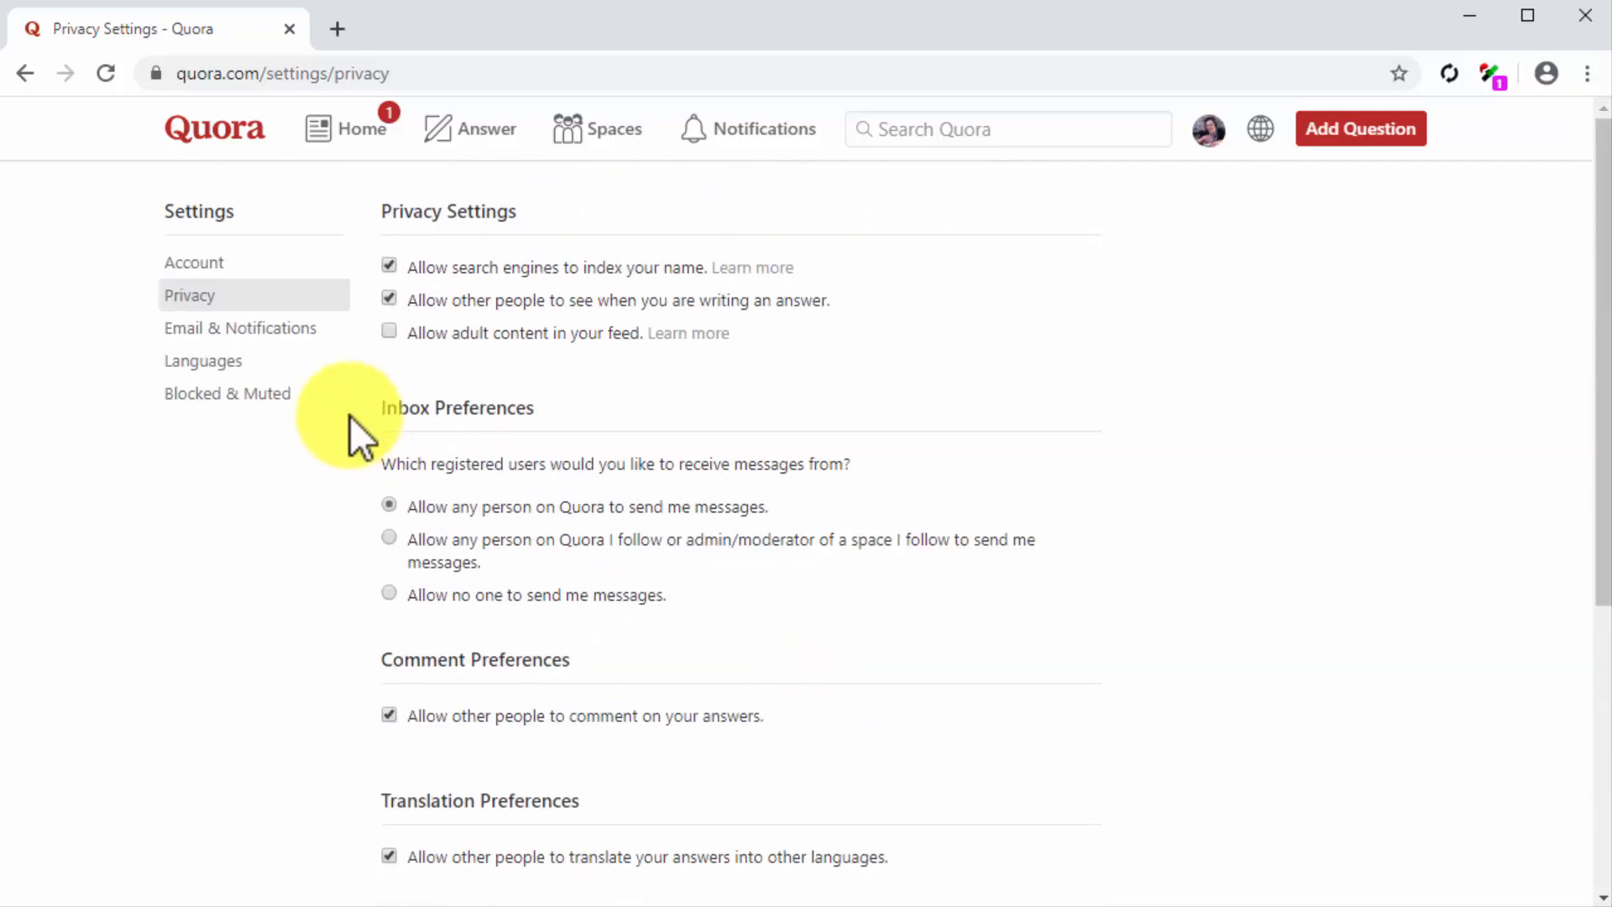
Step: Review the Email & Notifications settings down to the Quora Digest and recommendation emails
click(240, 327)
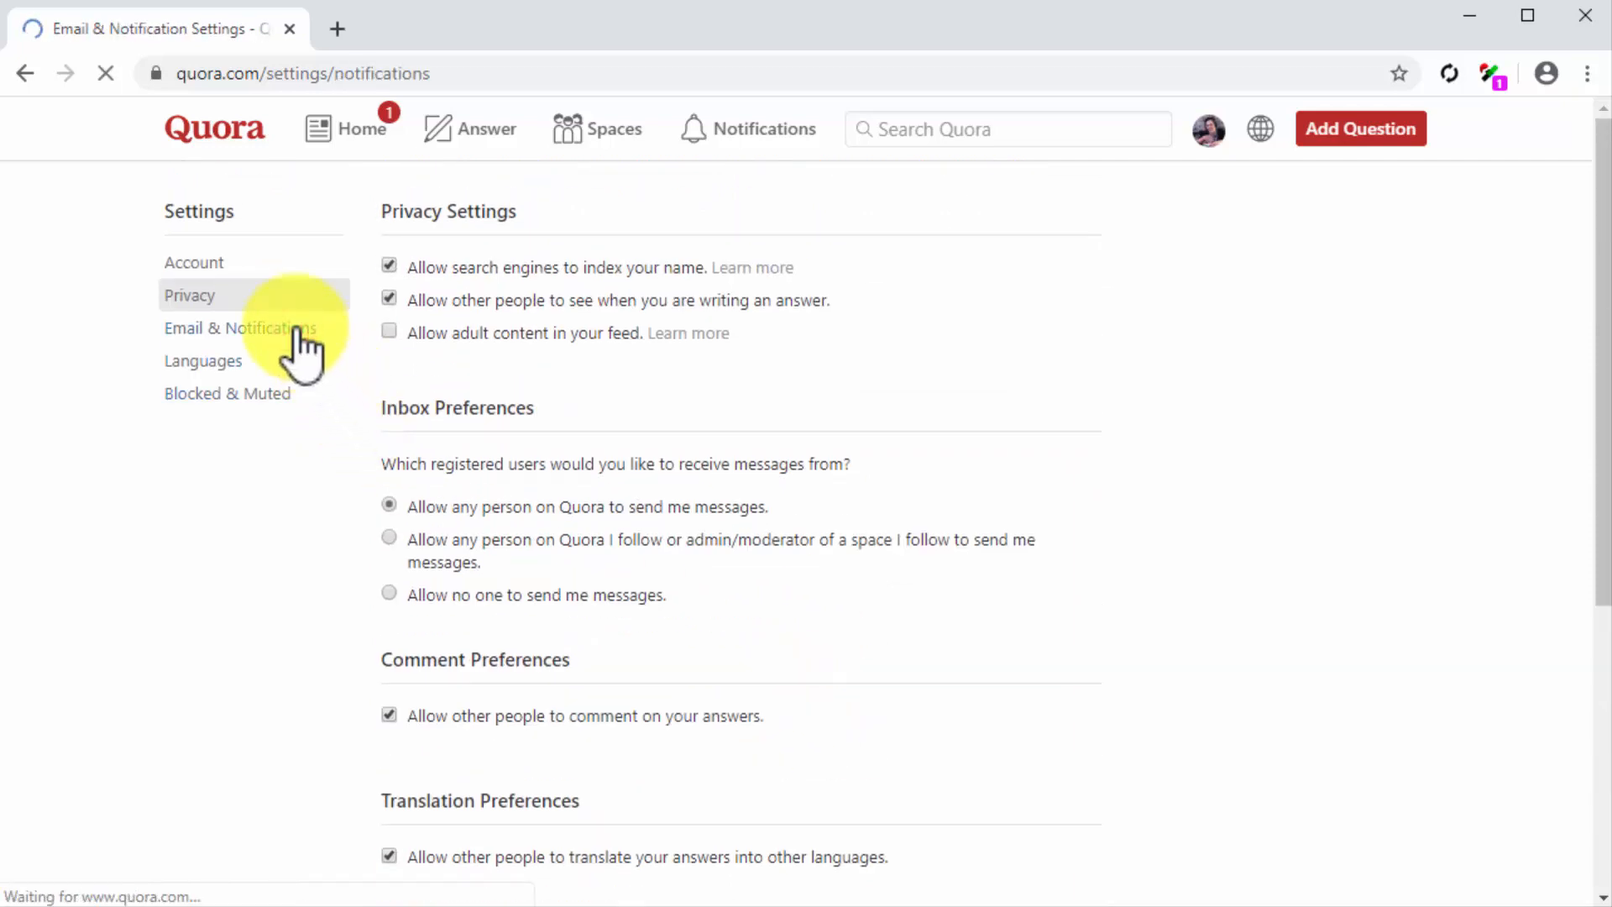
click(240, 328)
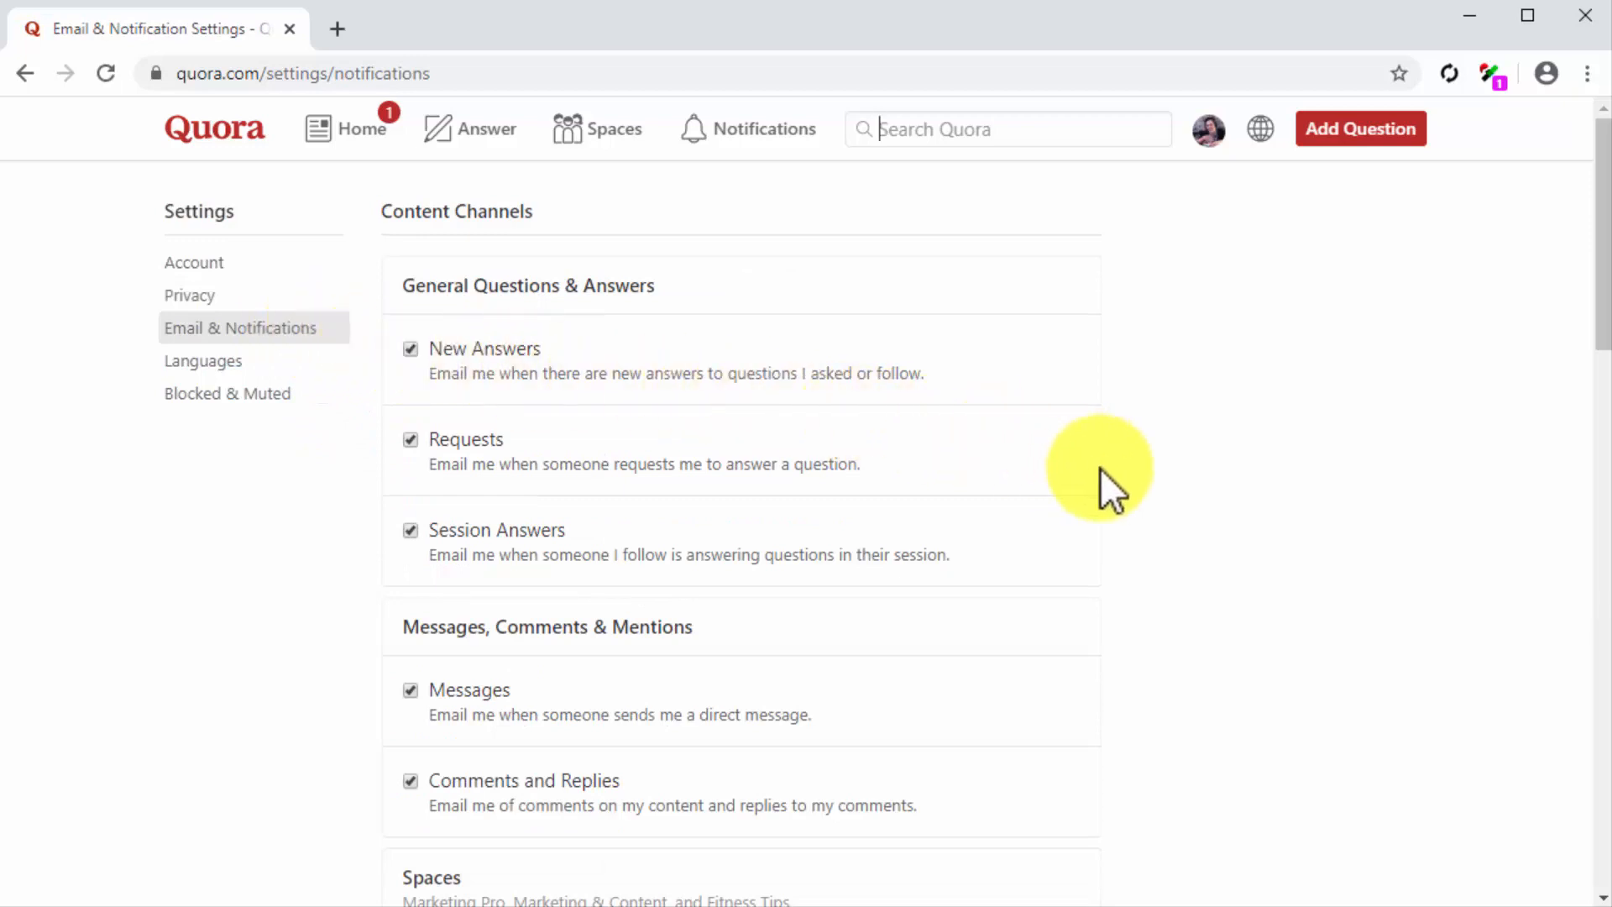
scroll(down, 3)
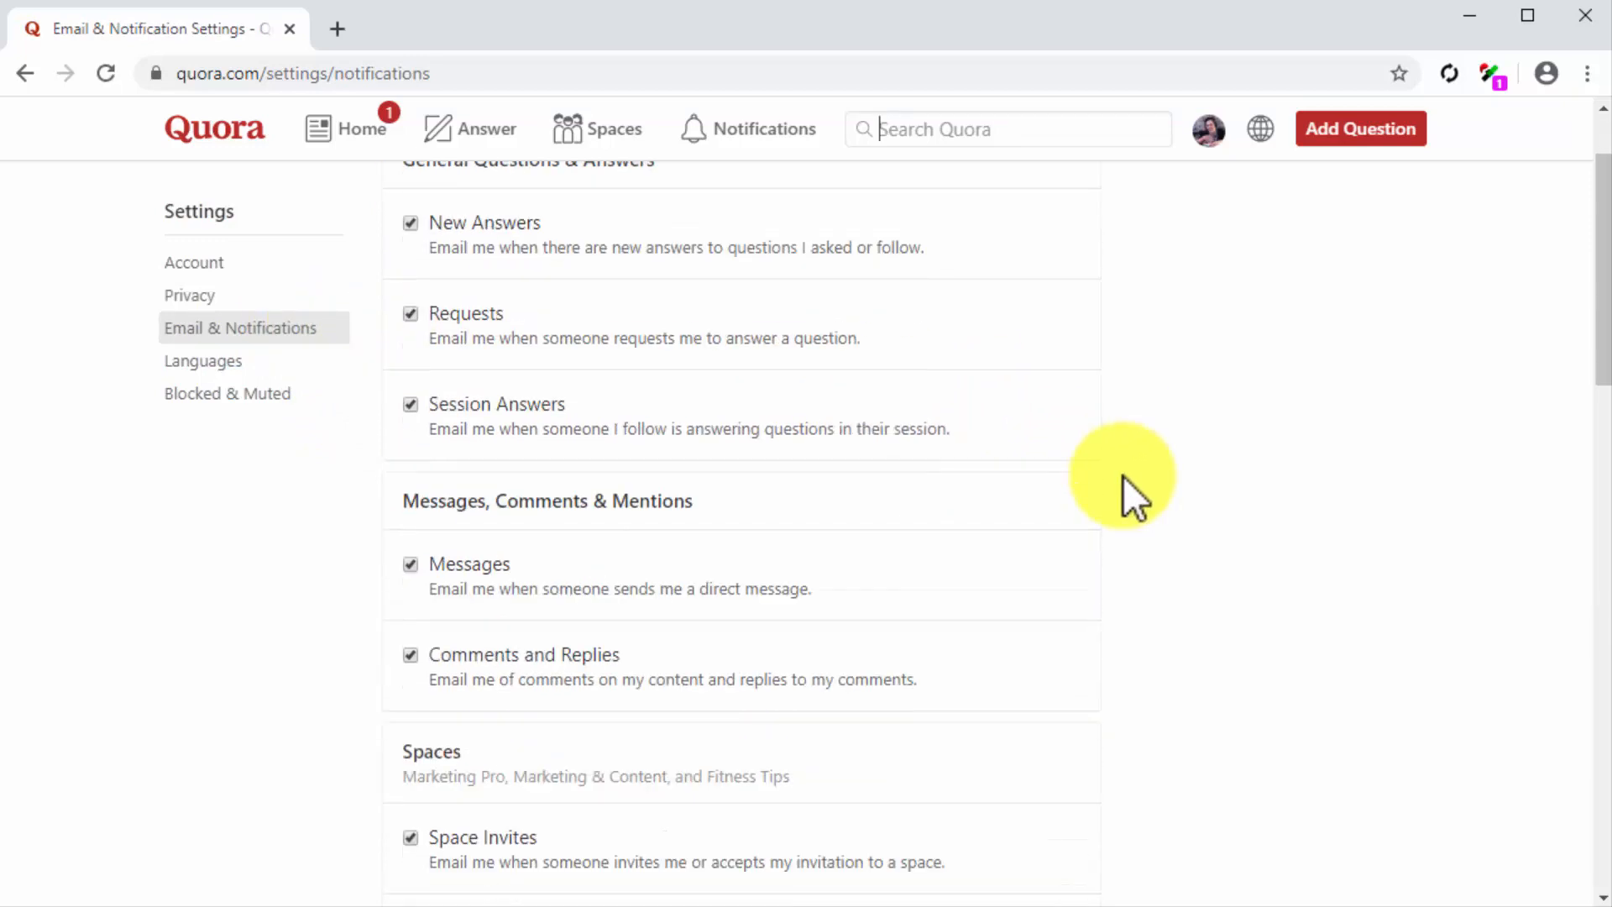
scroll(down, 3)
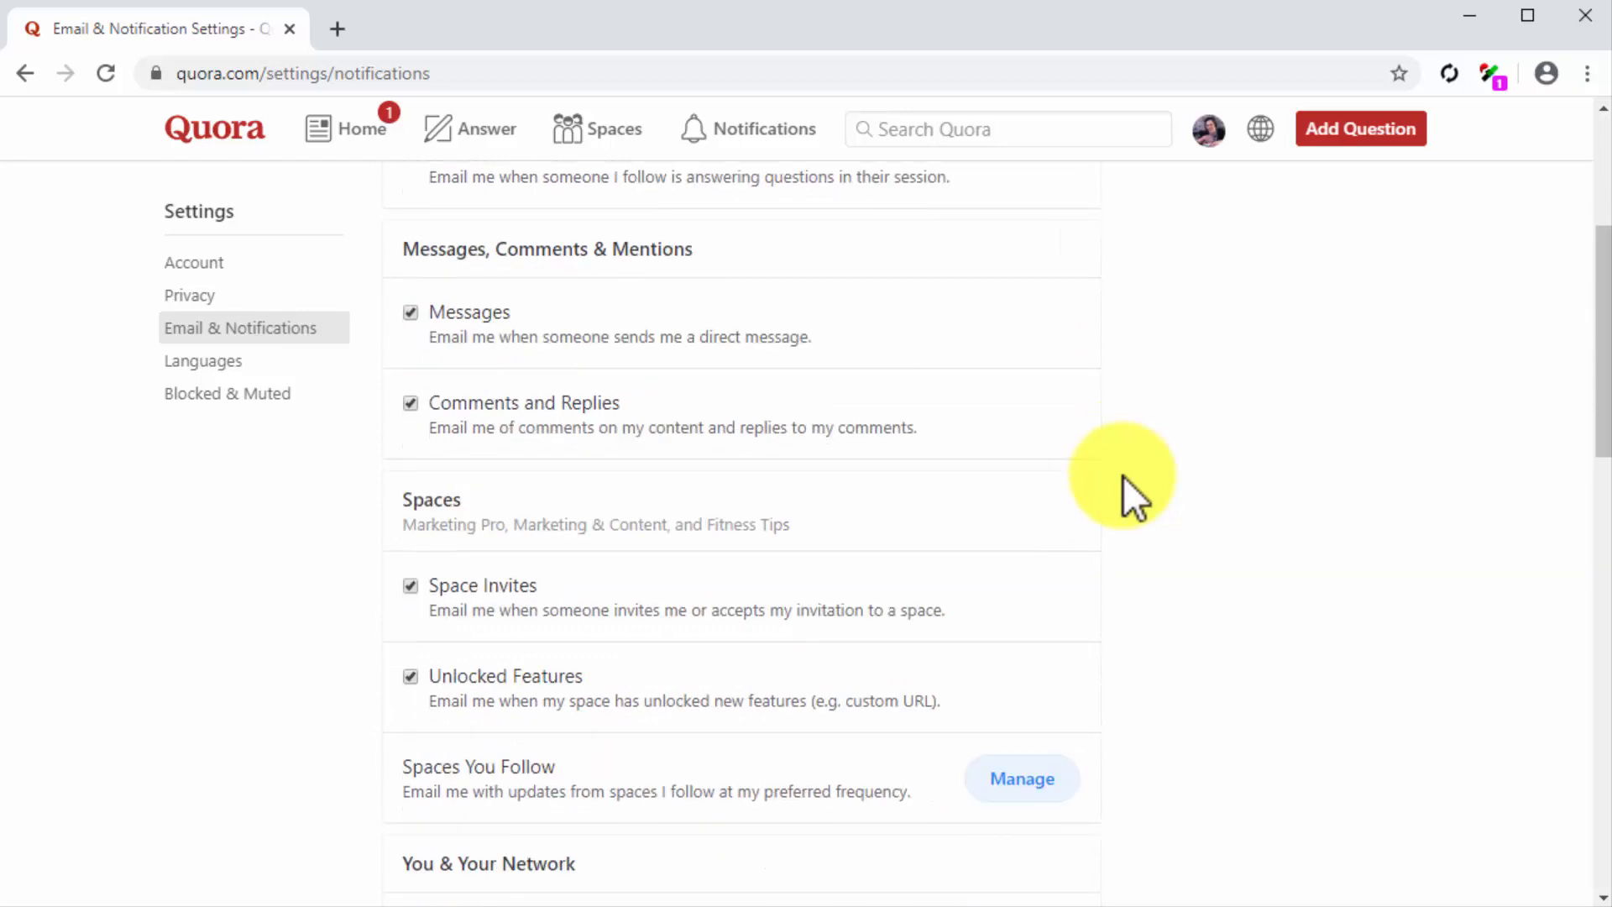
scroll(down, 3)
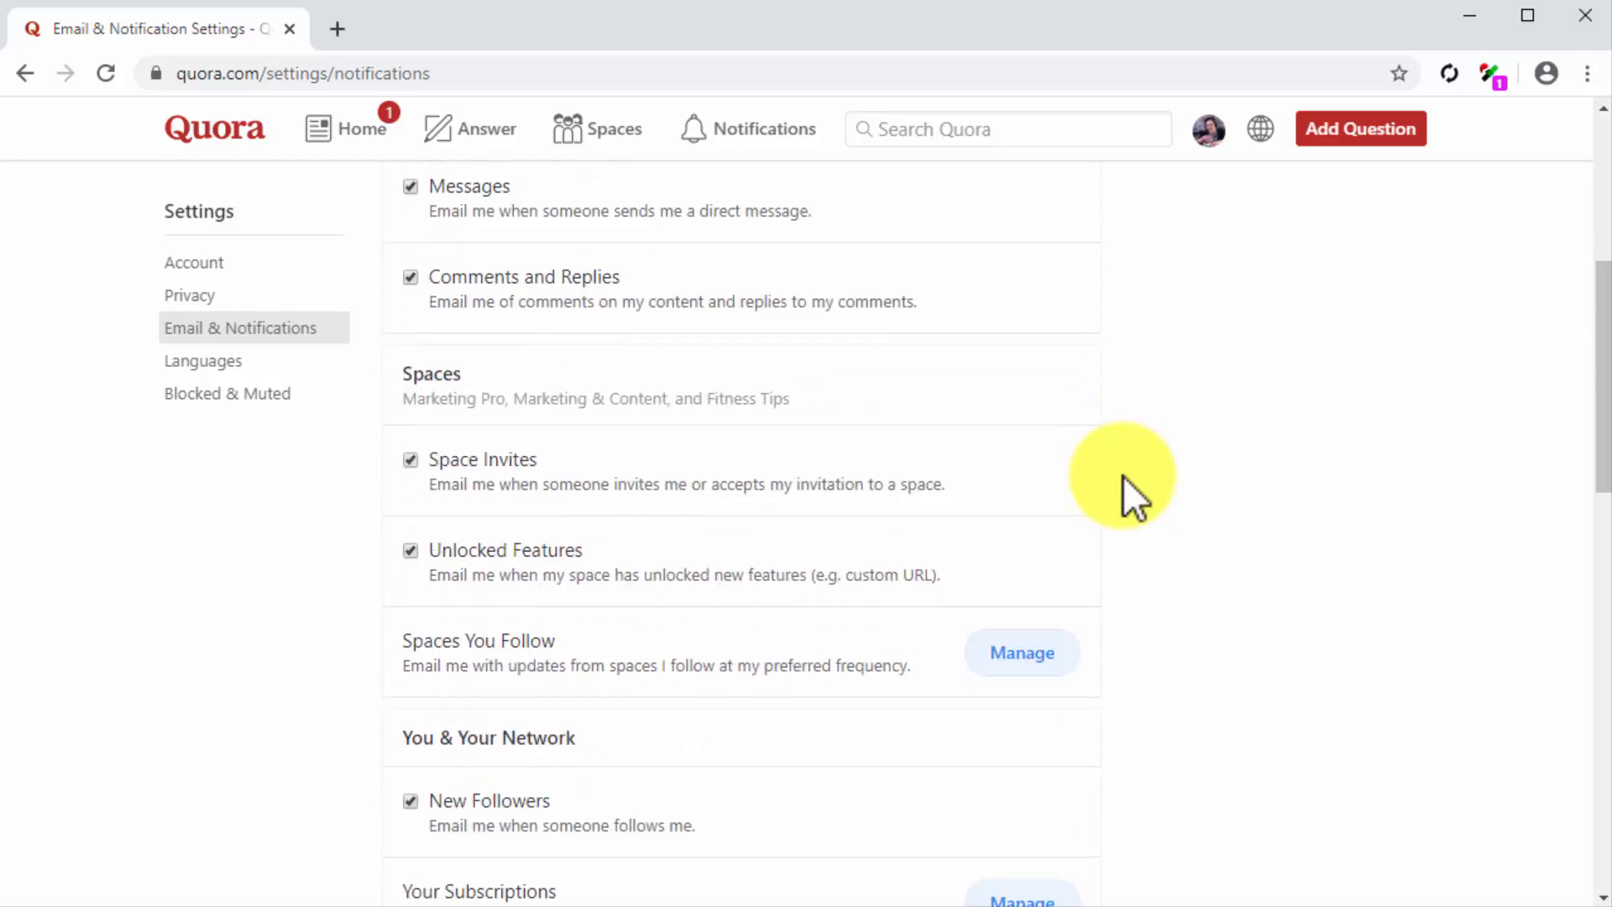
scroll(down, 3)
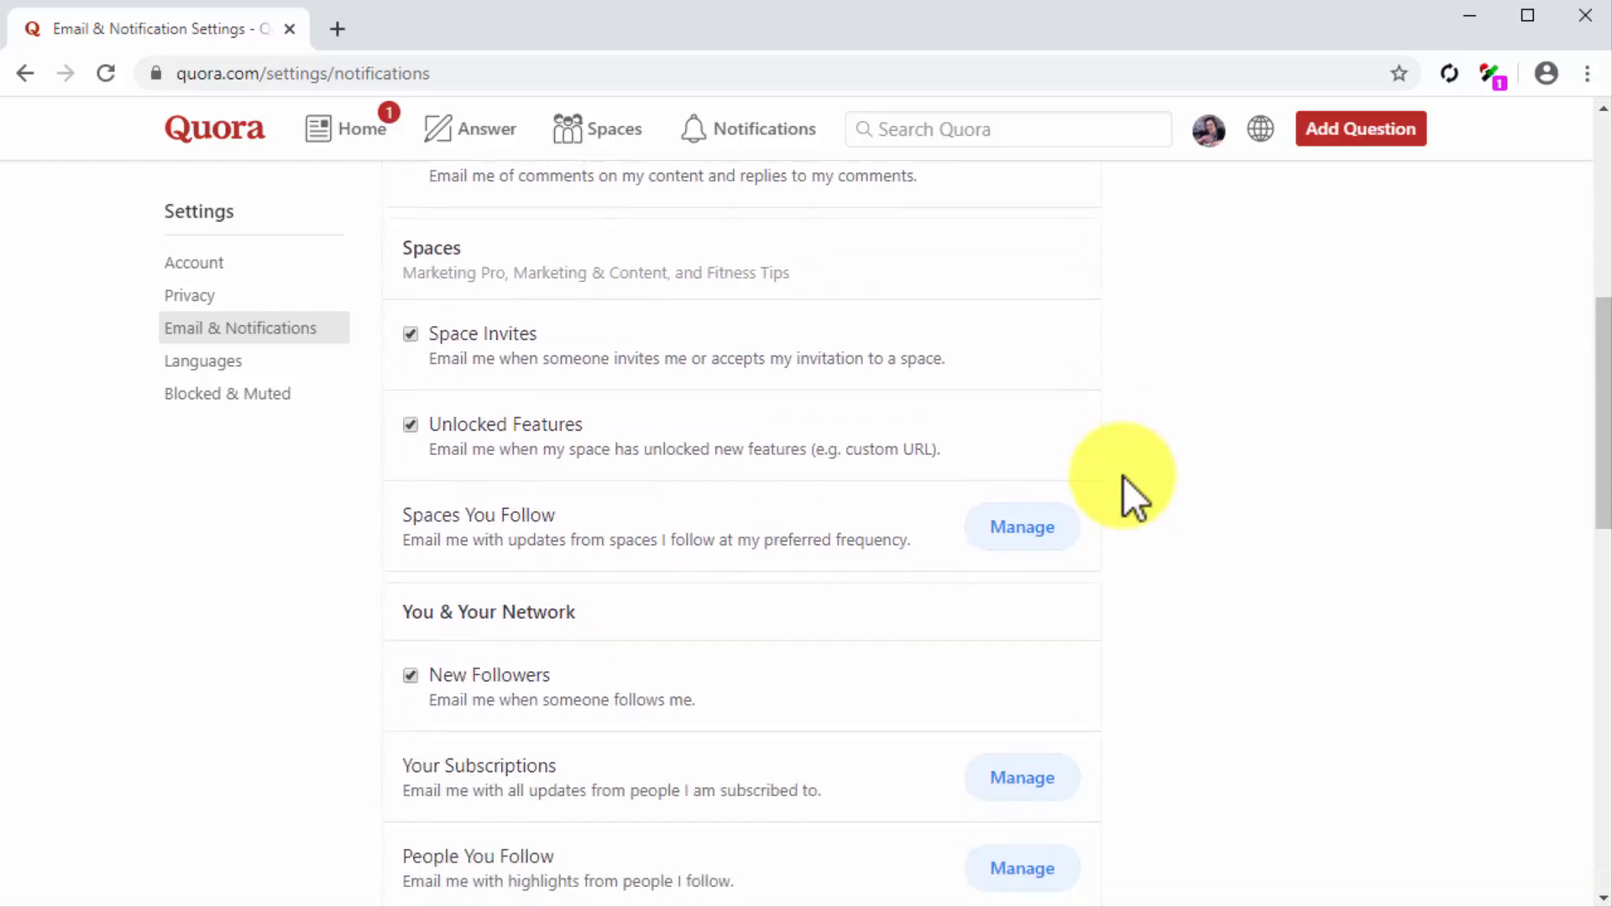
scroll(down, 3)
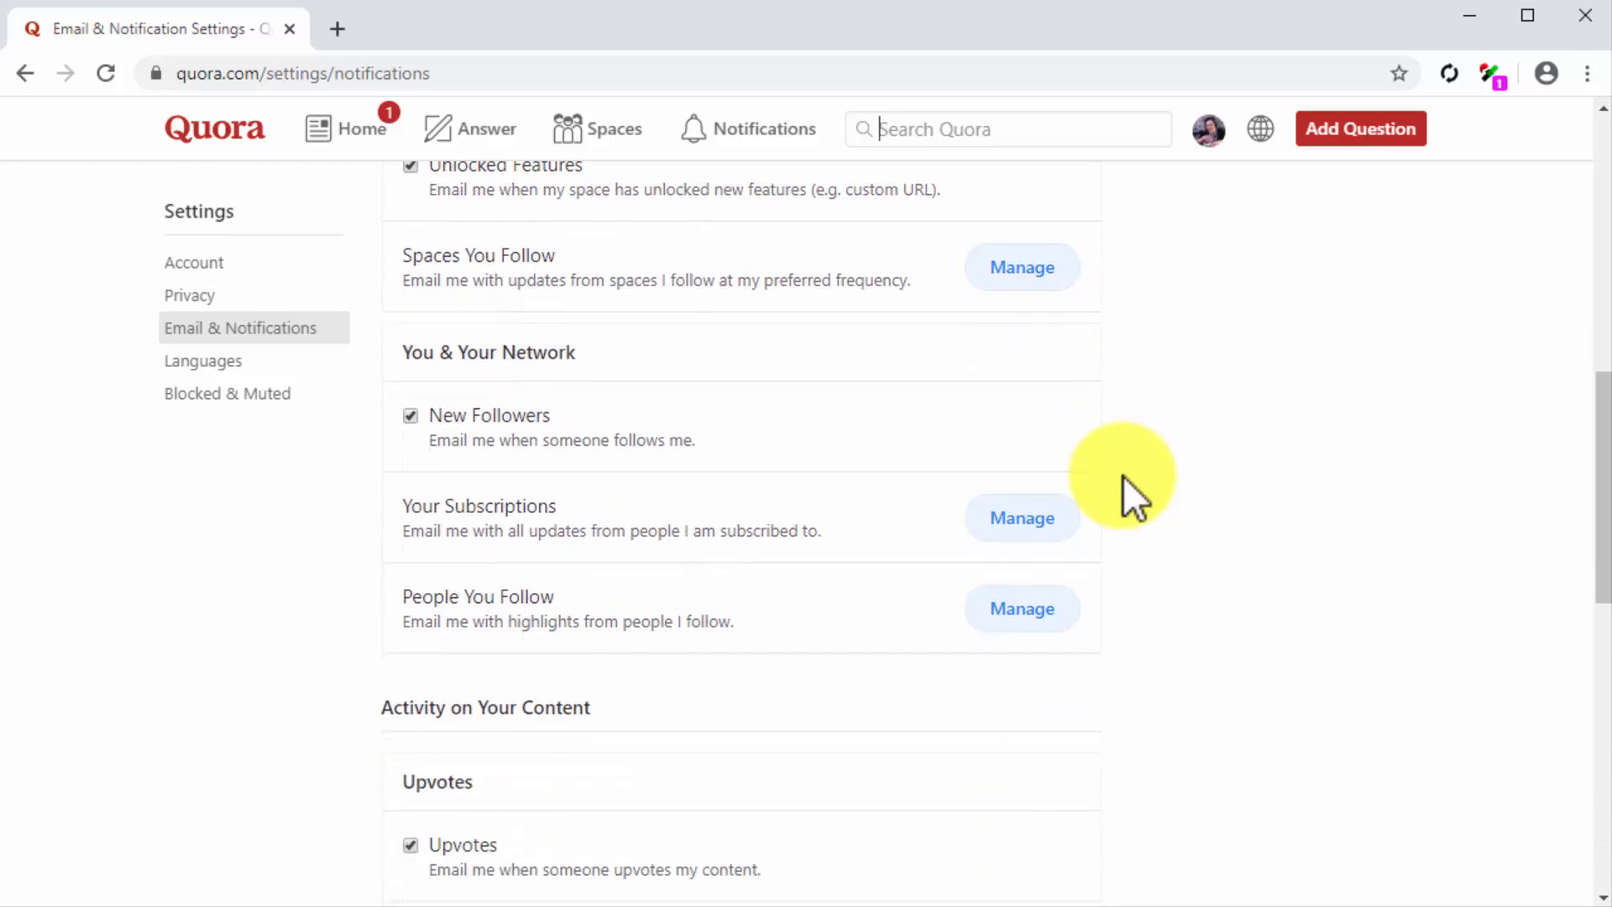
scroll(down, 3)
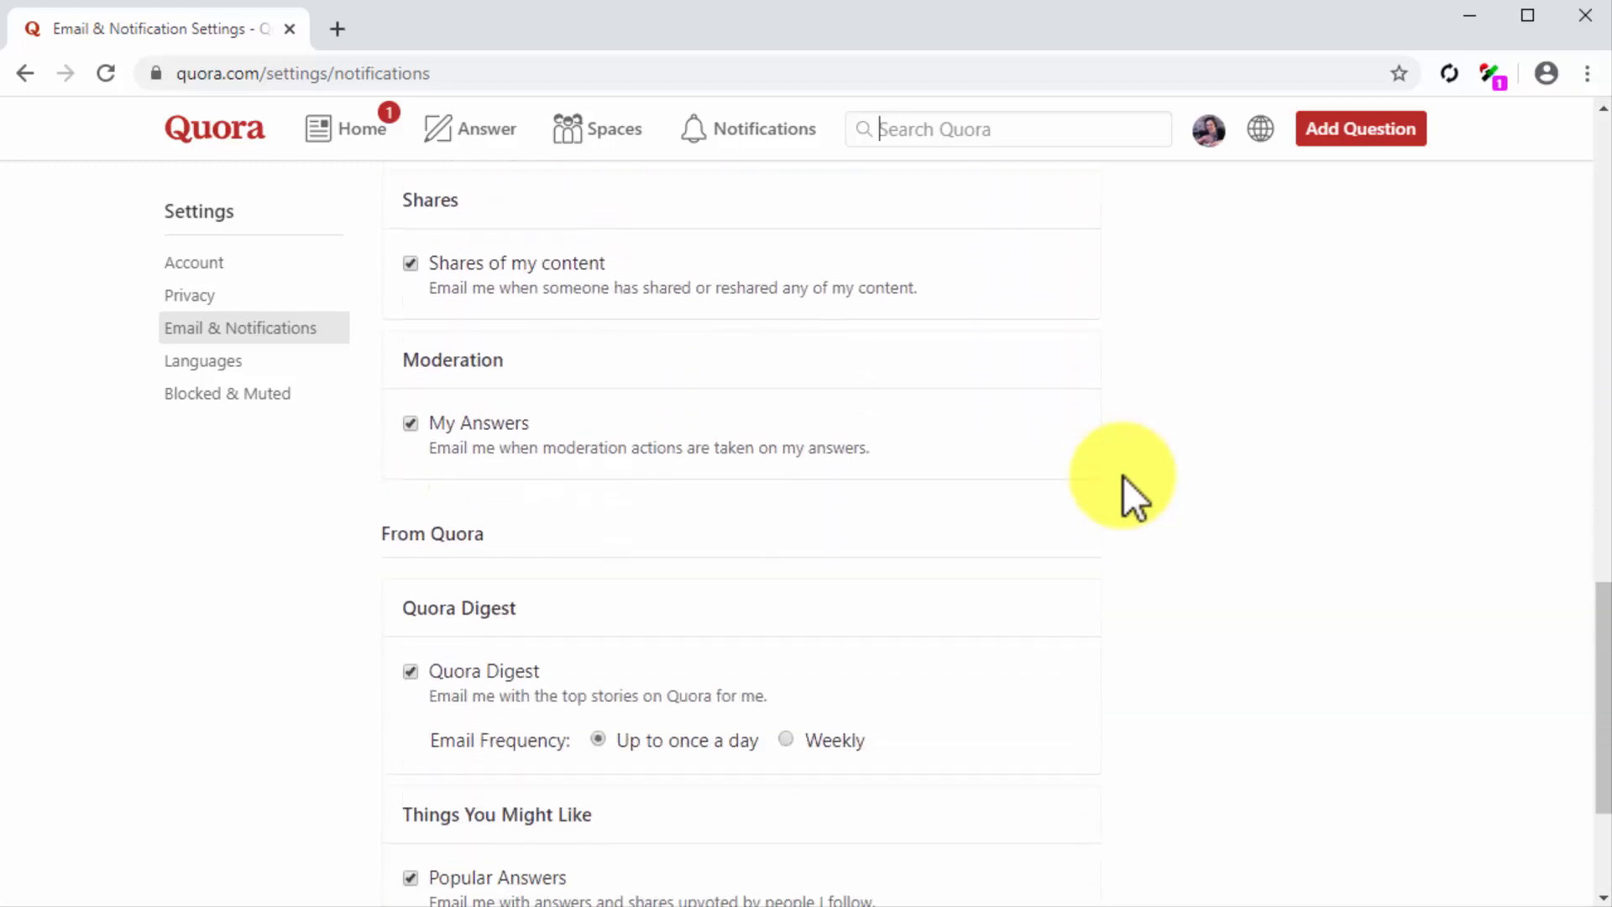
scroll(down, 3)
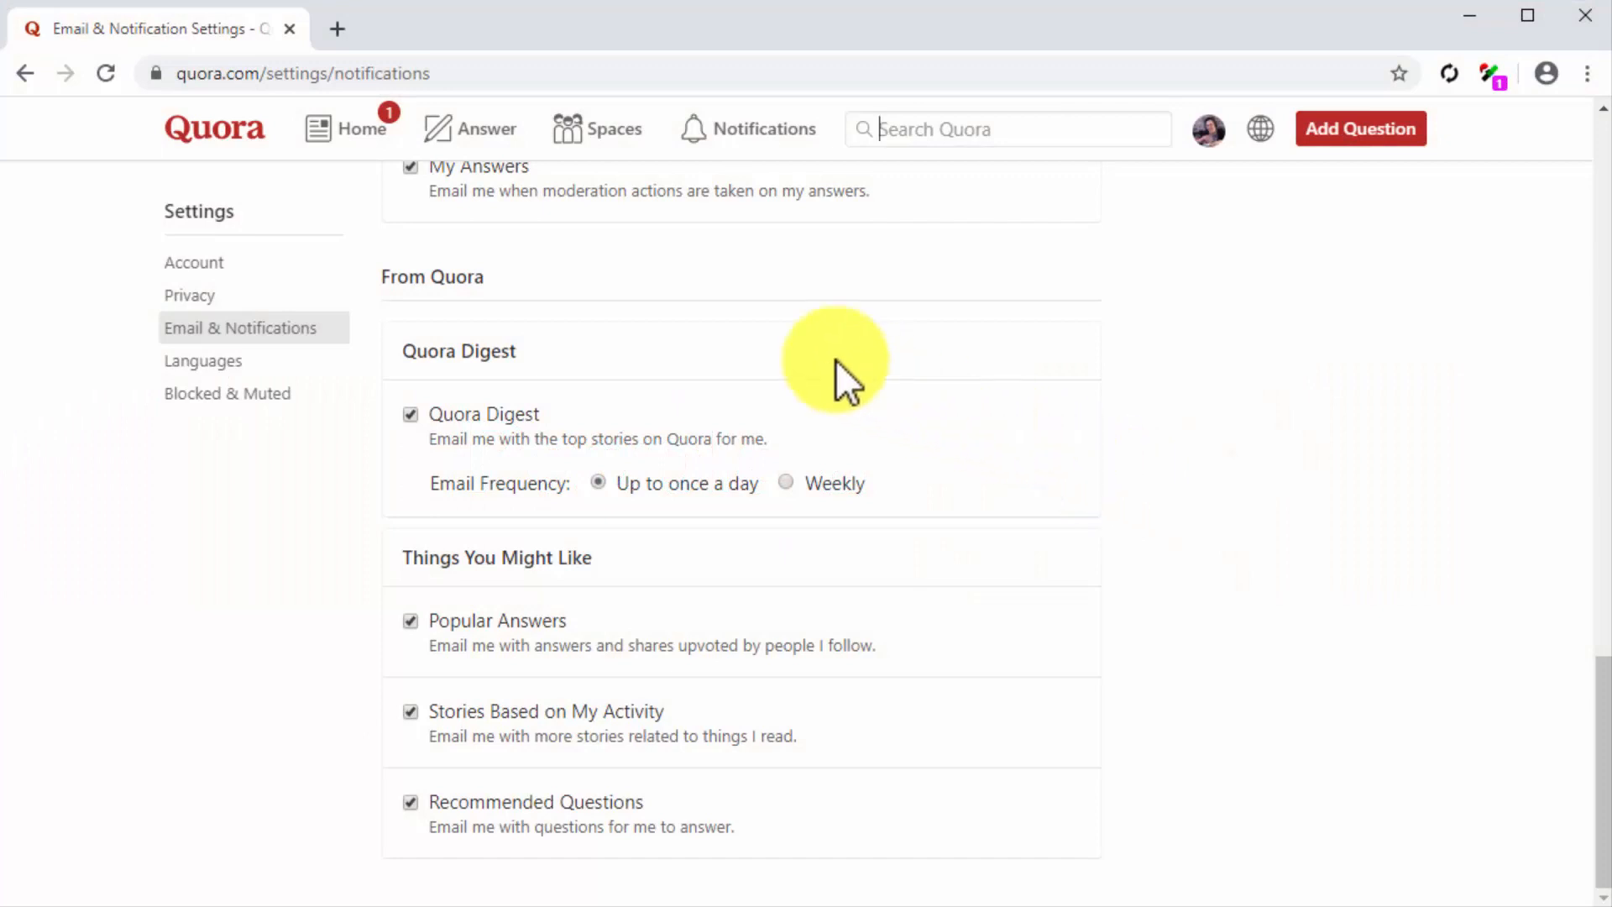
Step: Return to the home feed and browse down to a marketing post
click(359, 130)
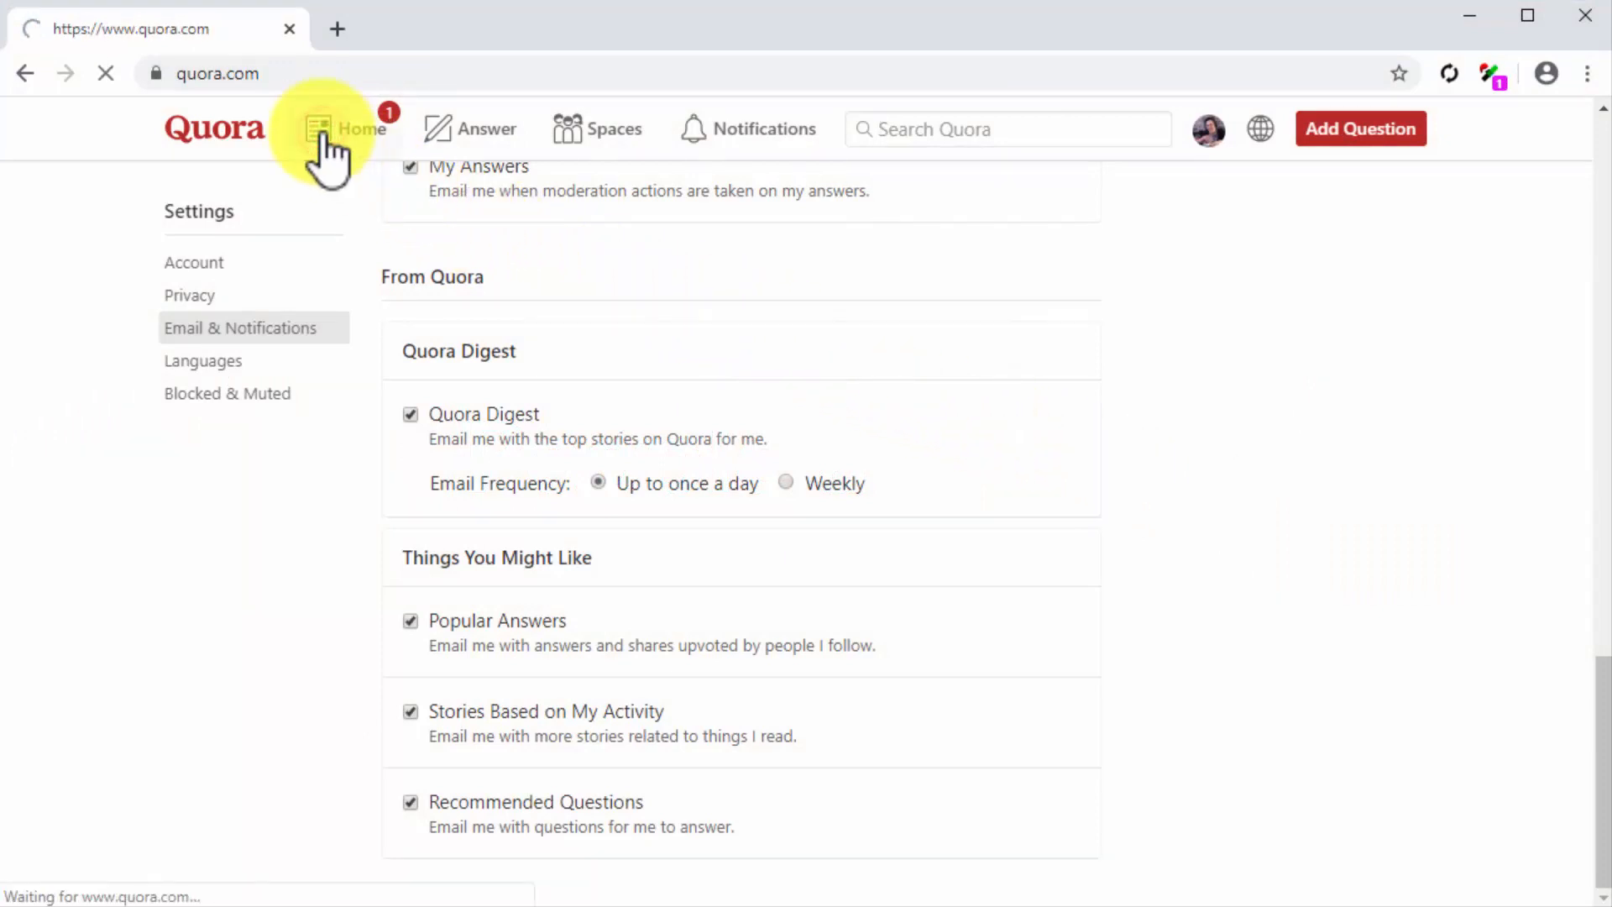
click(344, 130)
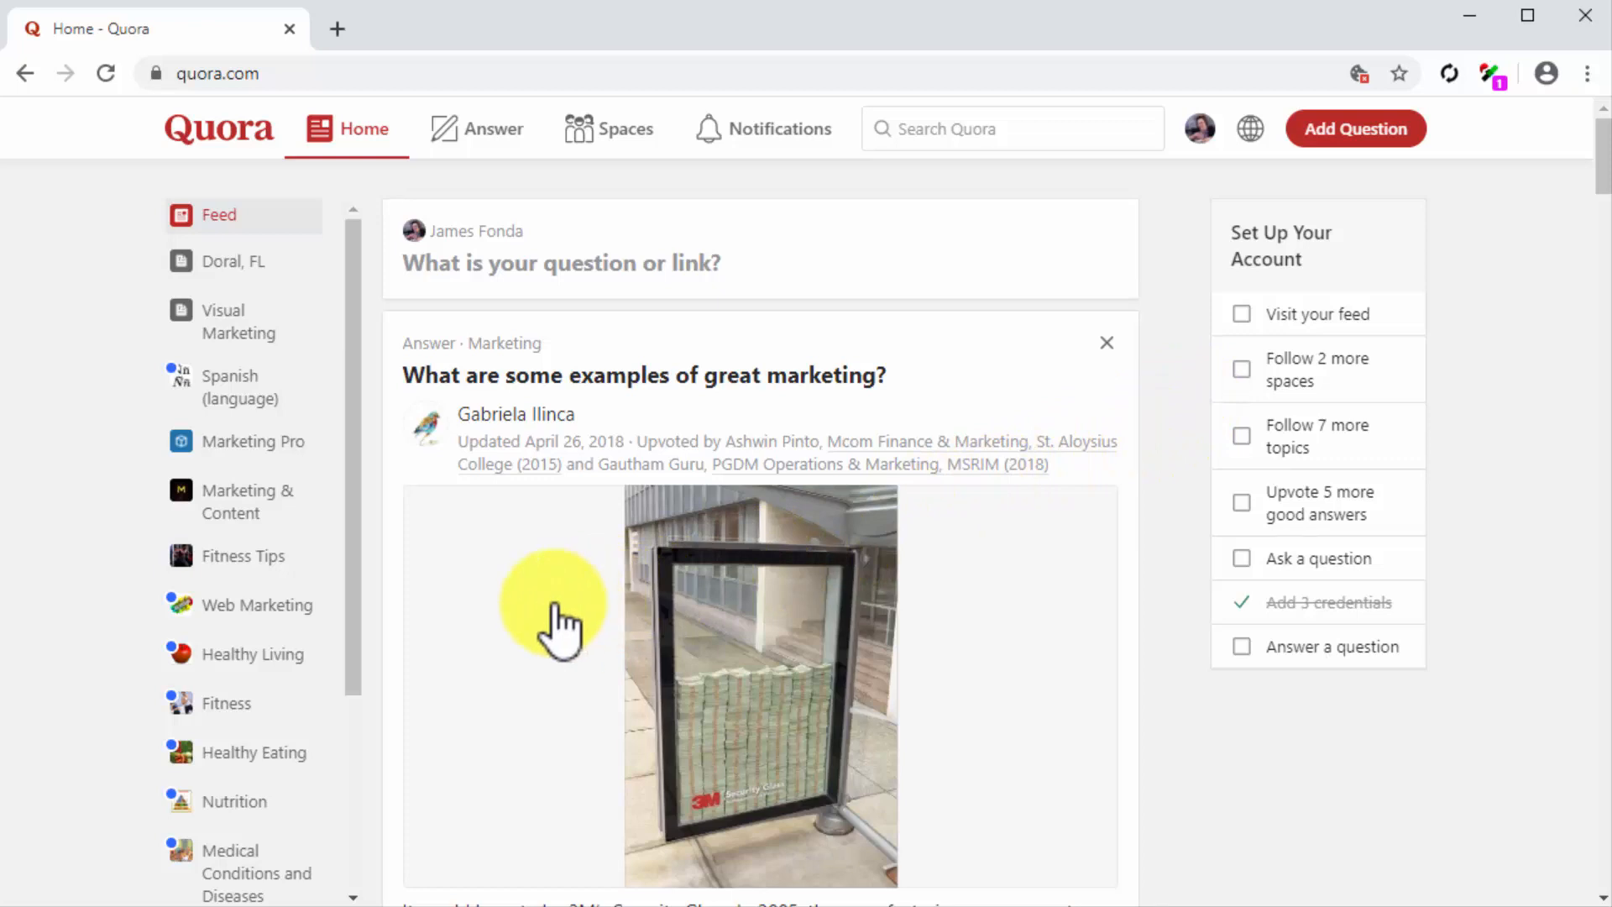
mouse_move(650, 463)
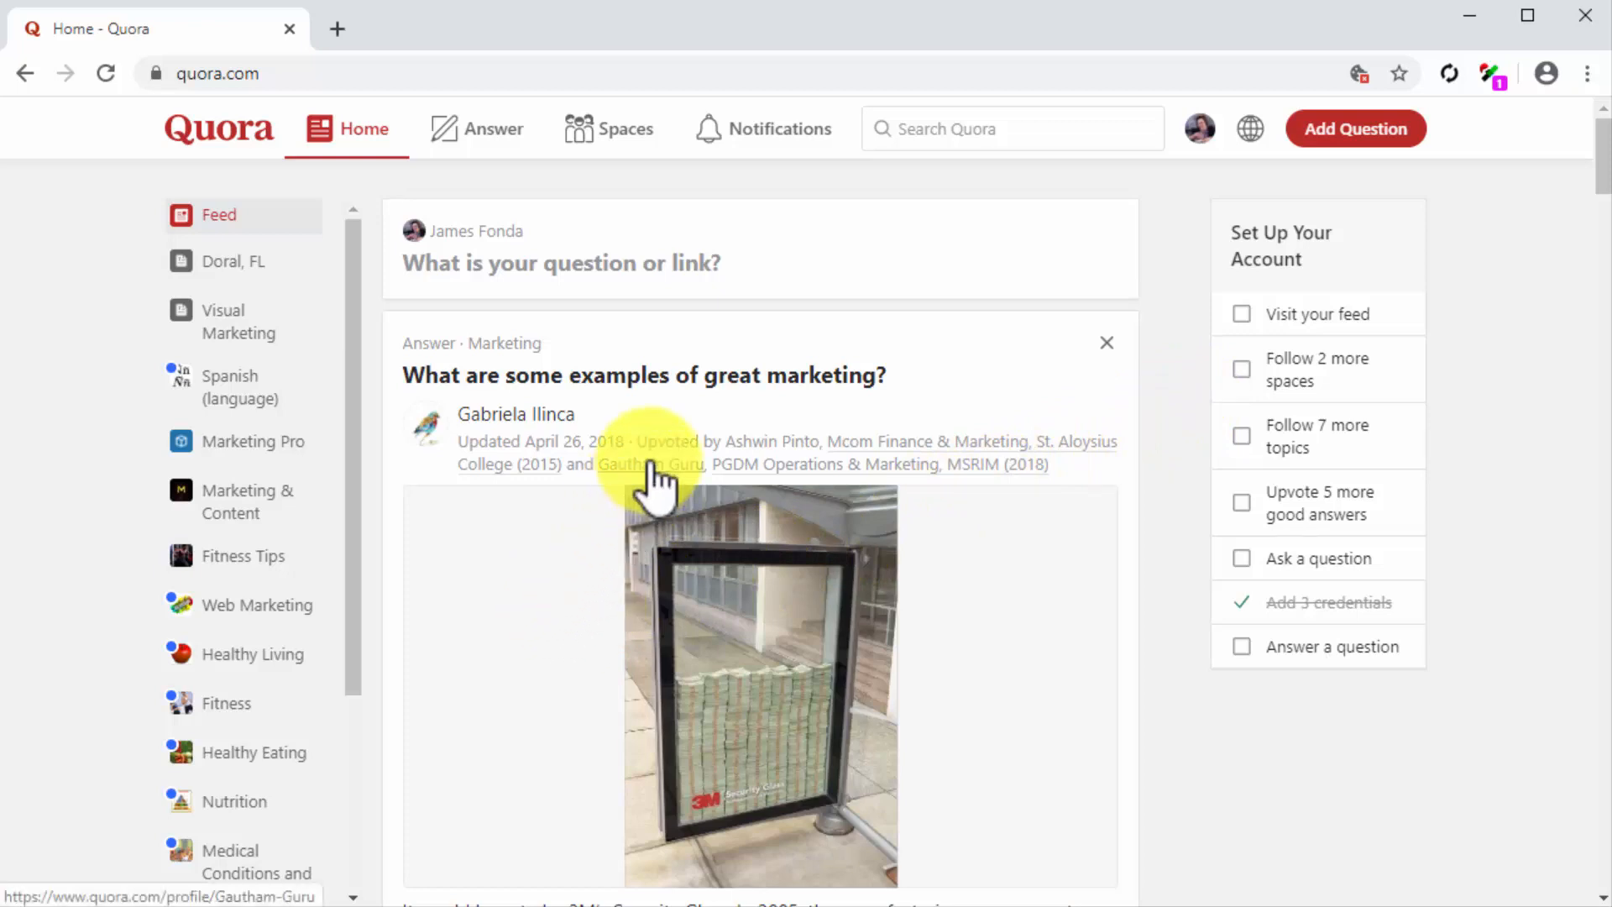
mouse_move(585, 447)
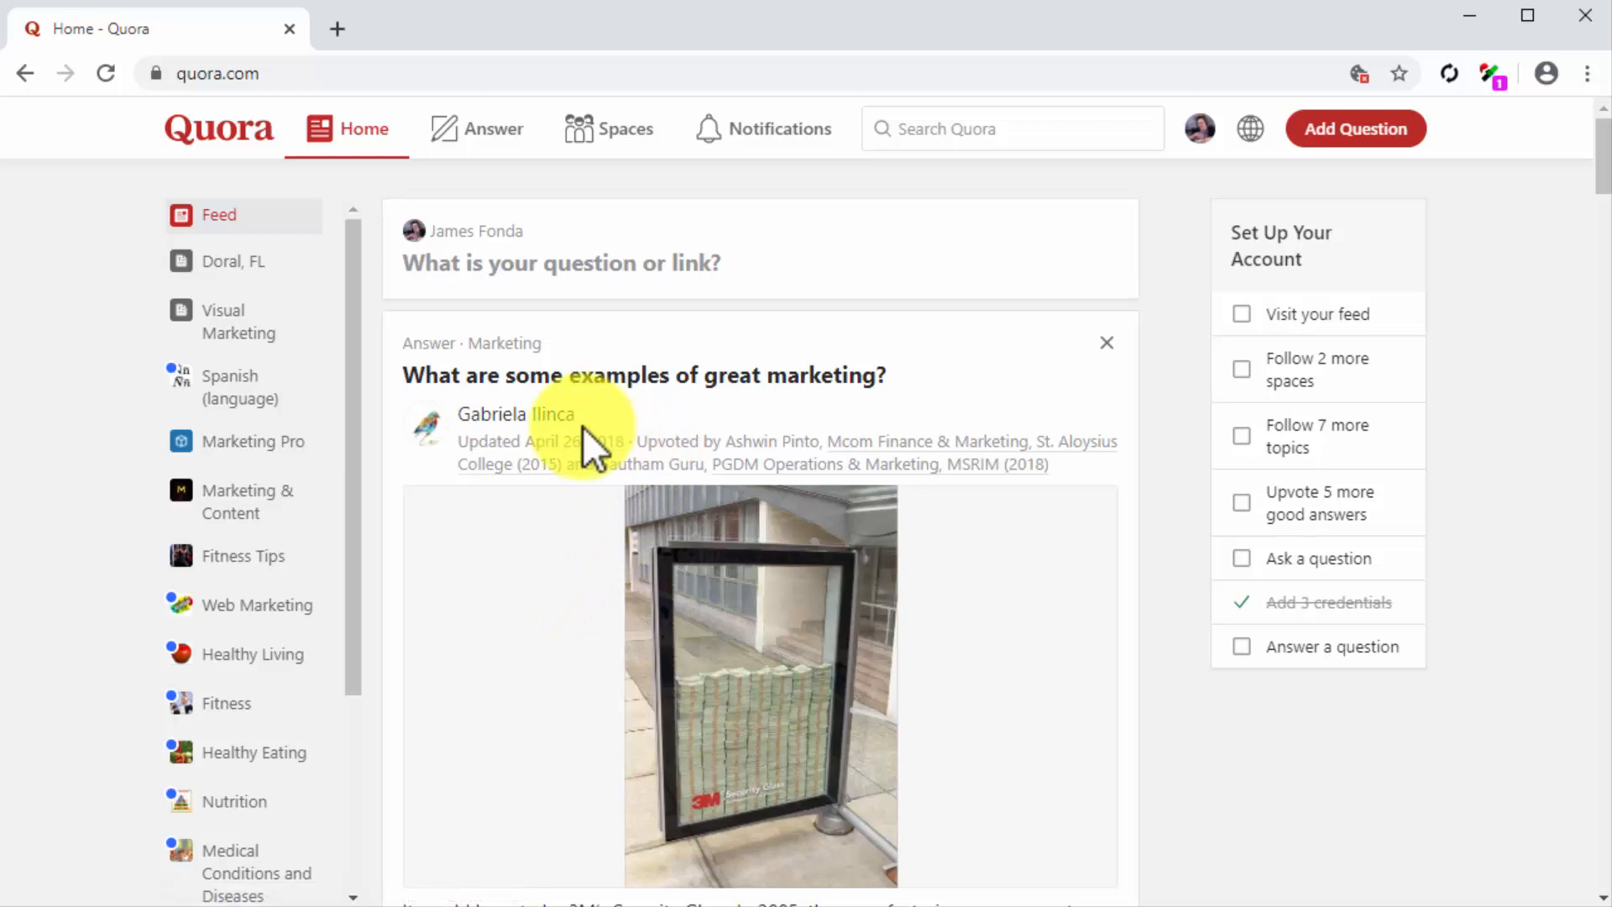
scroll(down, 3)
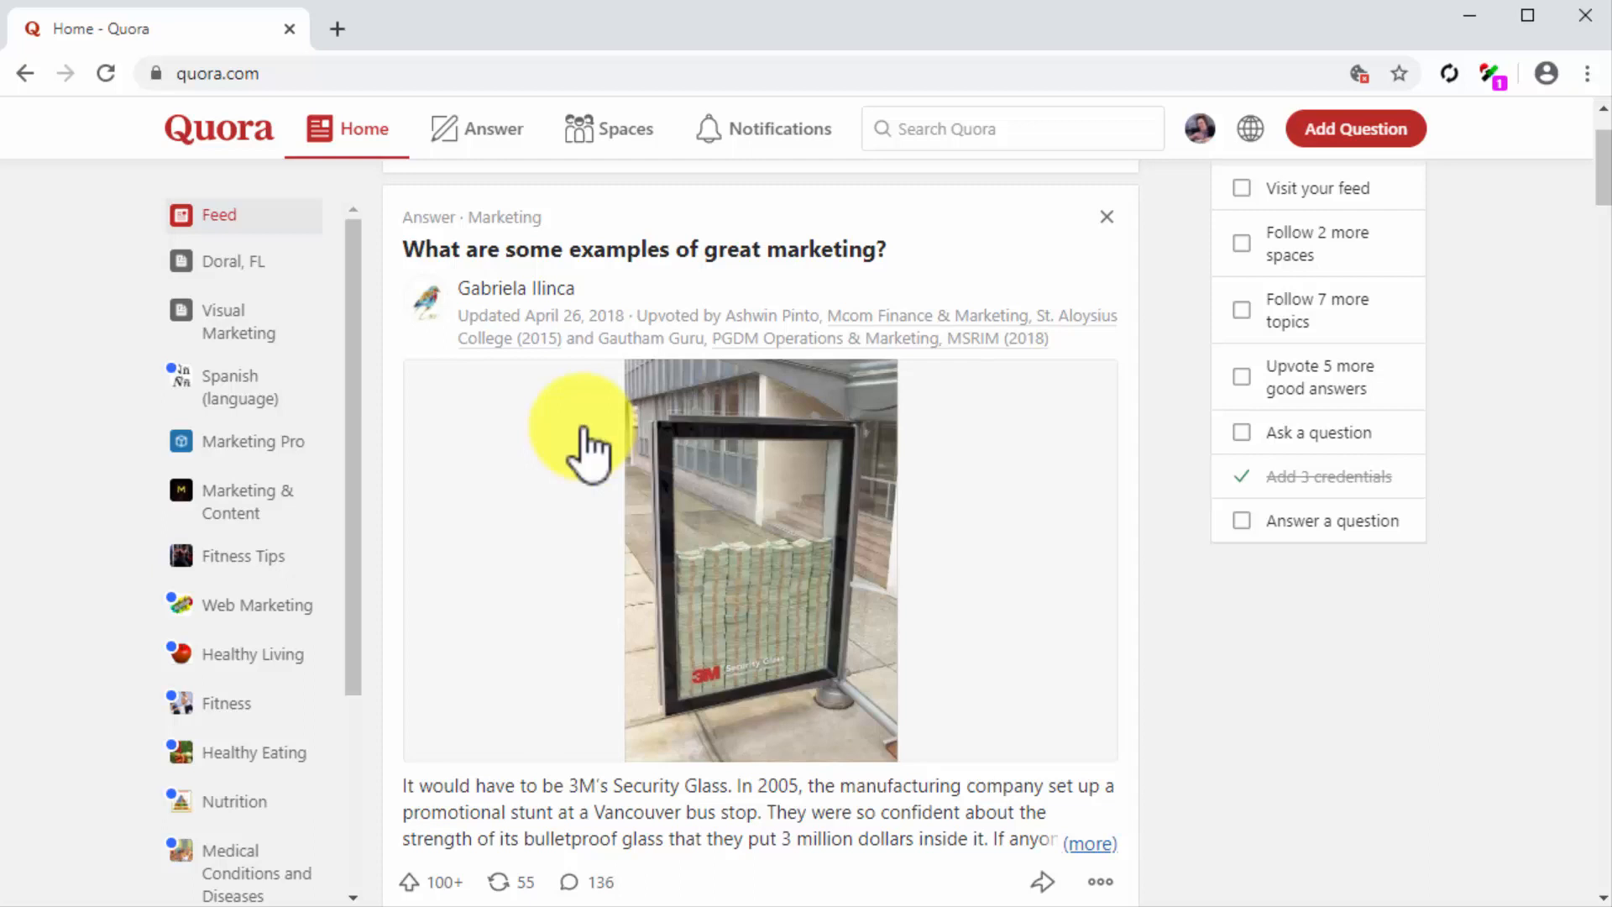
Step: Follow the answer author's profile and go back to the home feed
click(515, 287)
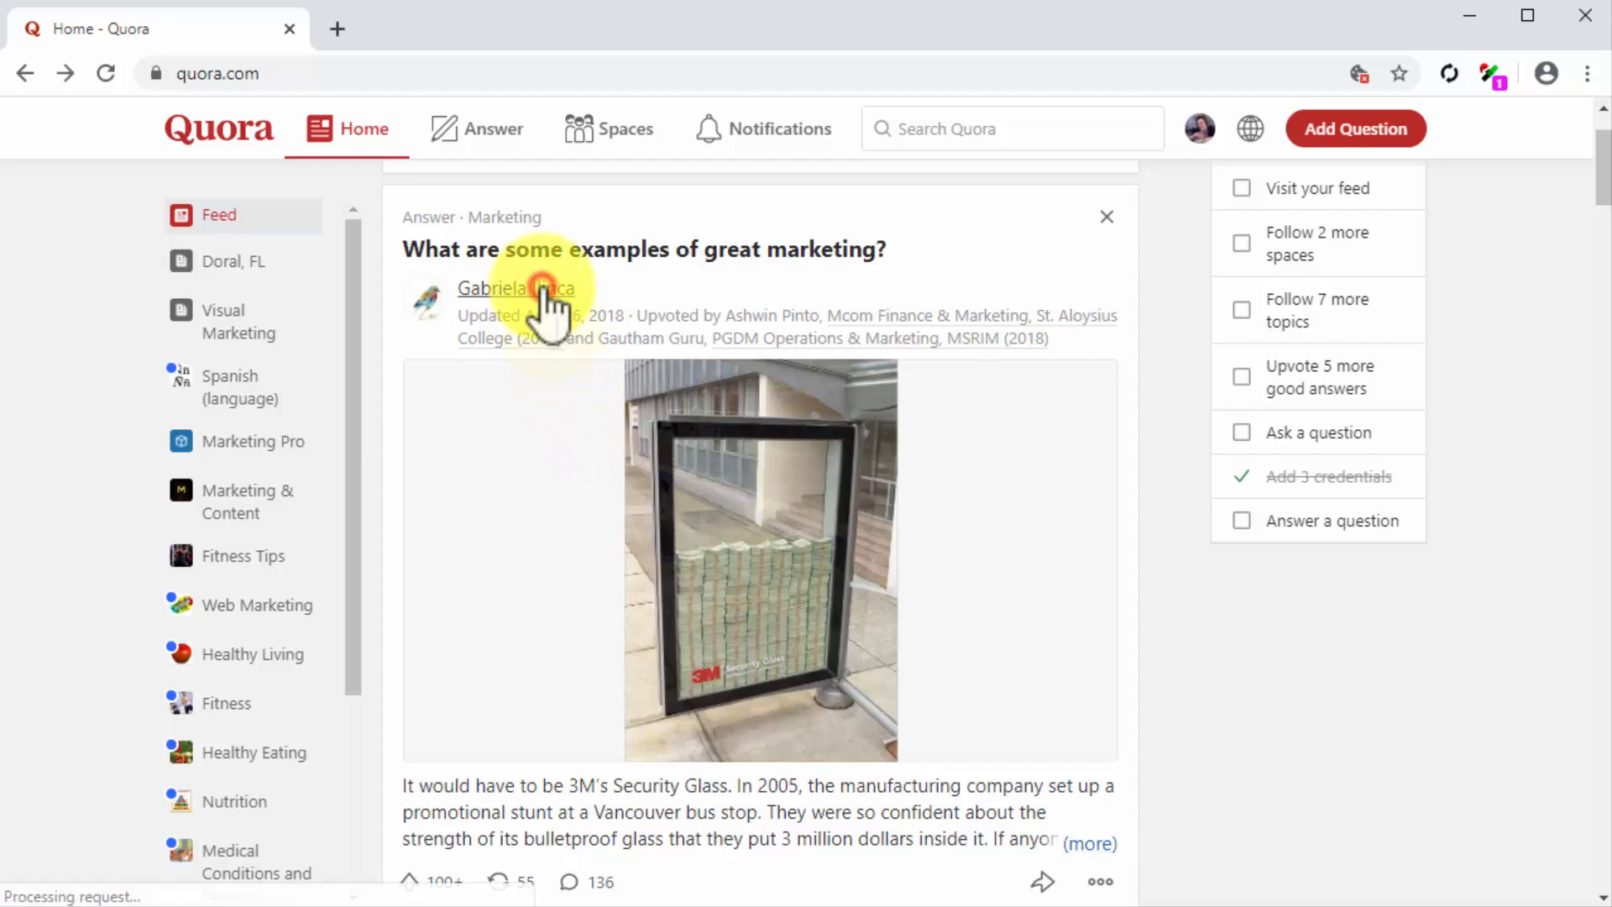
click(514, 287)
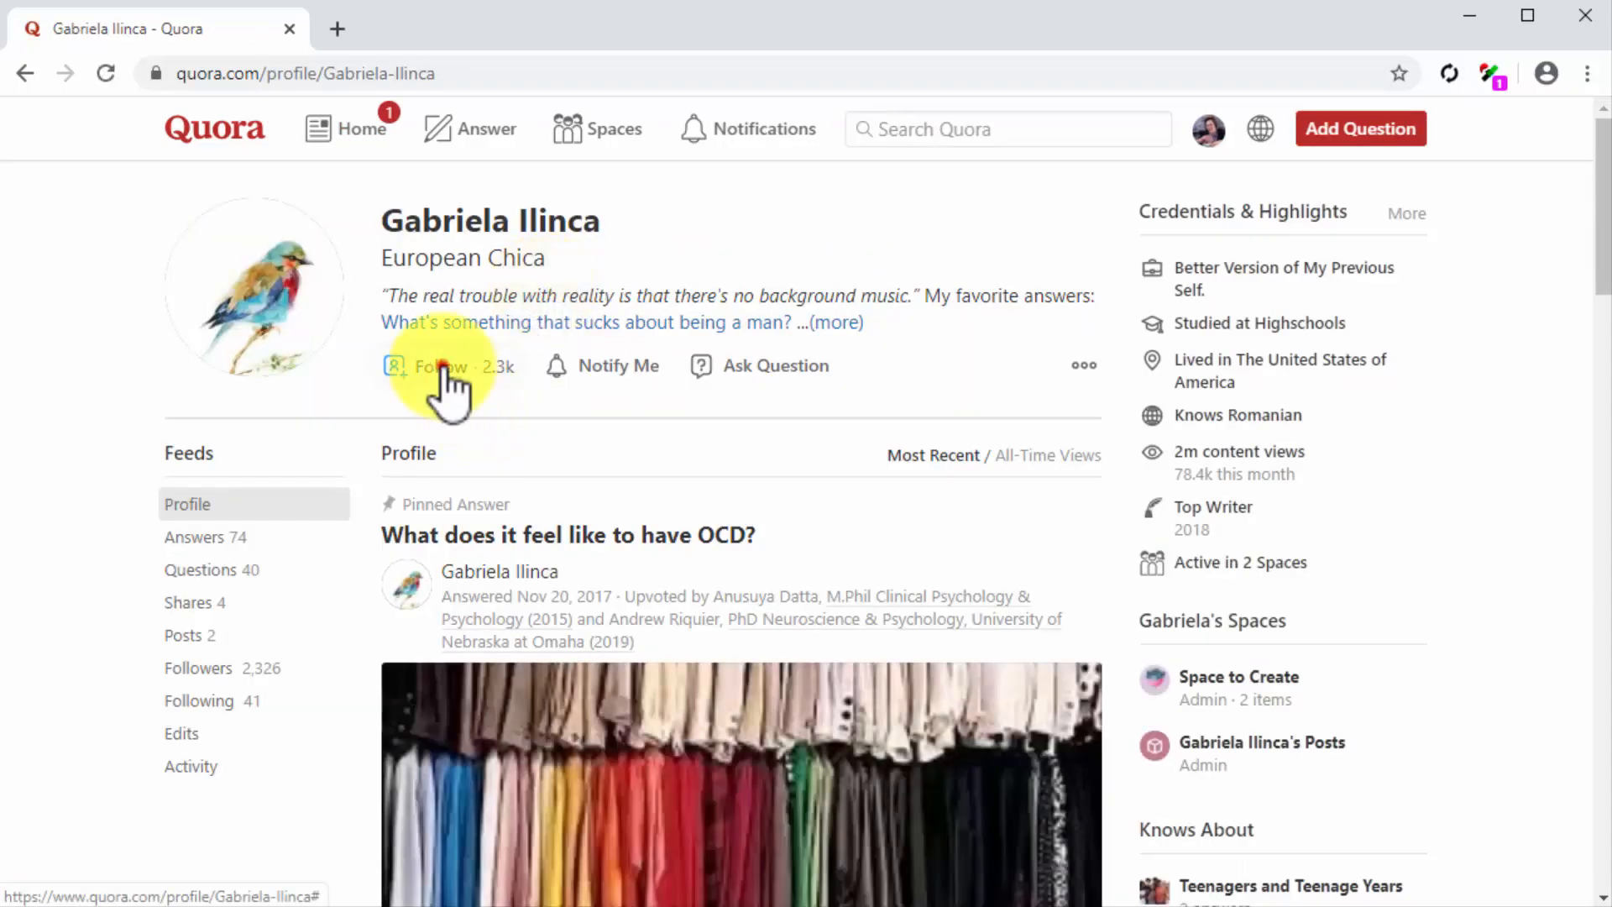
click(440, 366)
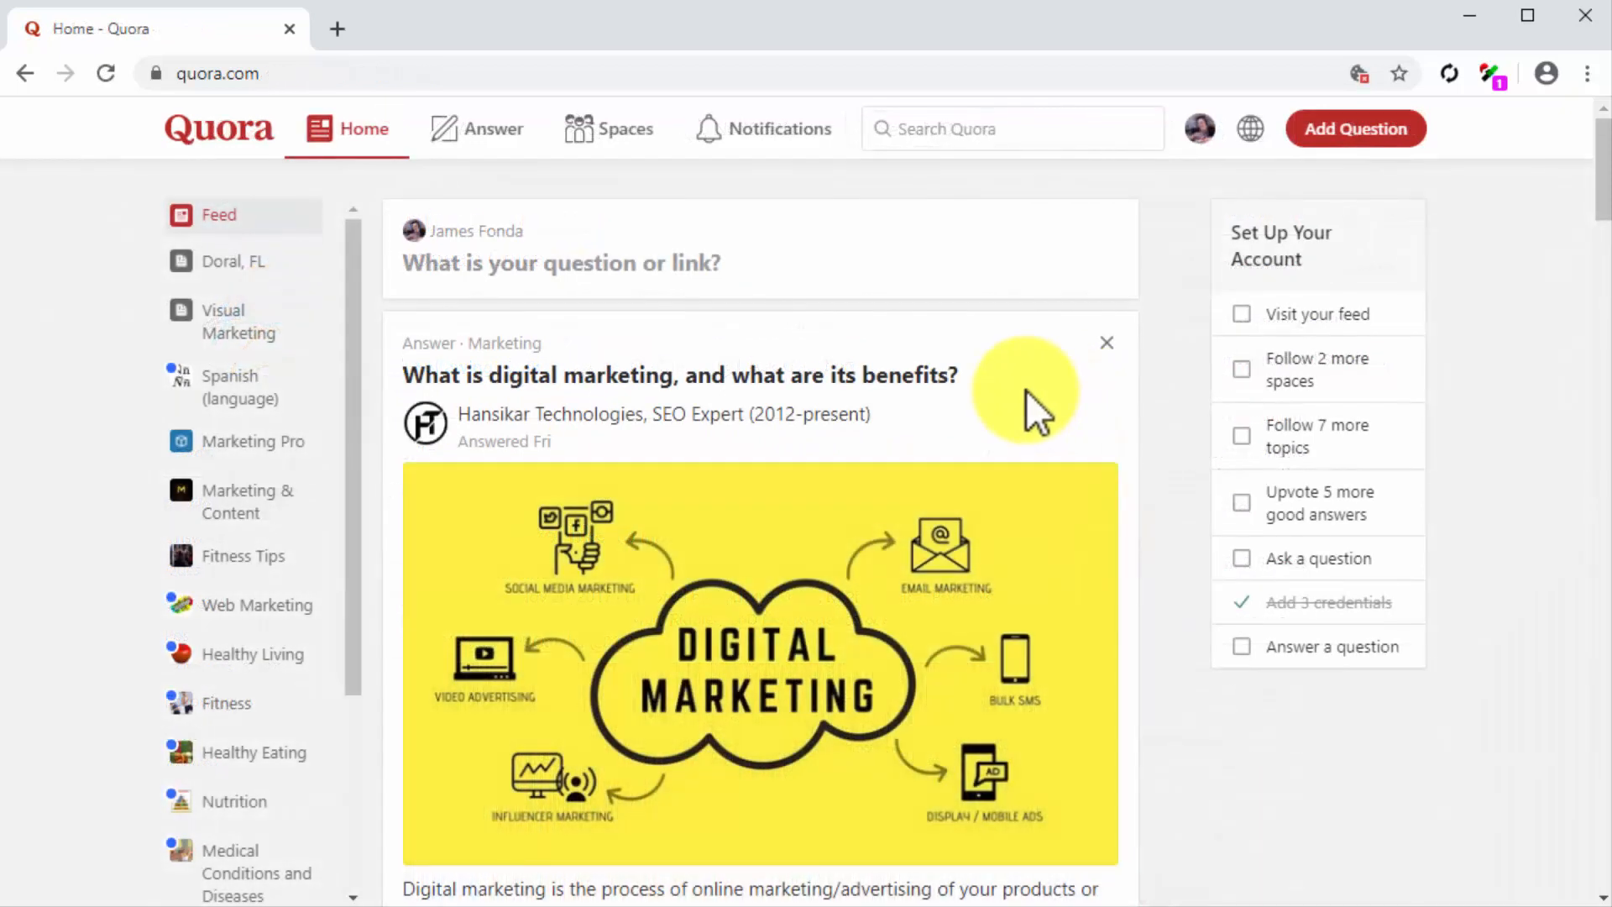
Step: Follow the 'What is digital marketing' question from its own page
click(678, 374)
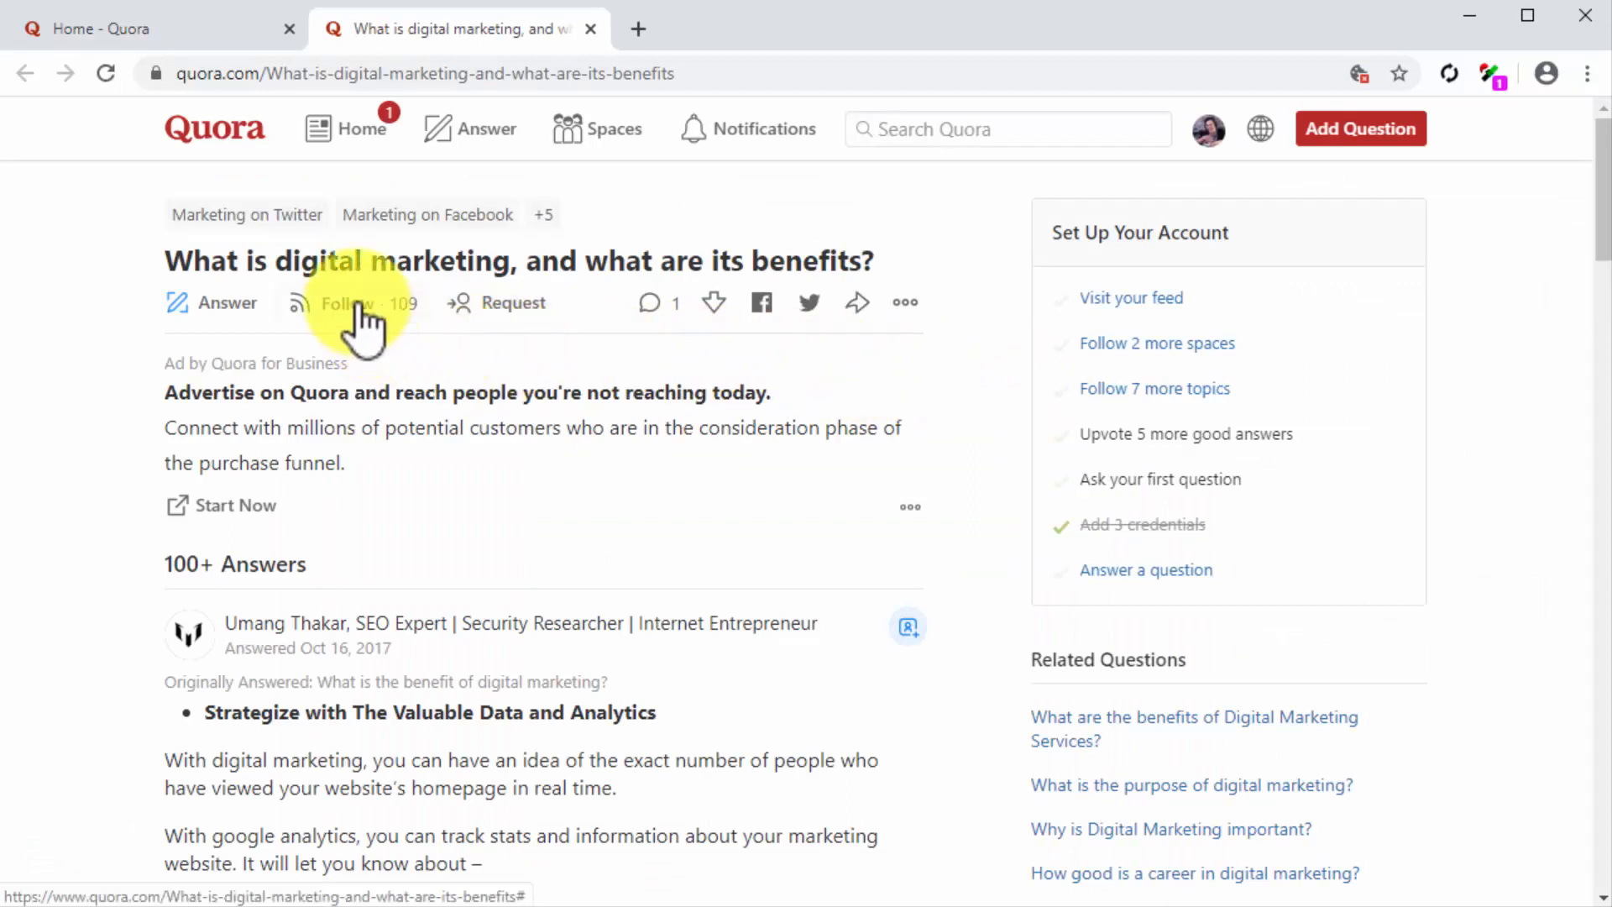
click(346, 302)
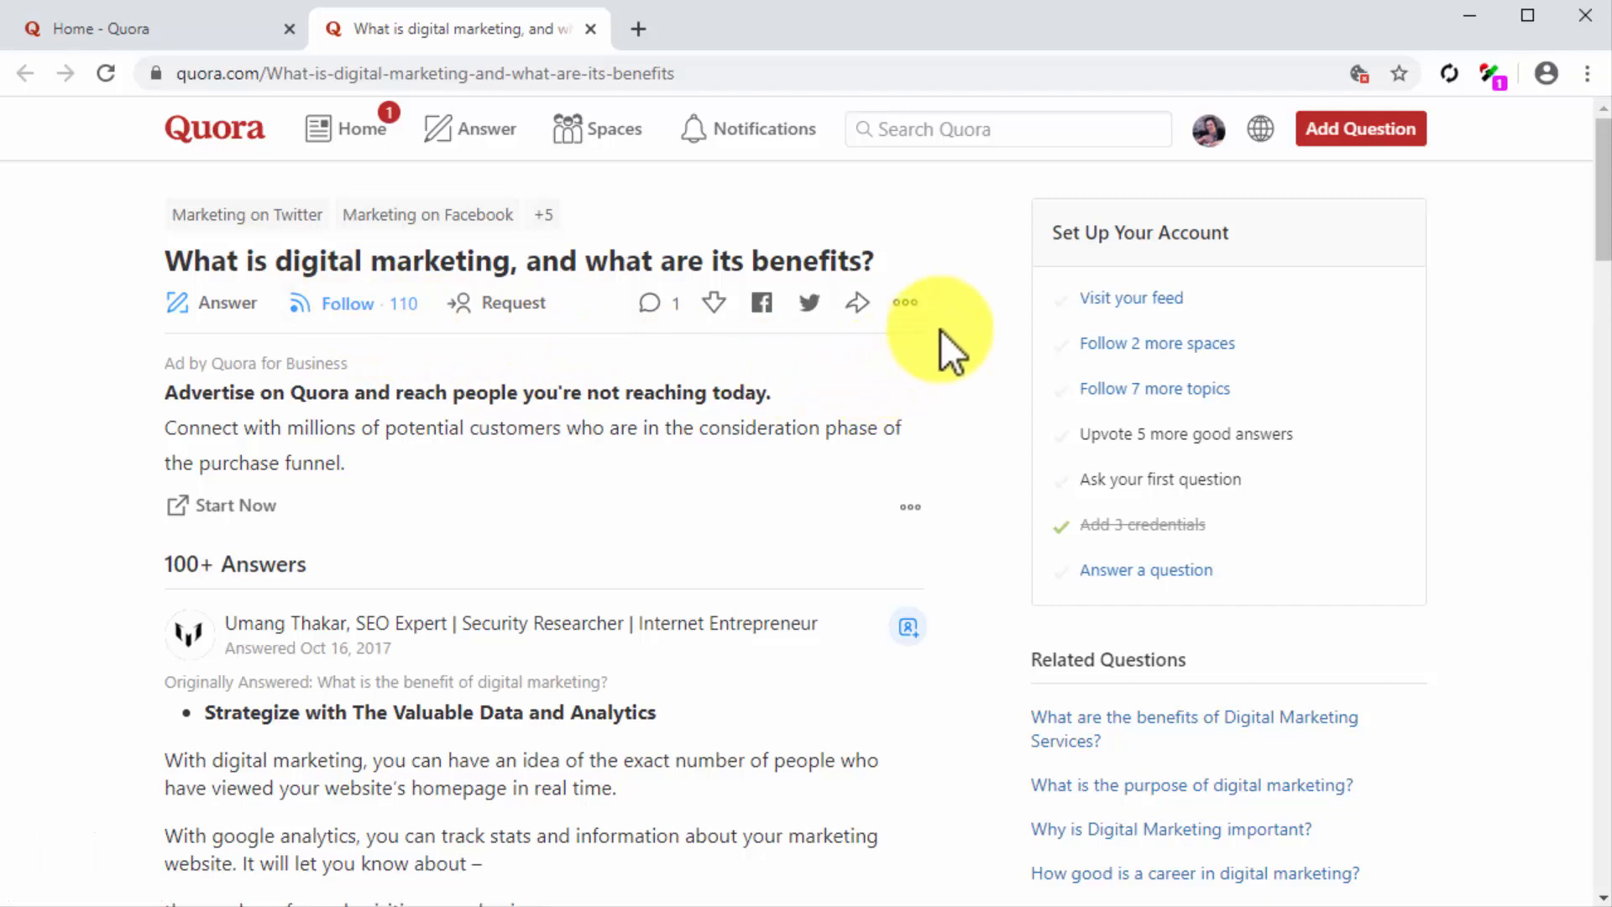
Step: Run a site-wide Quora search for 'diabetes' and show the full results
click(1008, 129)
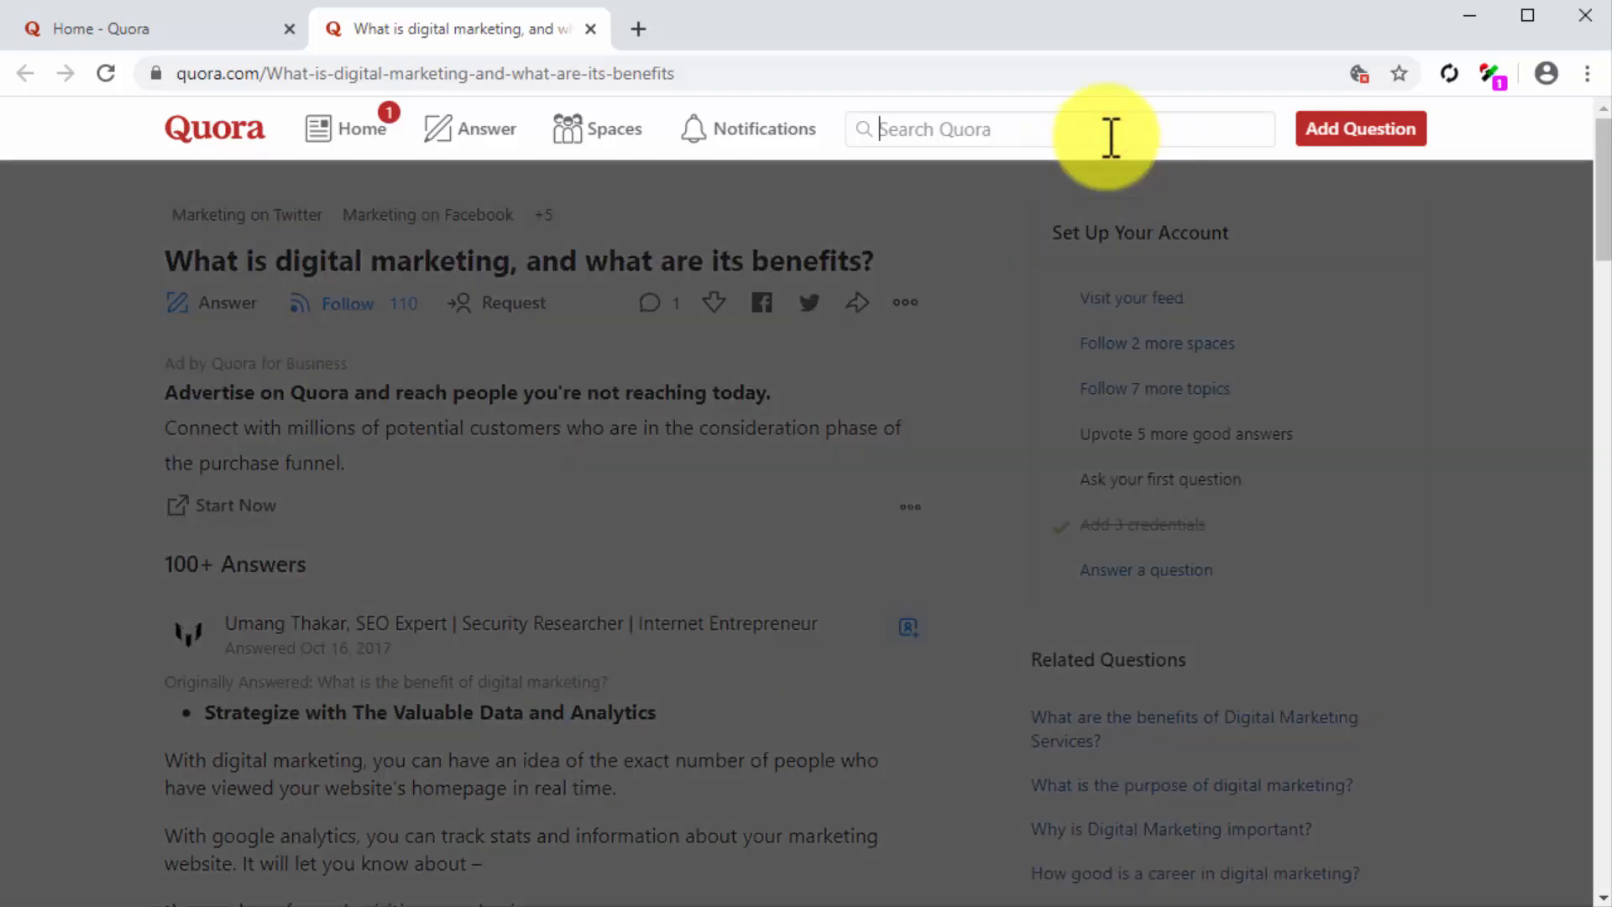
text(diabetes)
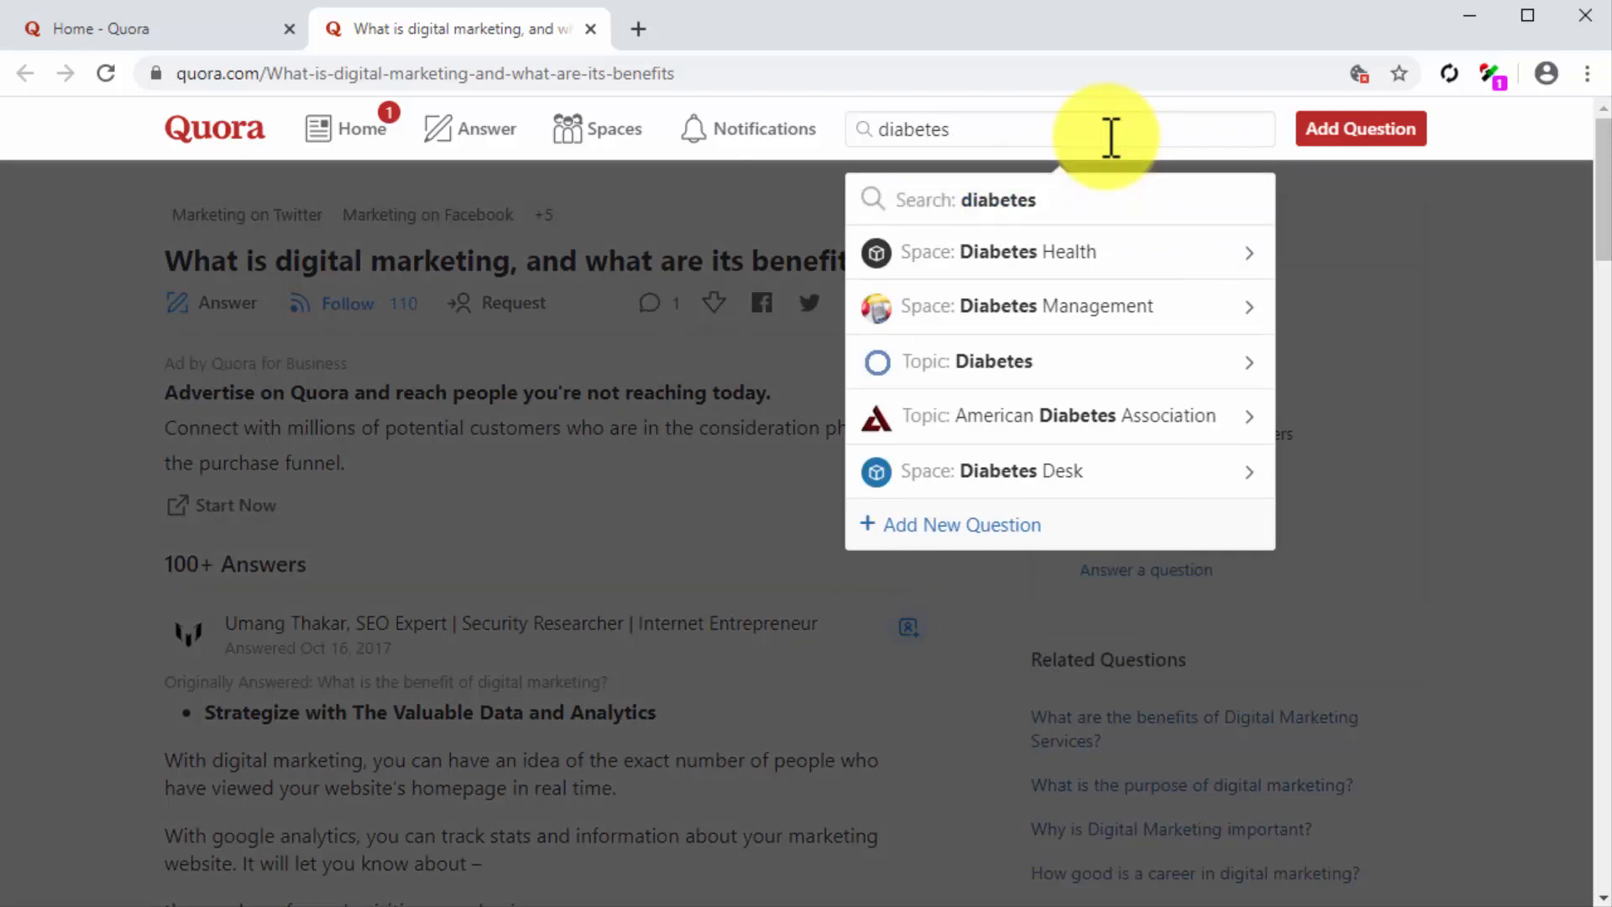
click(1028, 199)
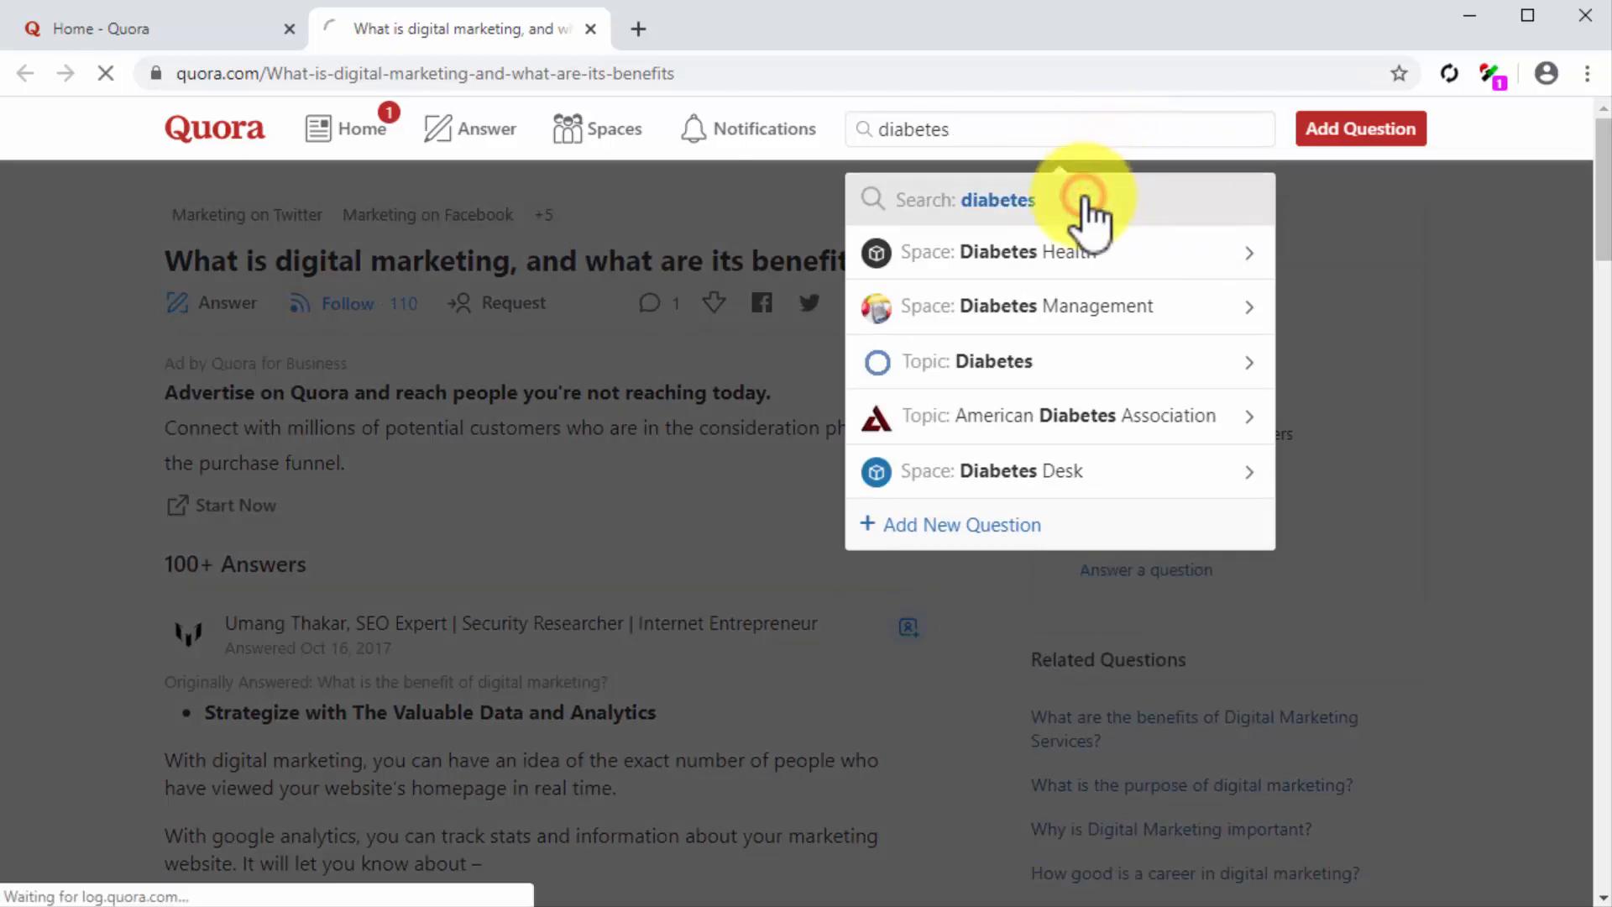
click(995, 200)
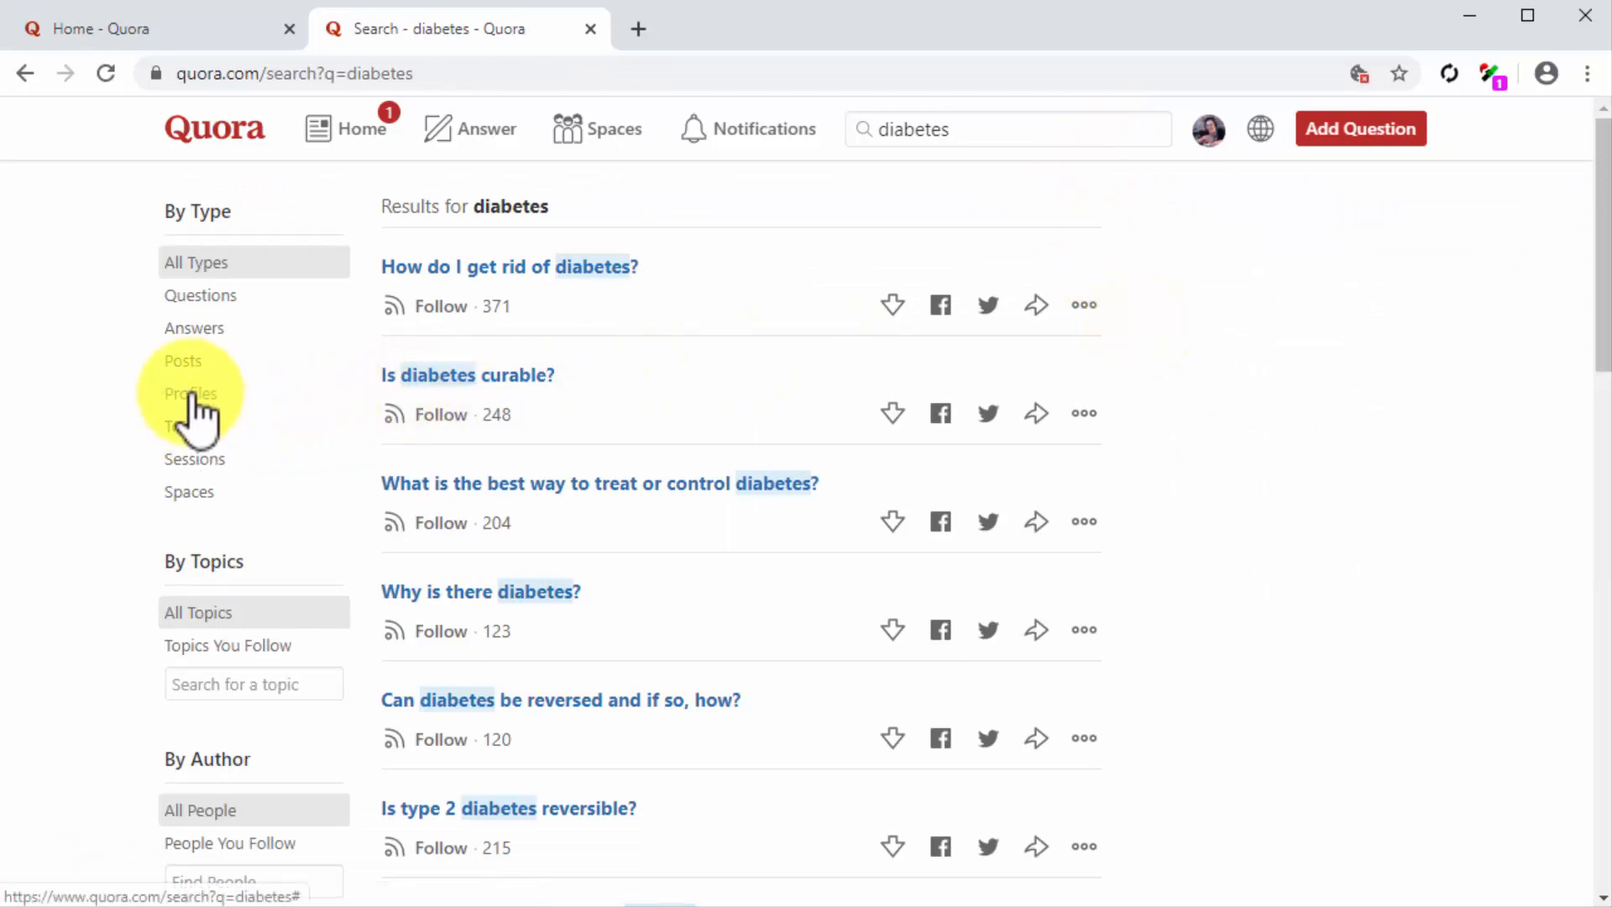
click(190, 392)
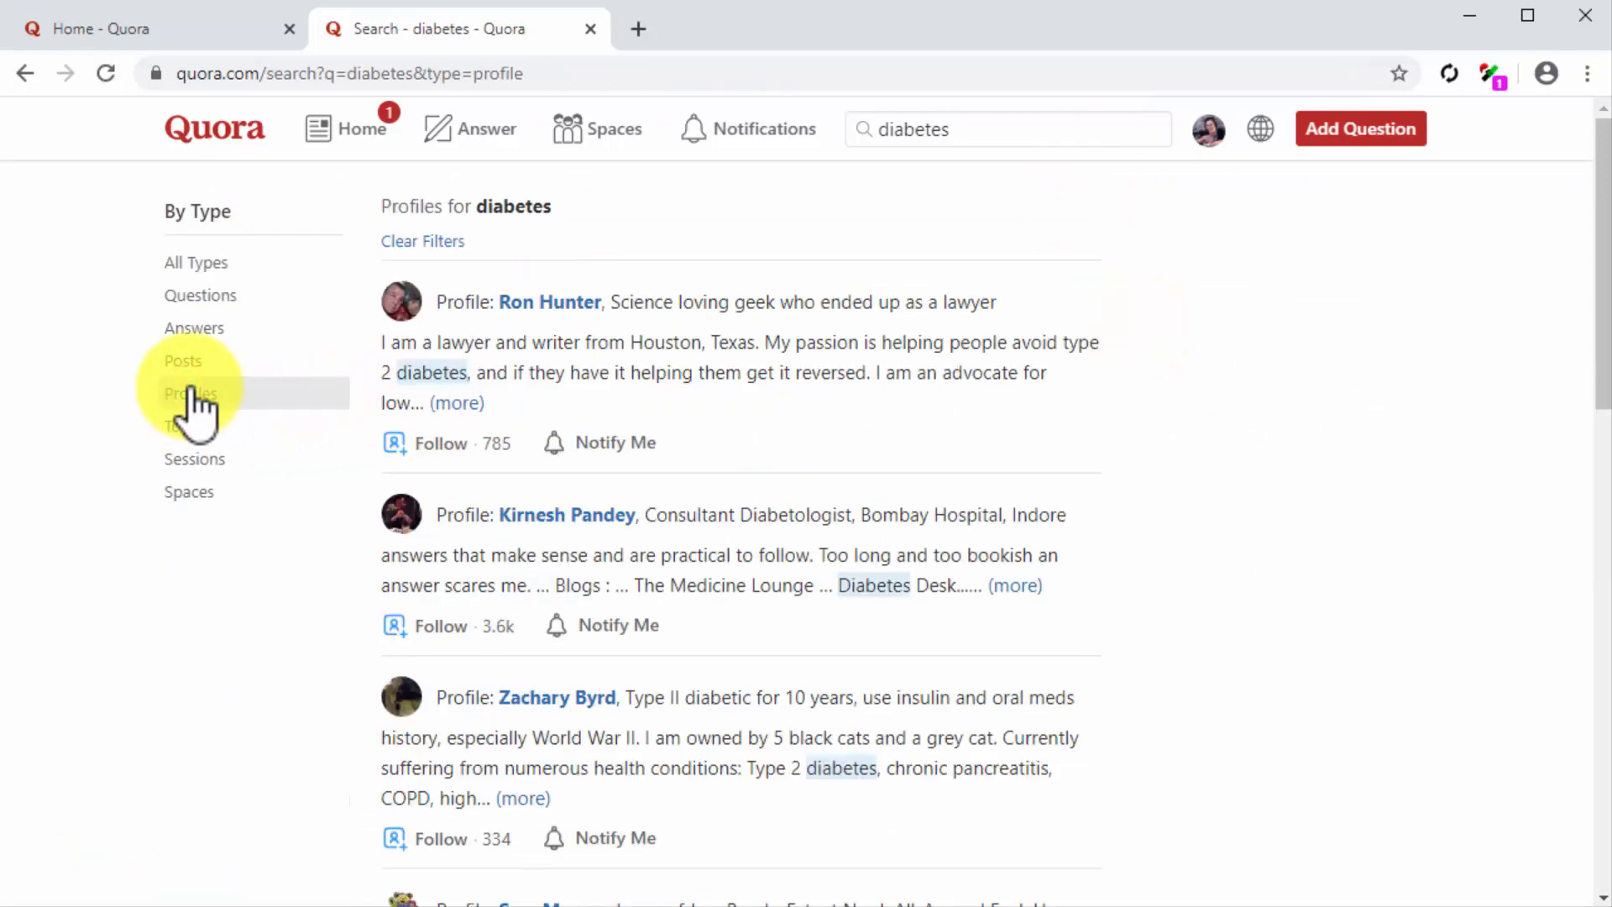
click(190, 393)
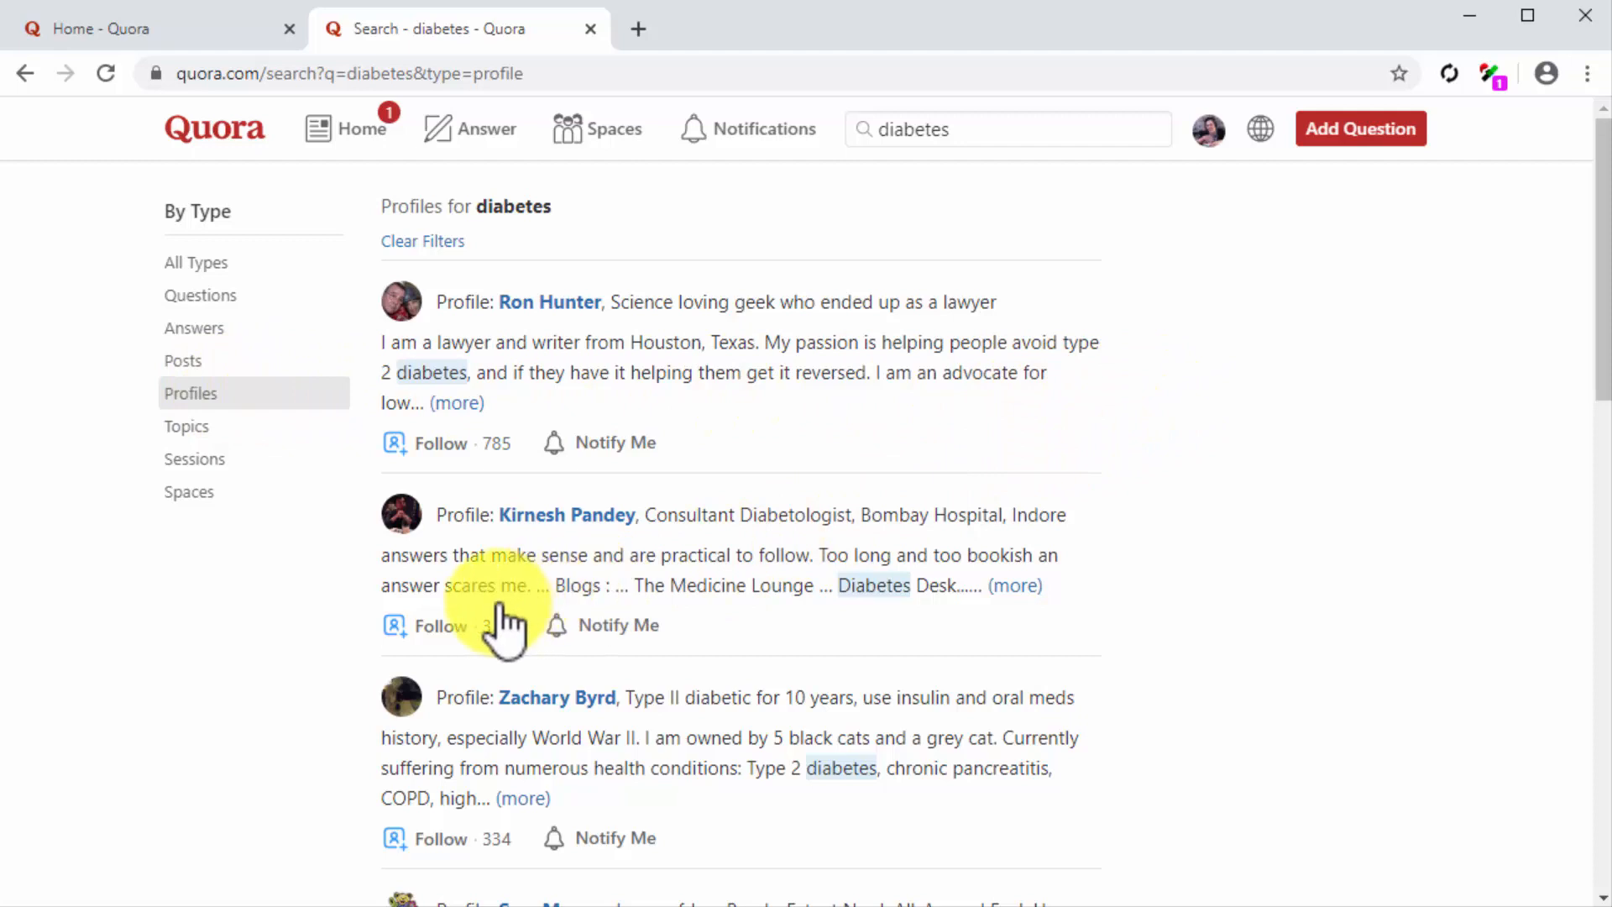
click(440, 625)
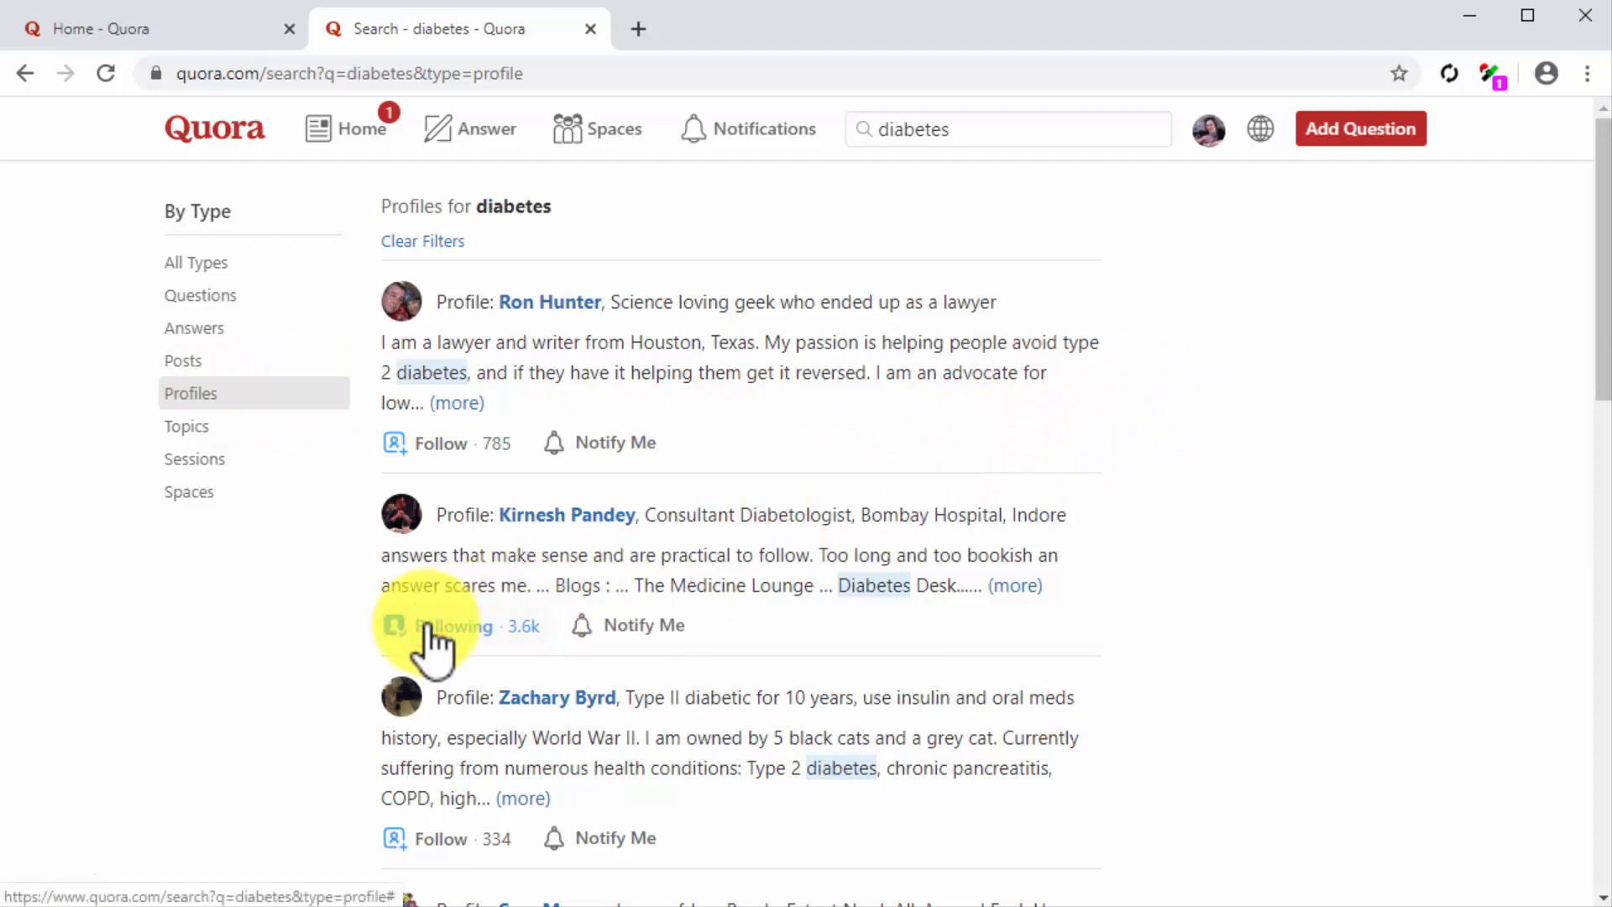
click(439, 625)
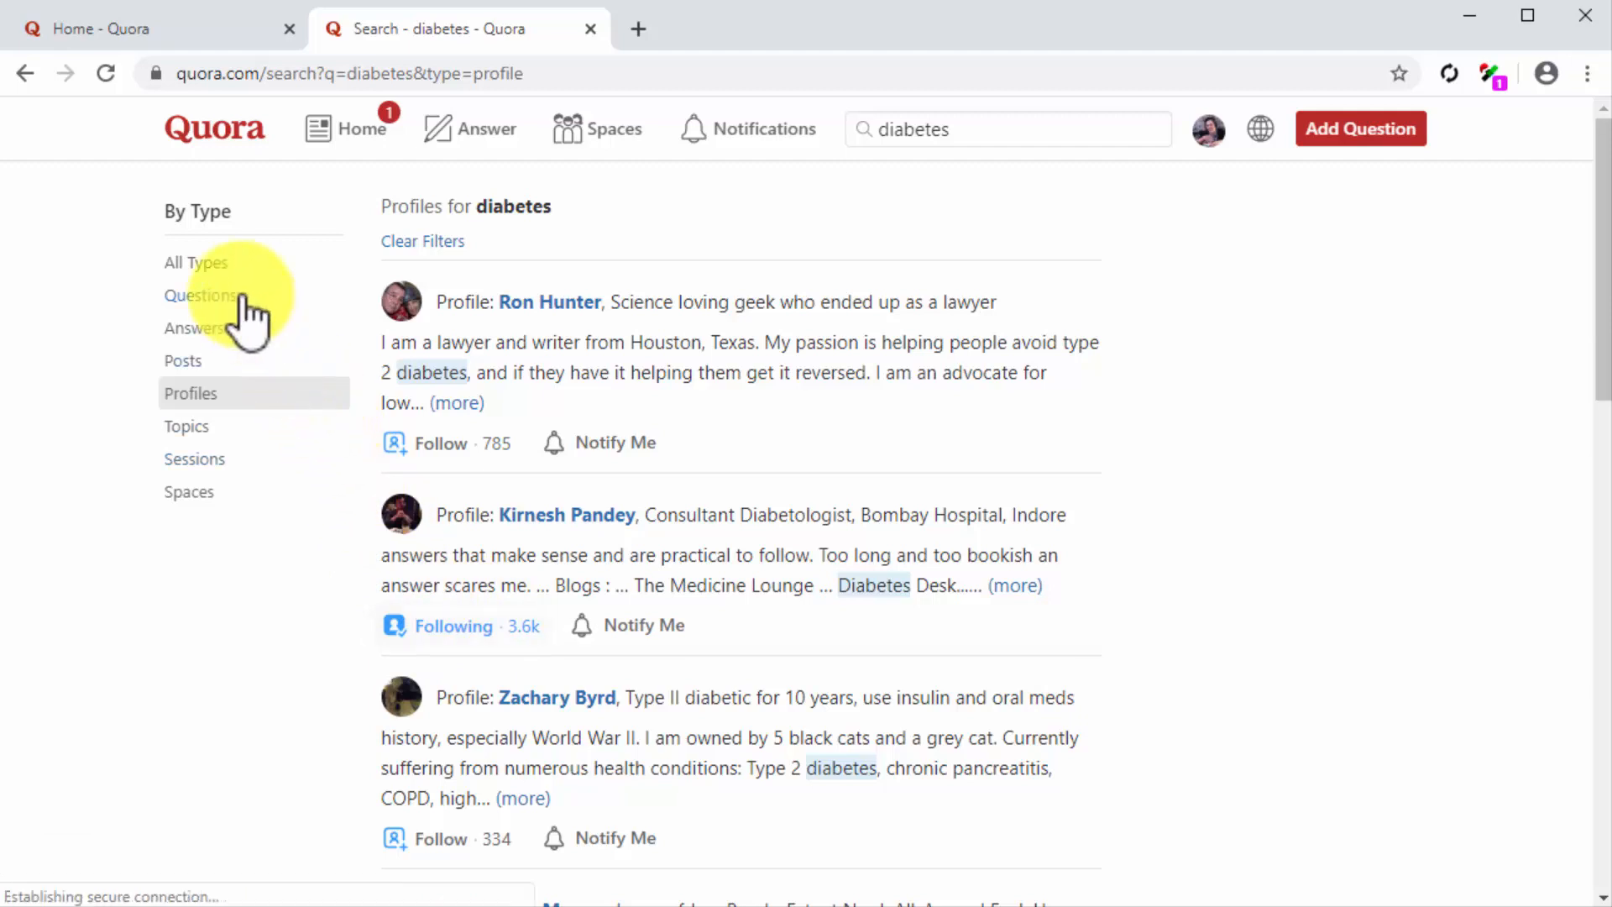
Step: Filter the diabetes results to Questions and follow 'What is the best way to treat or control diabetes?'
click(200, 296)
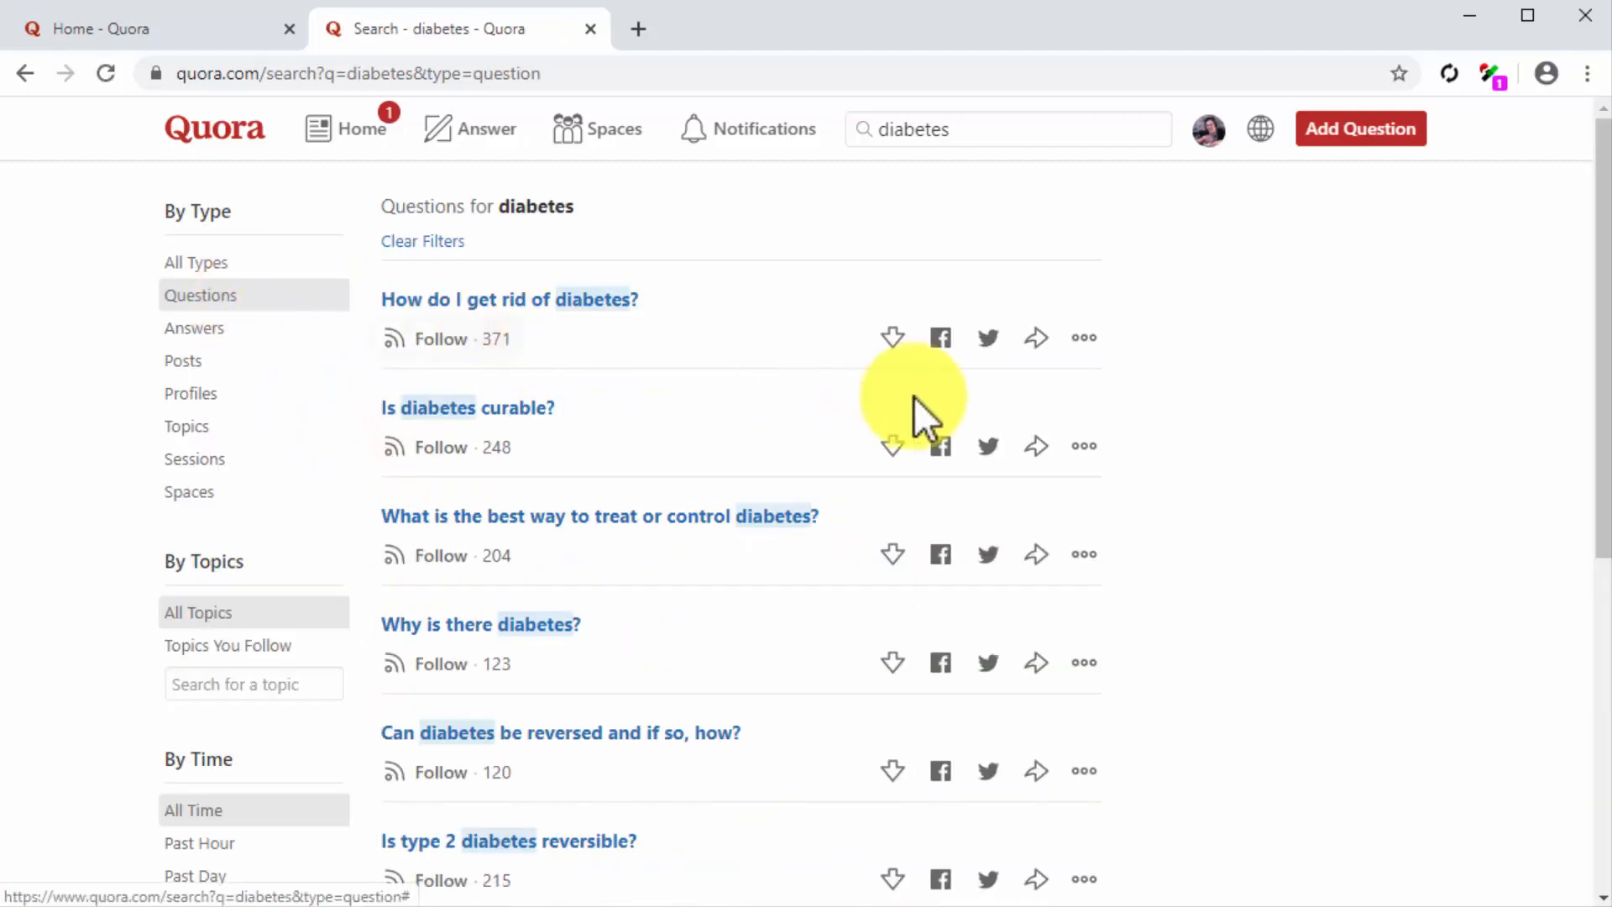
mouse_move(1162, 430)
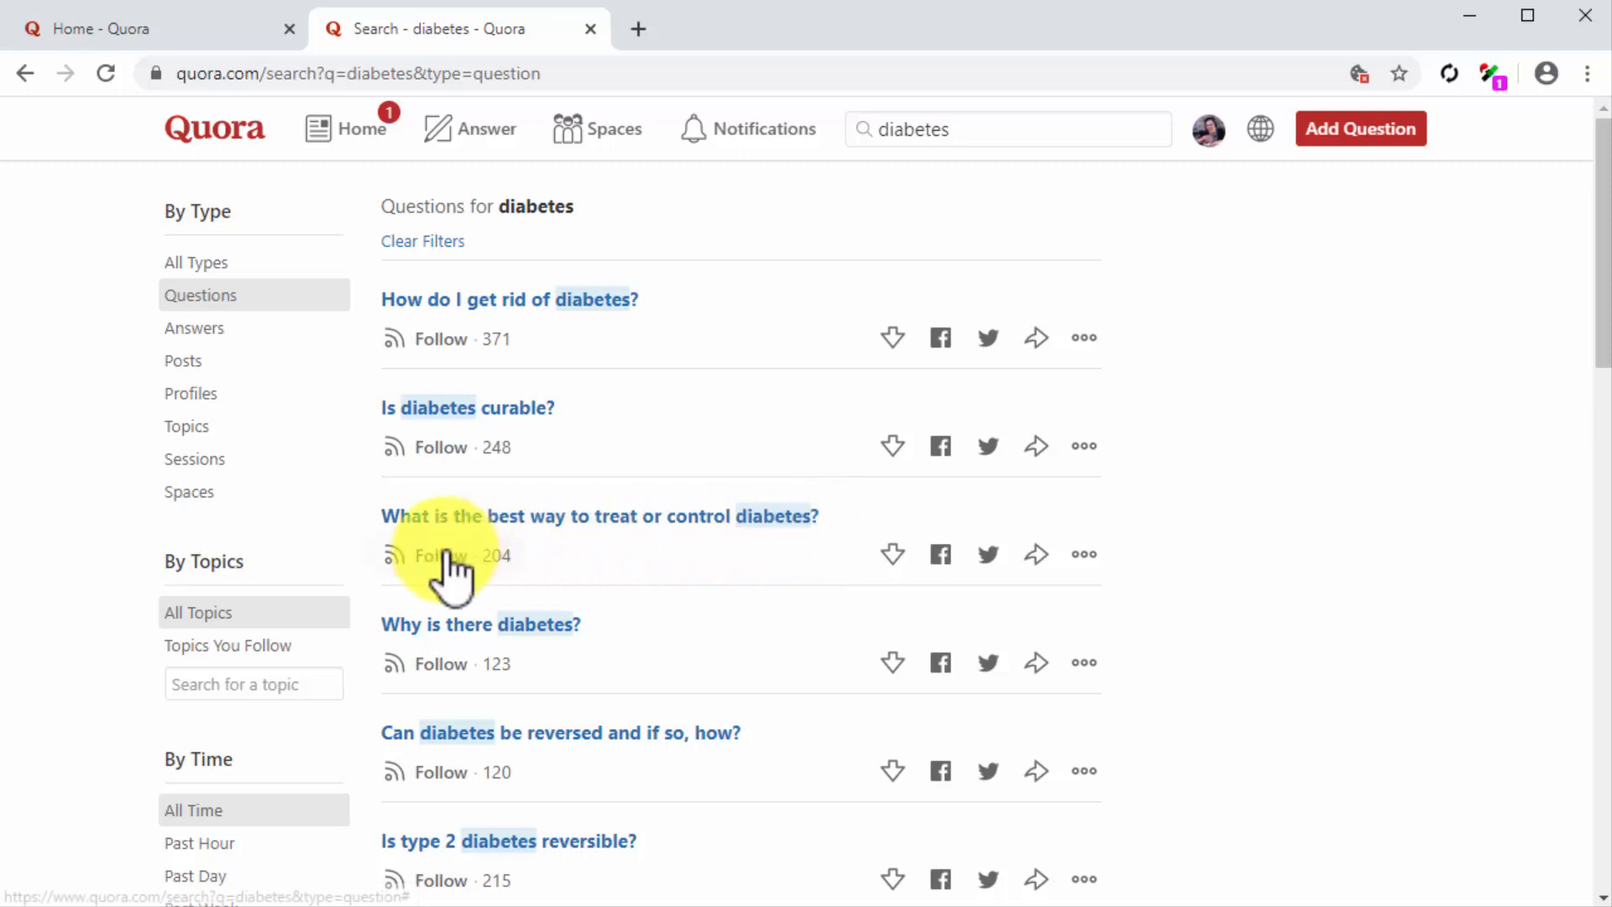
click(439, 555)
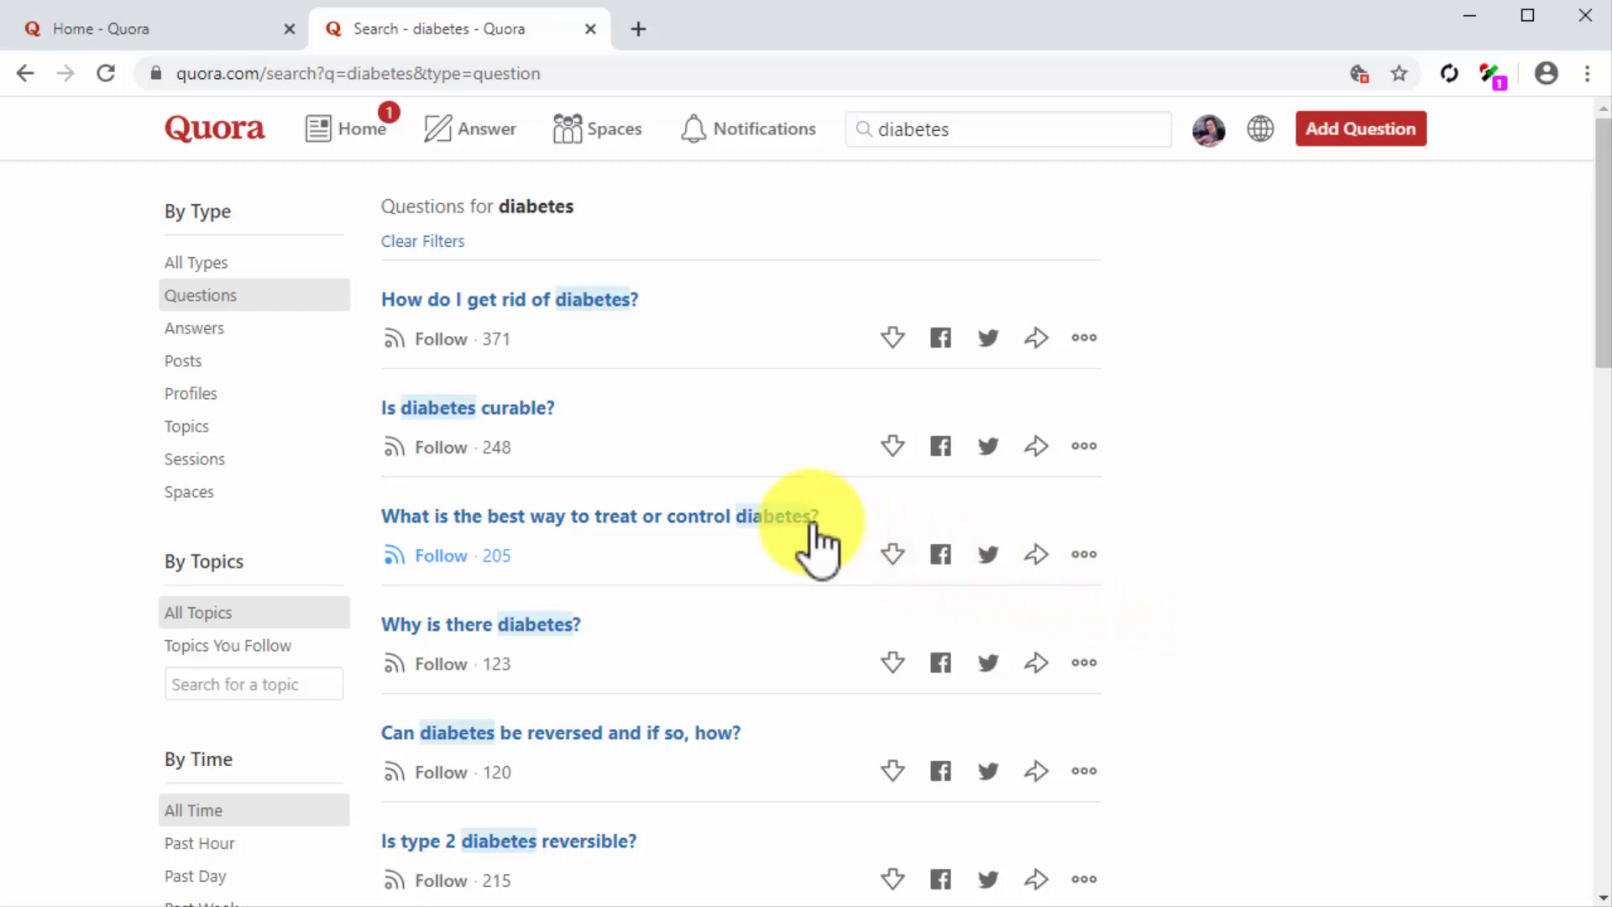
Step: Draft an answer opening 'Controlling your diabetes is easy when you follow some simple healthy living rules.'
click(600, 515)
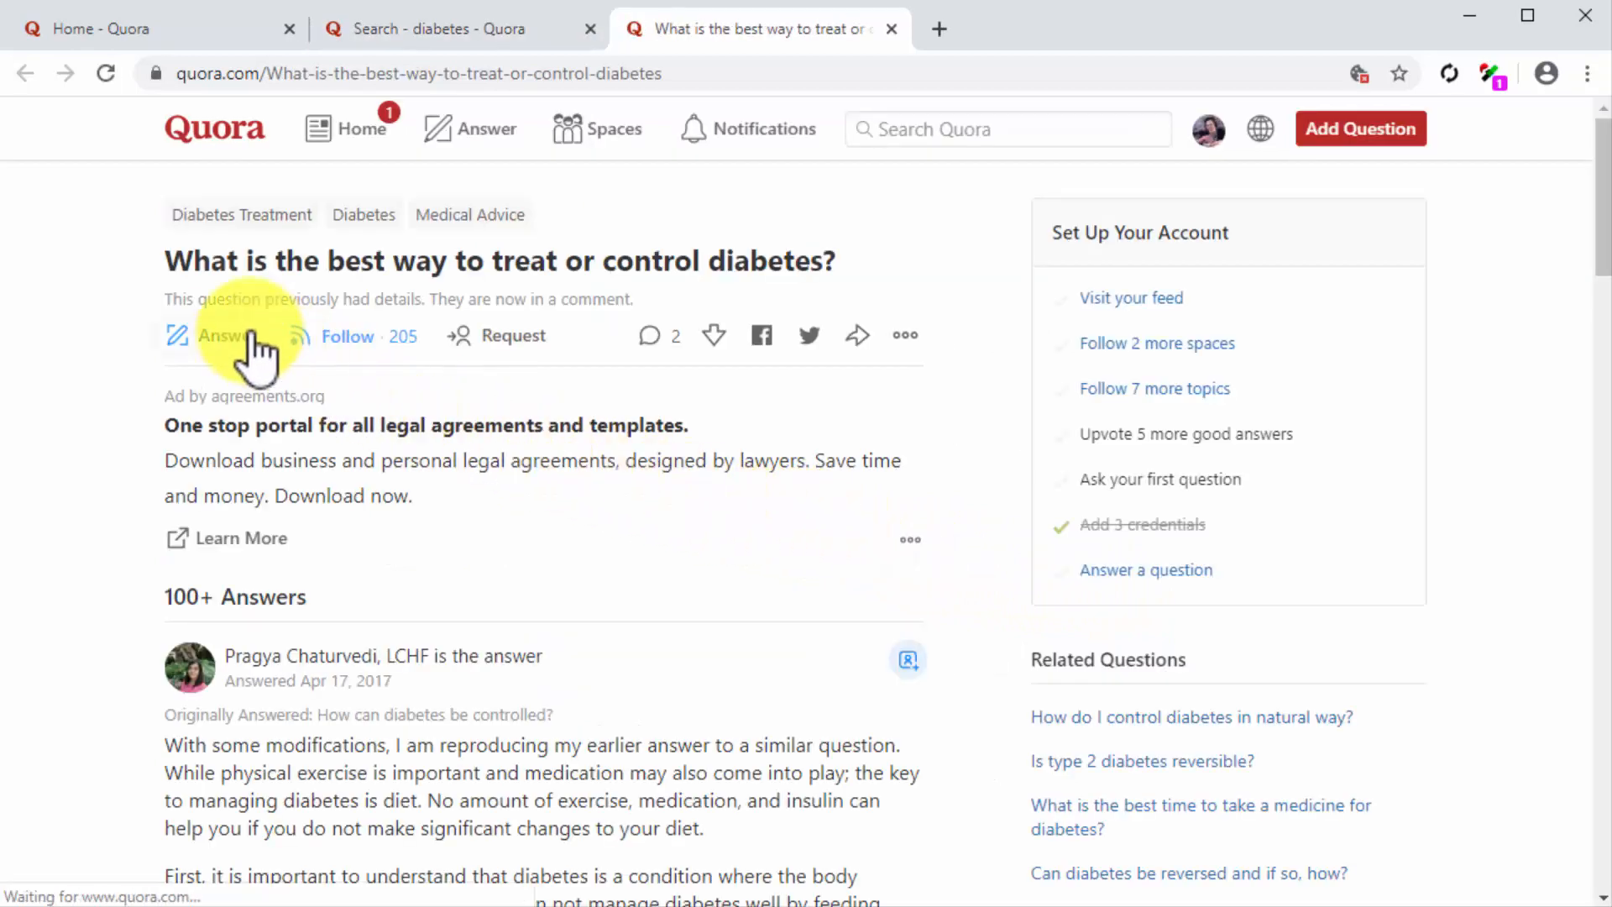
click(217, 336)
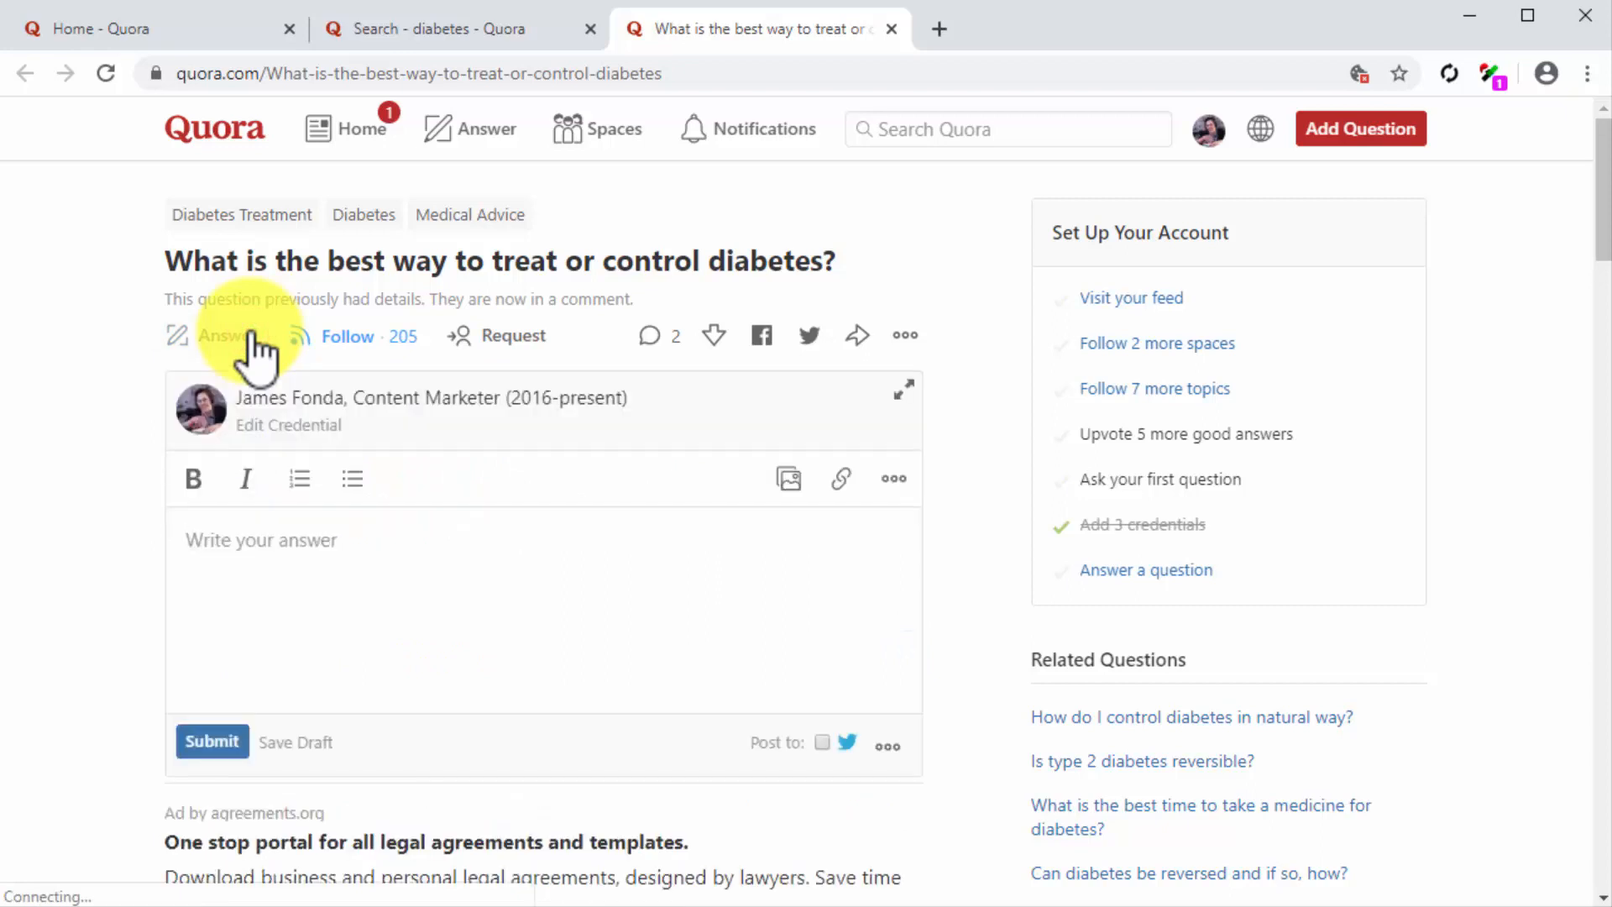
mouse_move(504, 532)
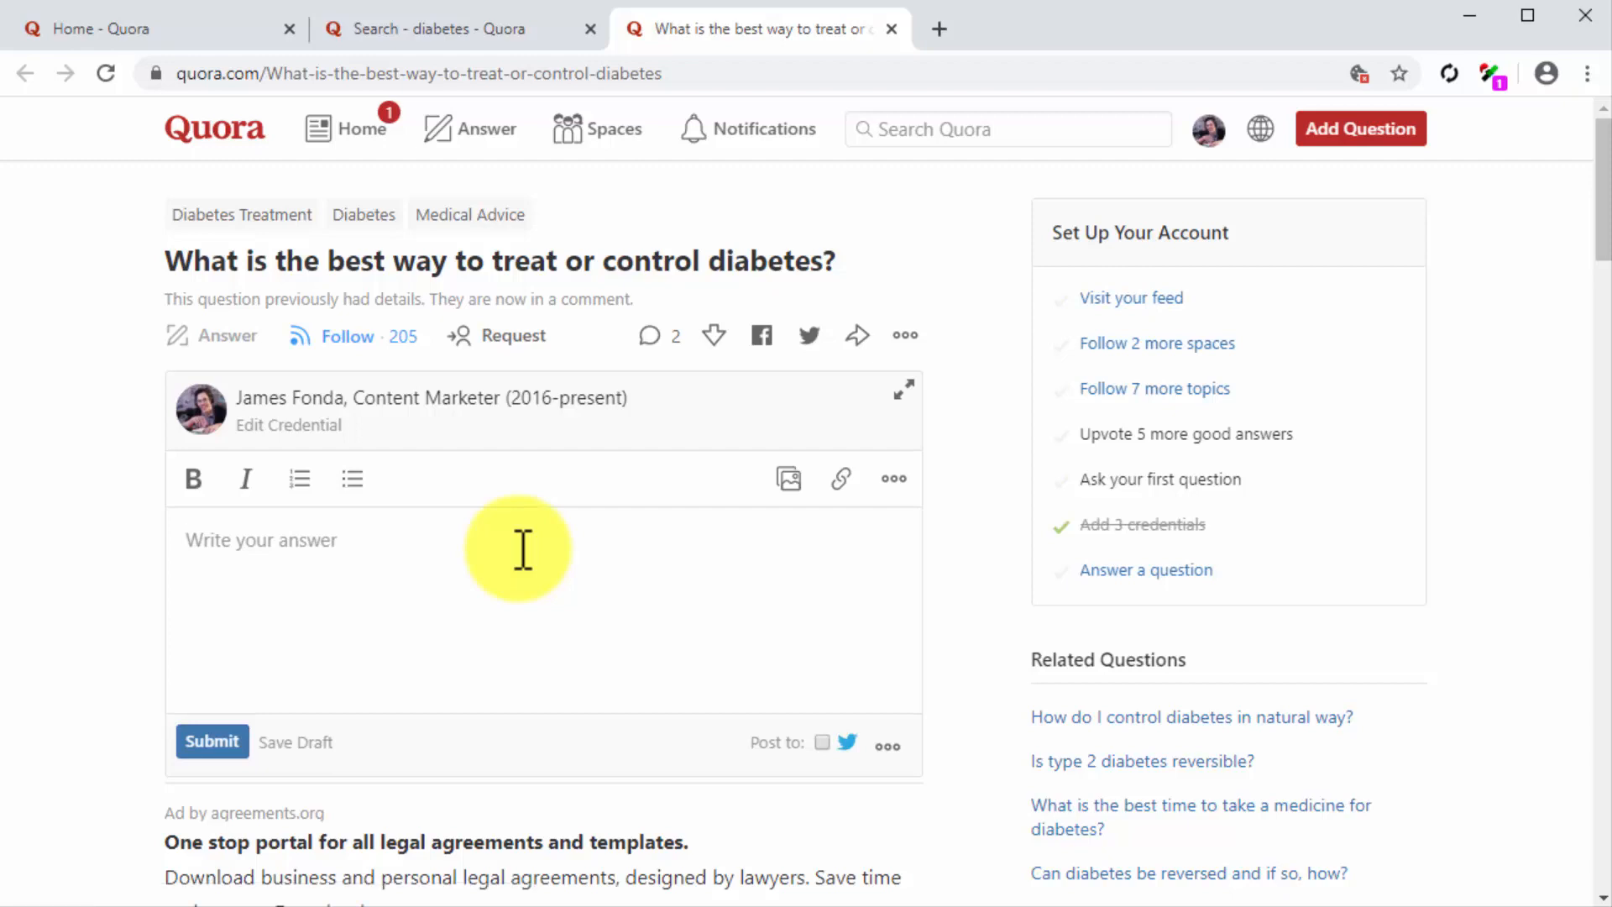
text(Controlling your diabetes is easy when you follow some simple healthy living rules.)
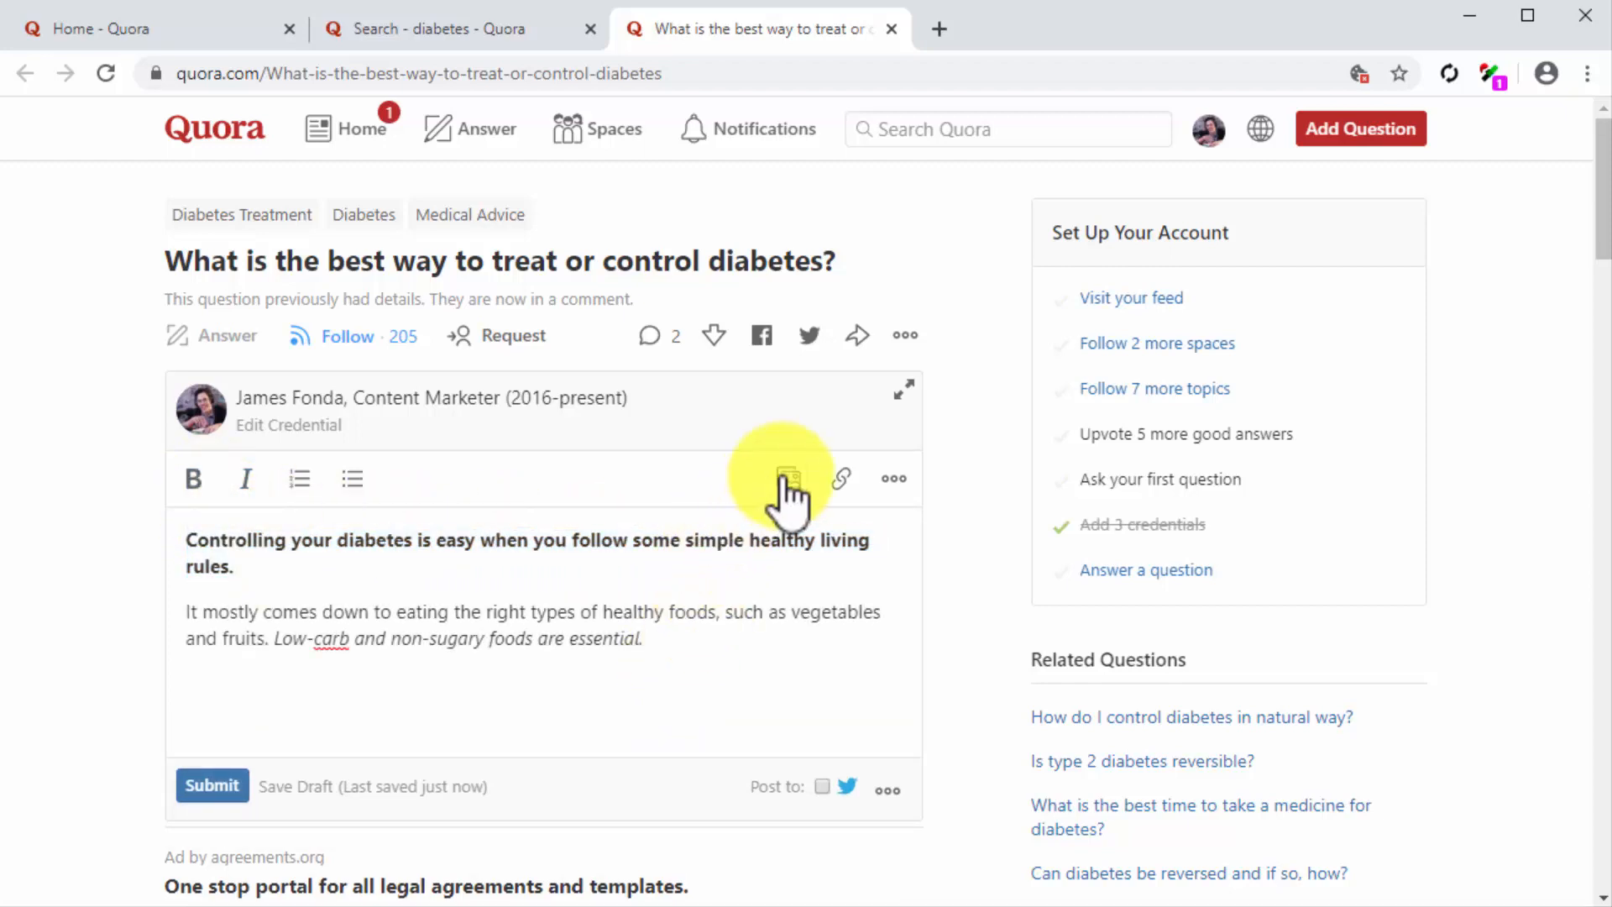
click(790, 479)
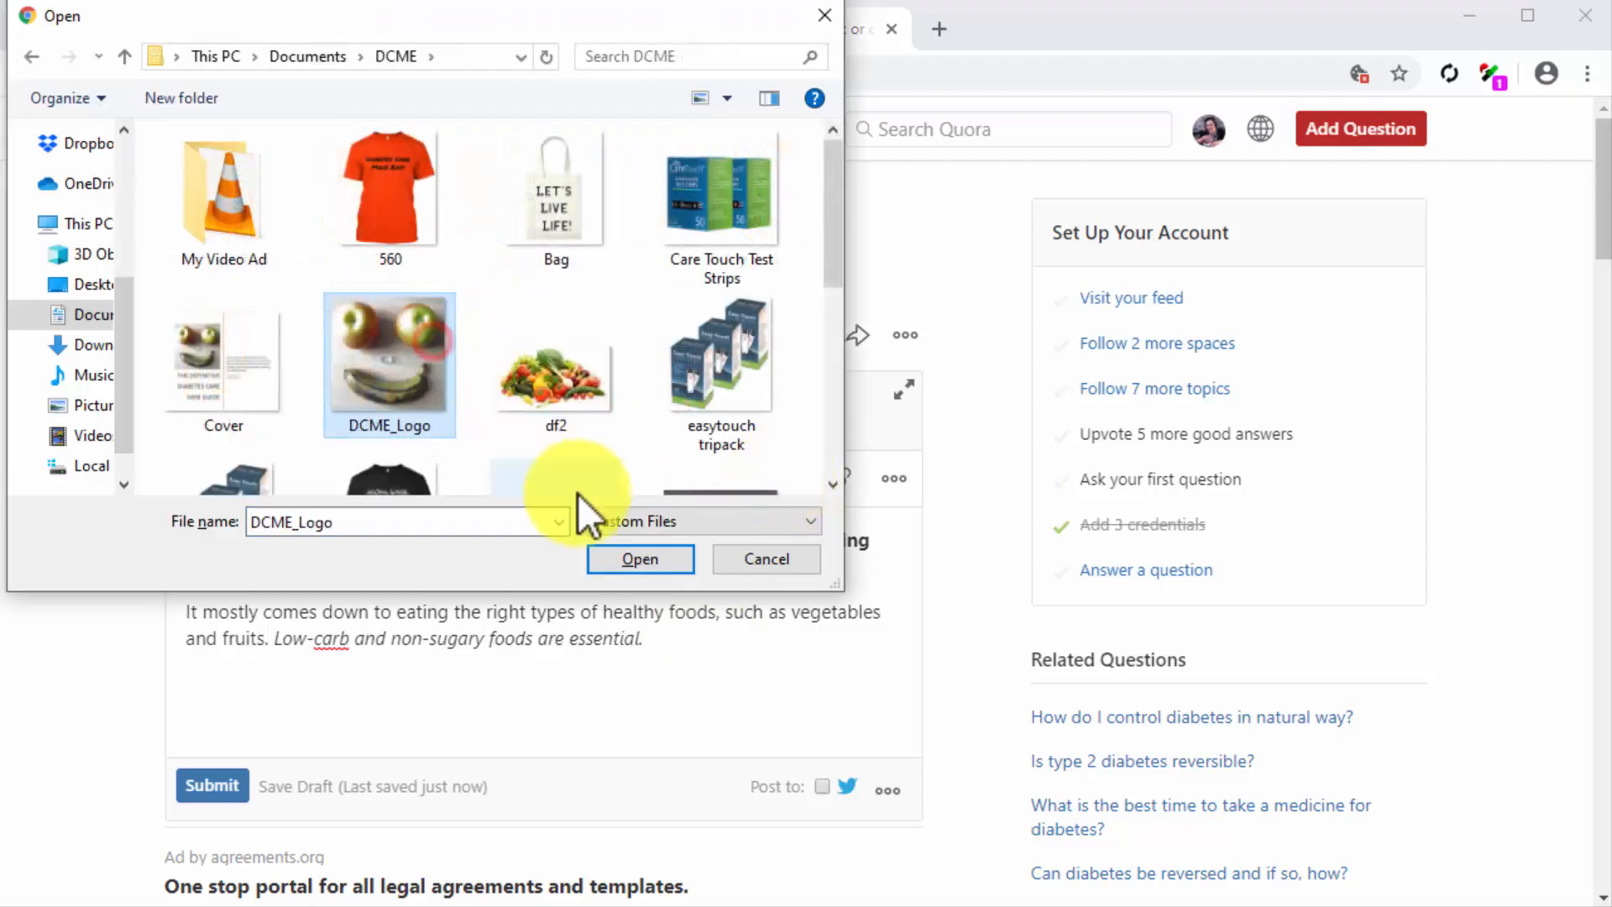
click(639, 557)
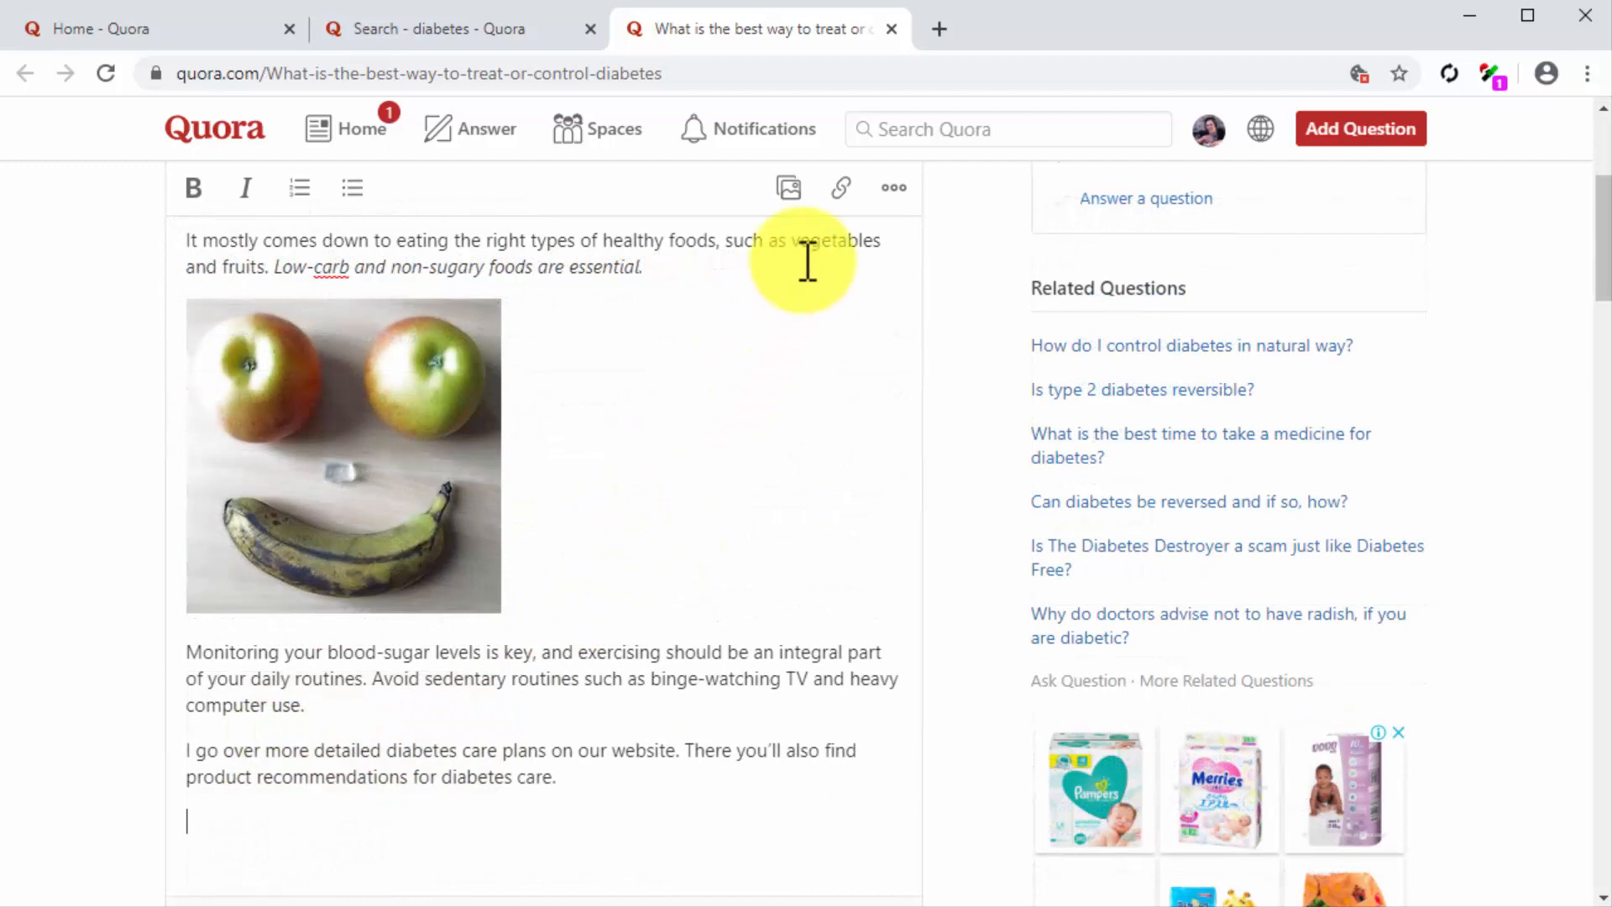
click(840, 187)
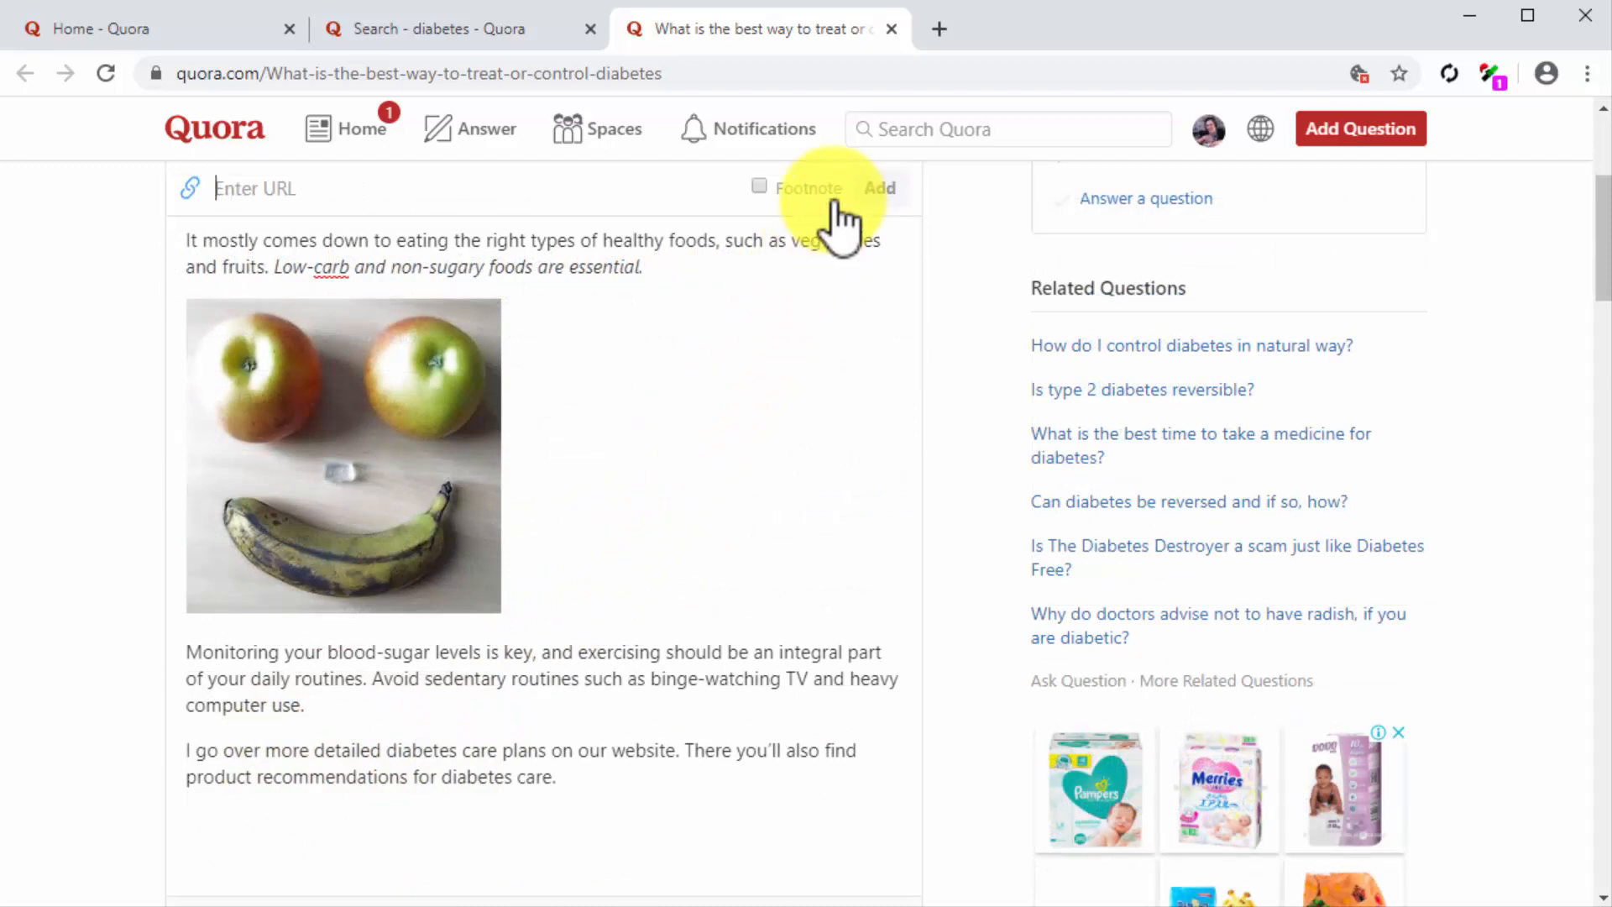
text(http://diabetescaremadeeasy.c)
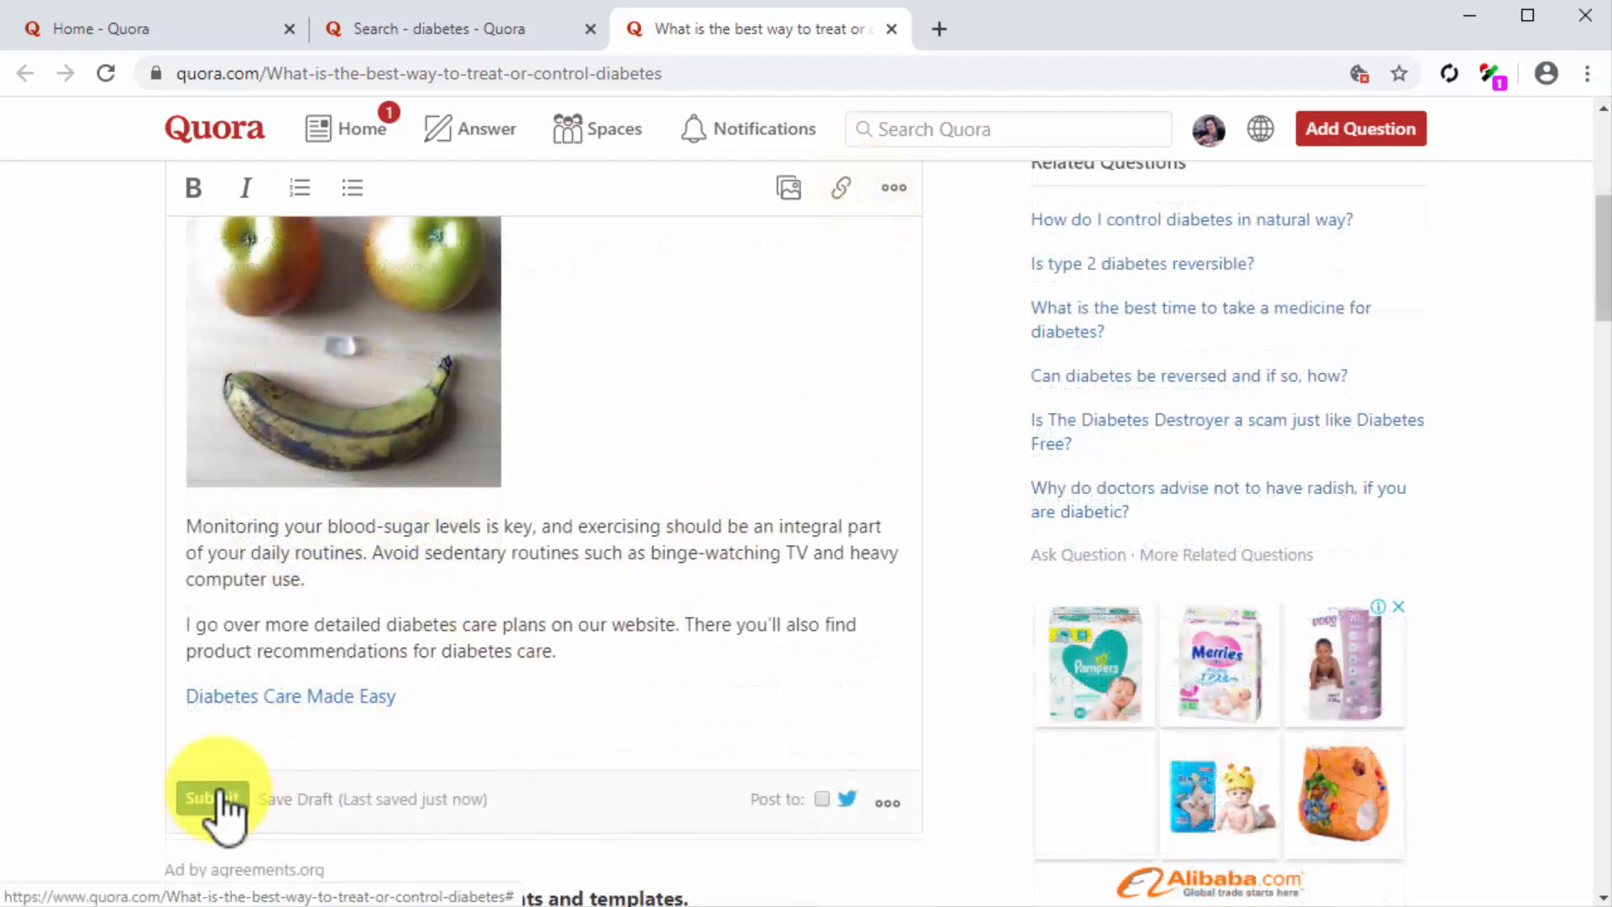
Step: Submit the finished diabetes answer for publication
click(211, 799)
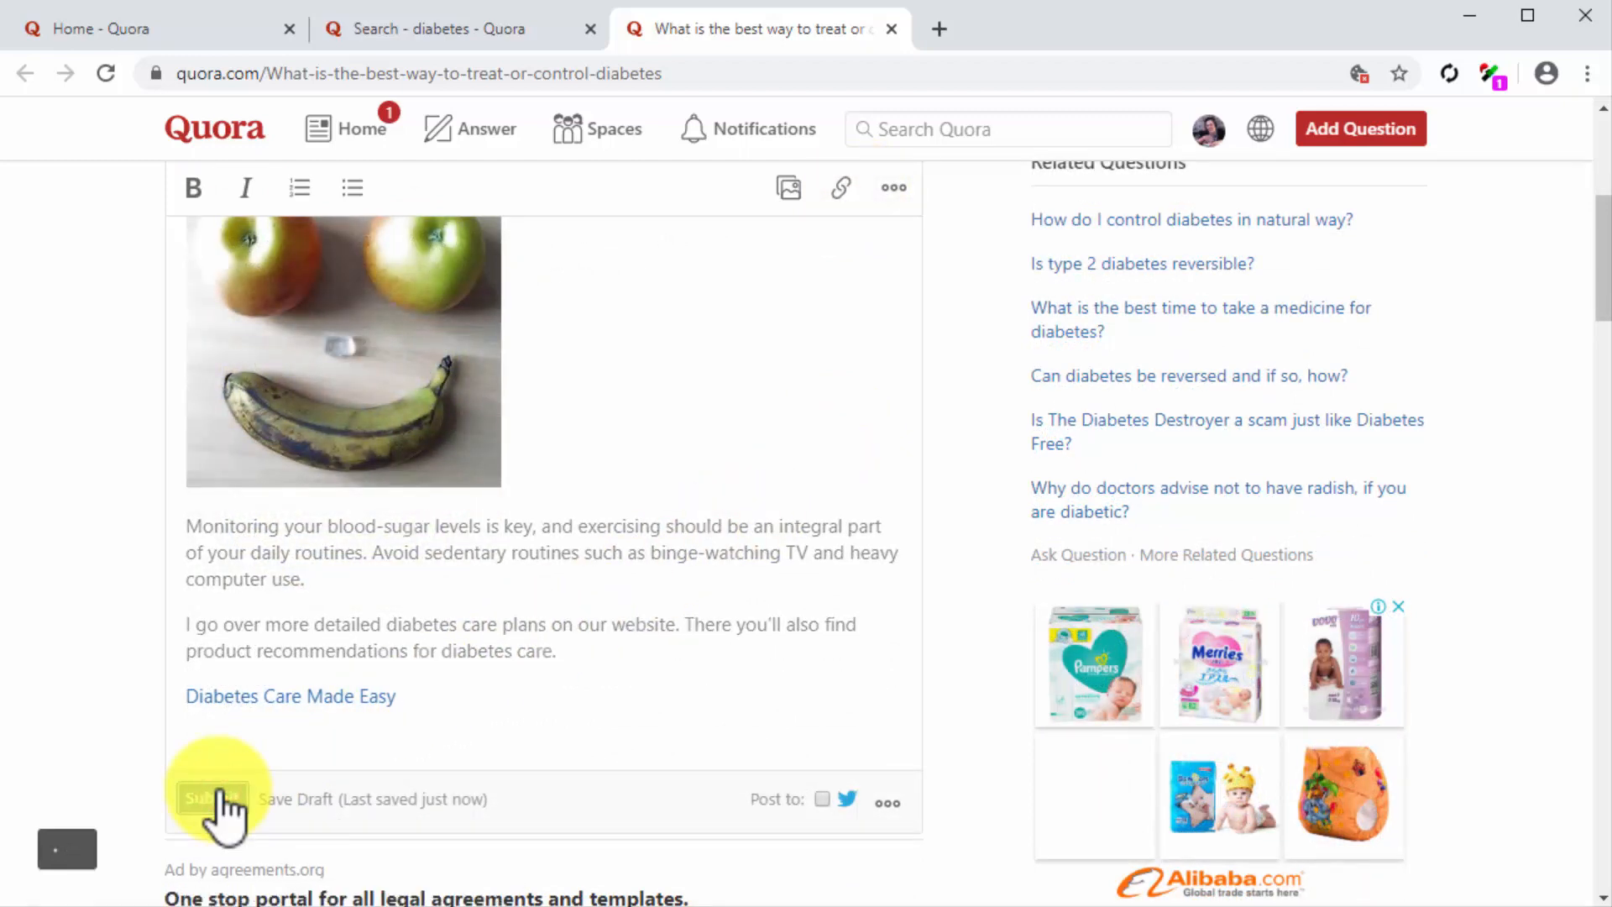
click(211, 799)
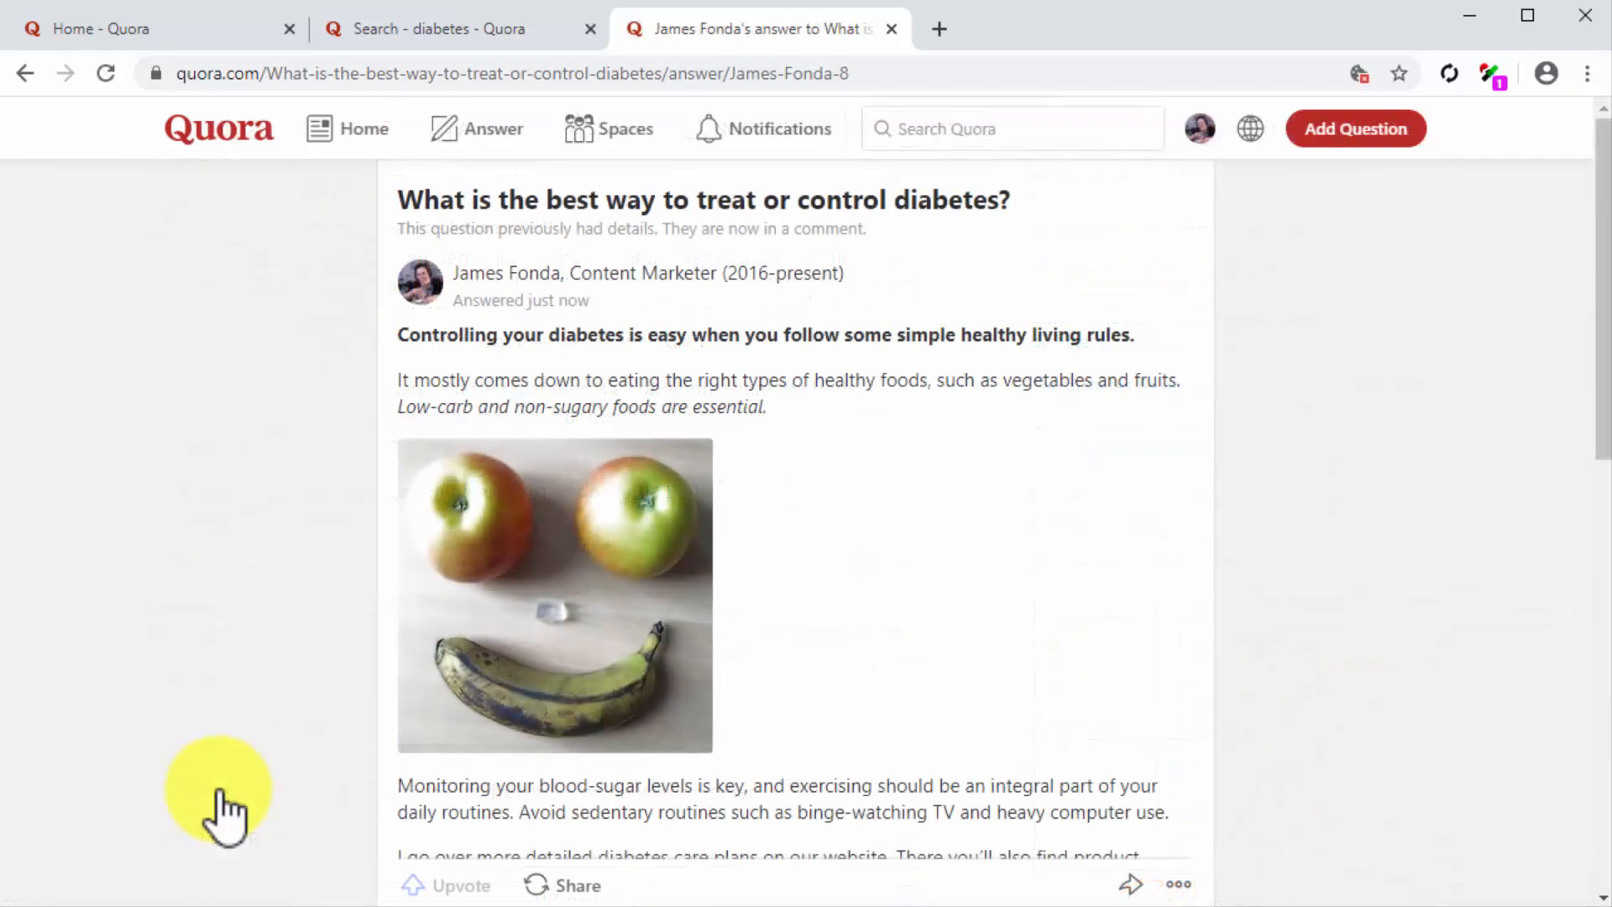
mouse_move(1212, 648)
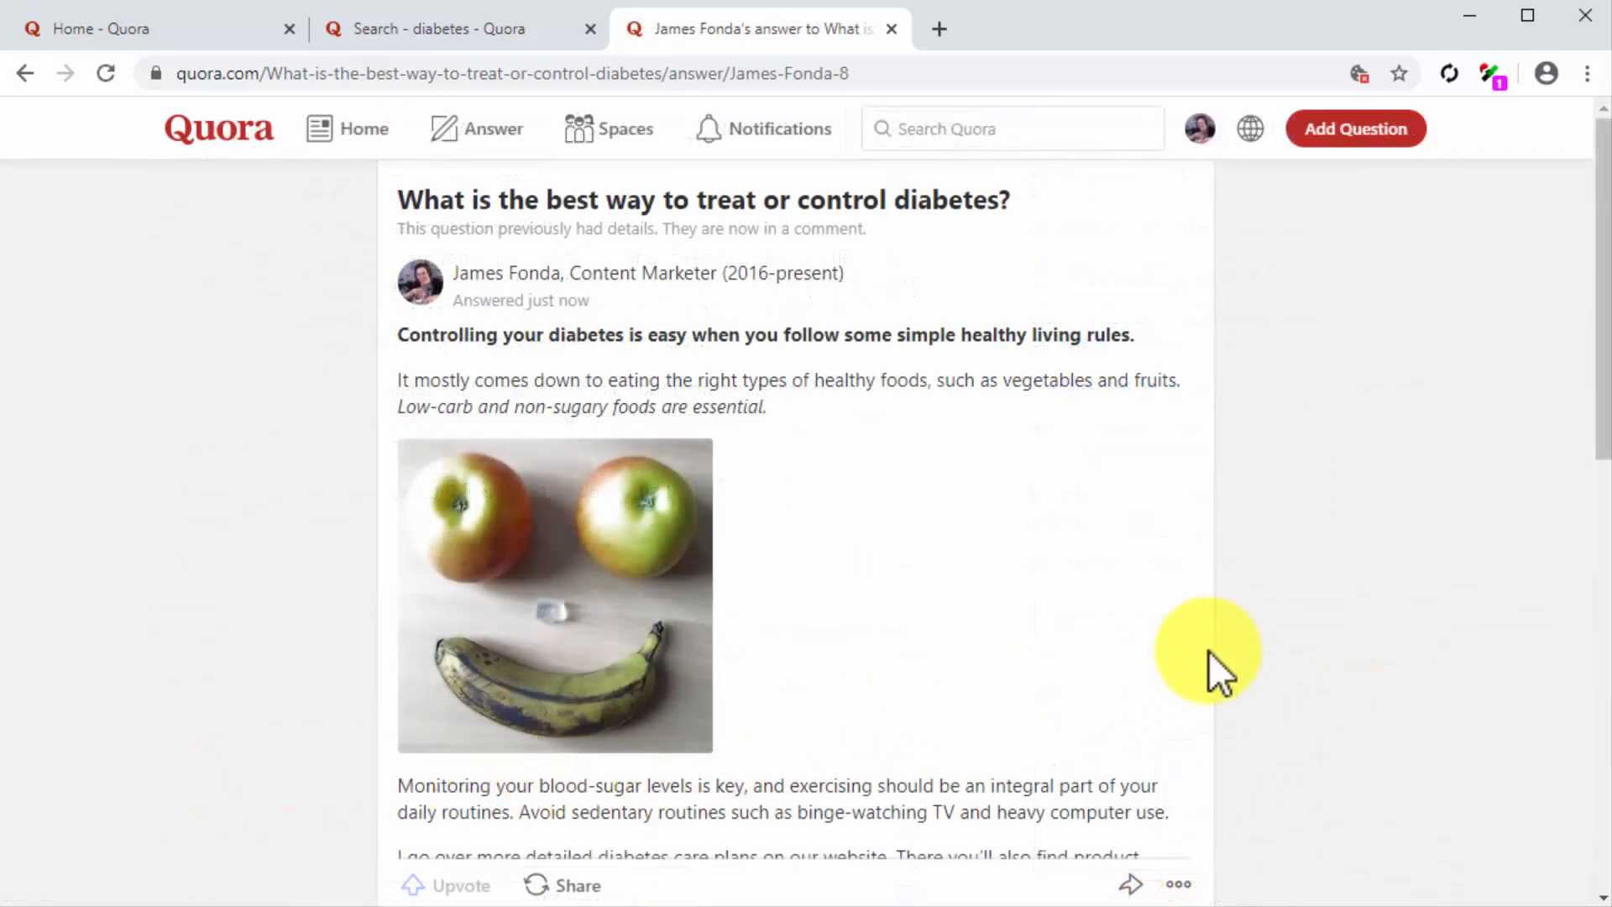